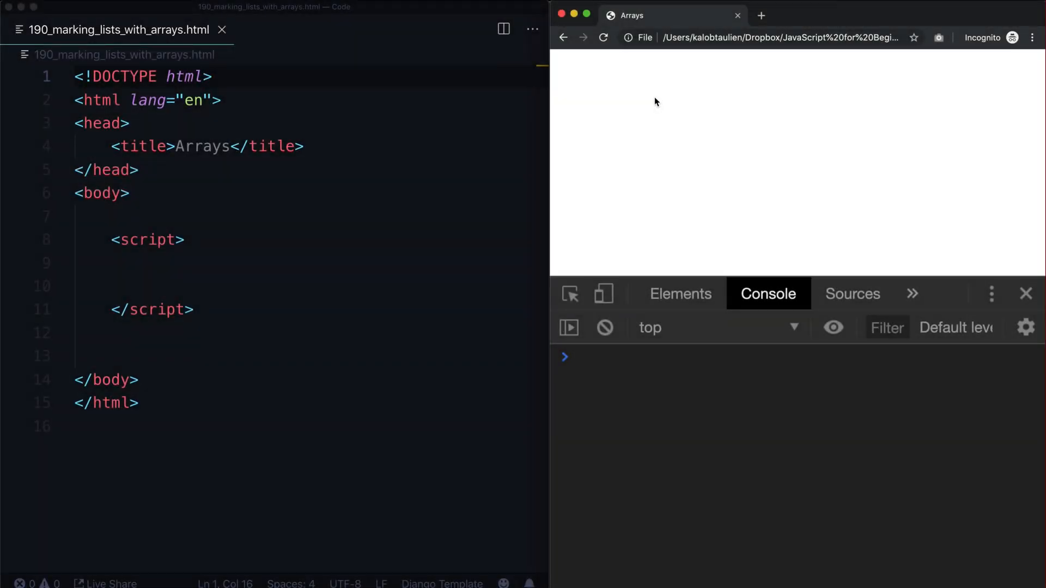
{"action": "mouse_move", "coordinate": [596, 107]}
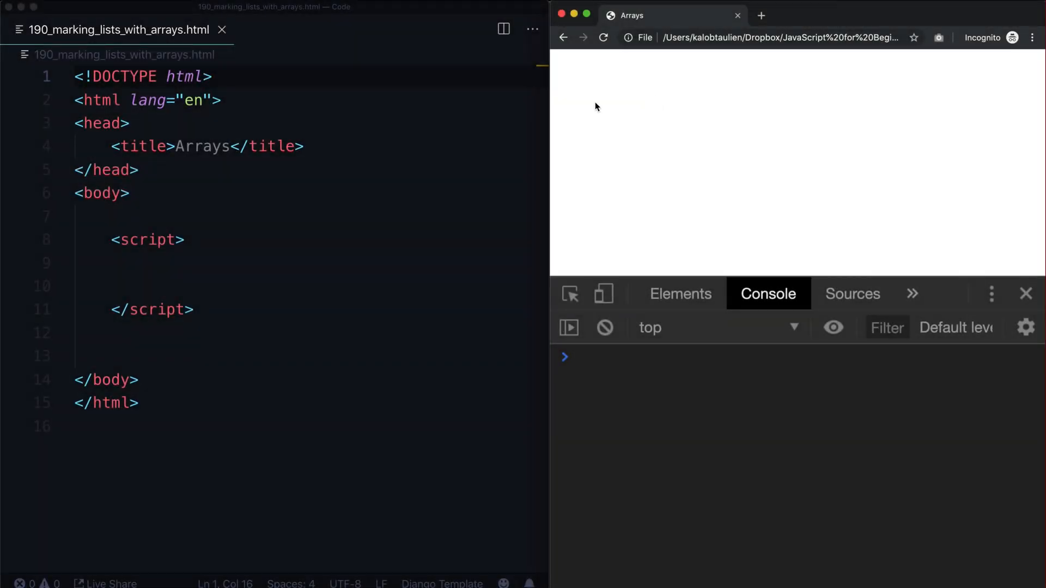
Step: Retitle the page heading from Arrays to List and move into the console input
{"action": "double_click", "coordinate": [202, 146]}
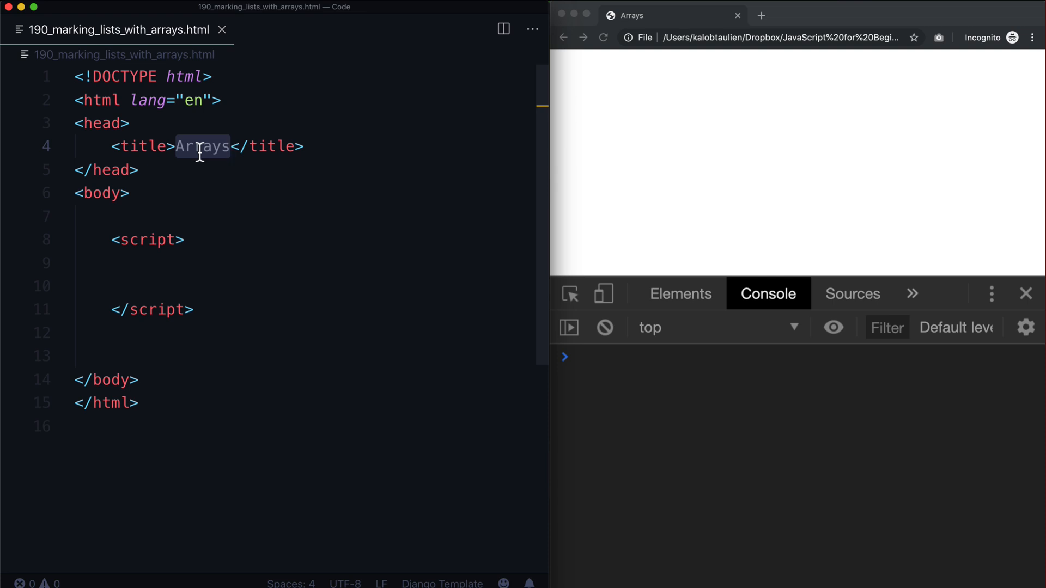
{"action": "type", "text": "List"}
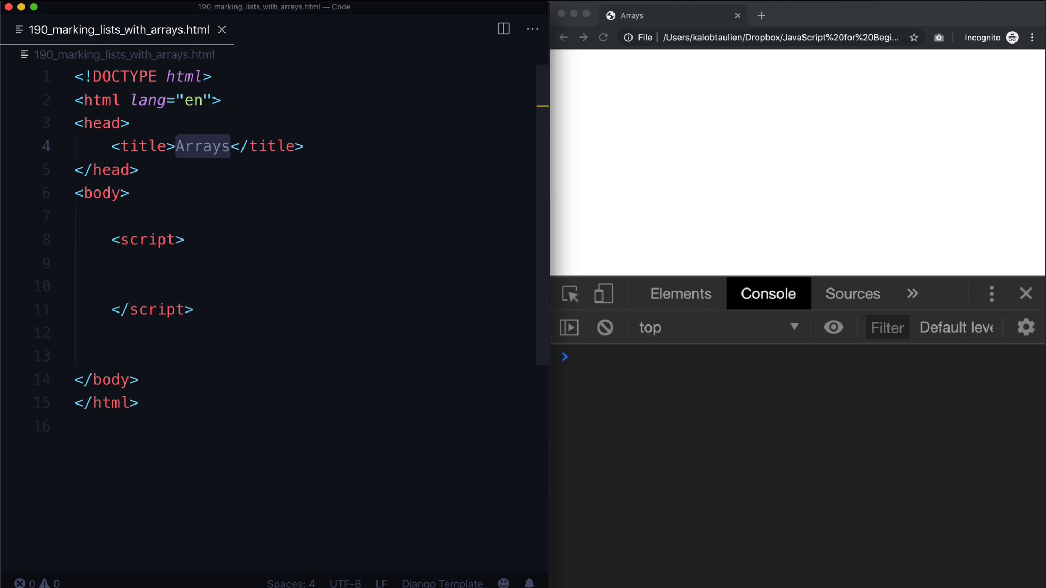
{"action": "left_click", "coordinate": [173, 263]}
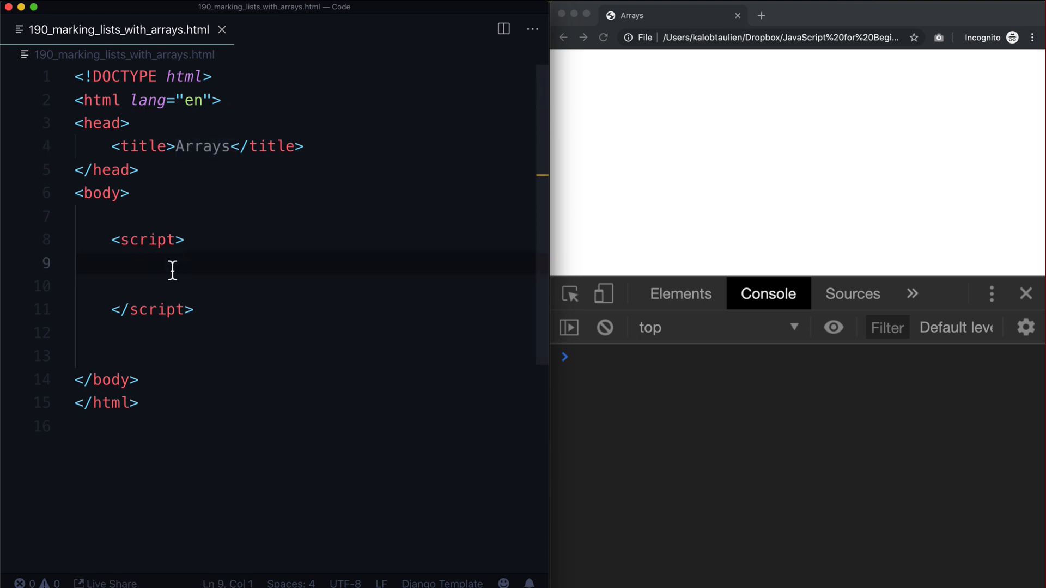
{"action": "mouse_move", "coordinate": [295, 279]}
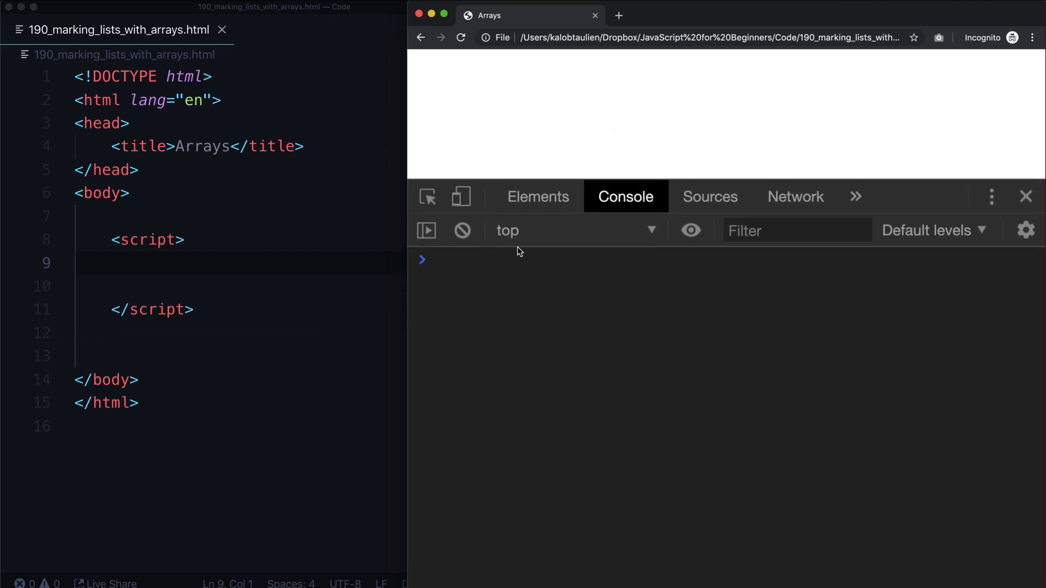
{"action": "left_click", "coordinate": [493, 259]}
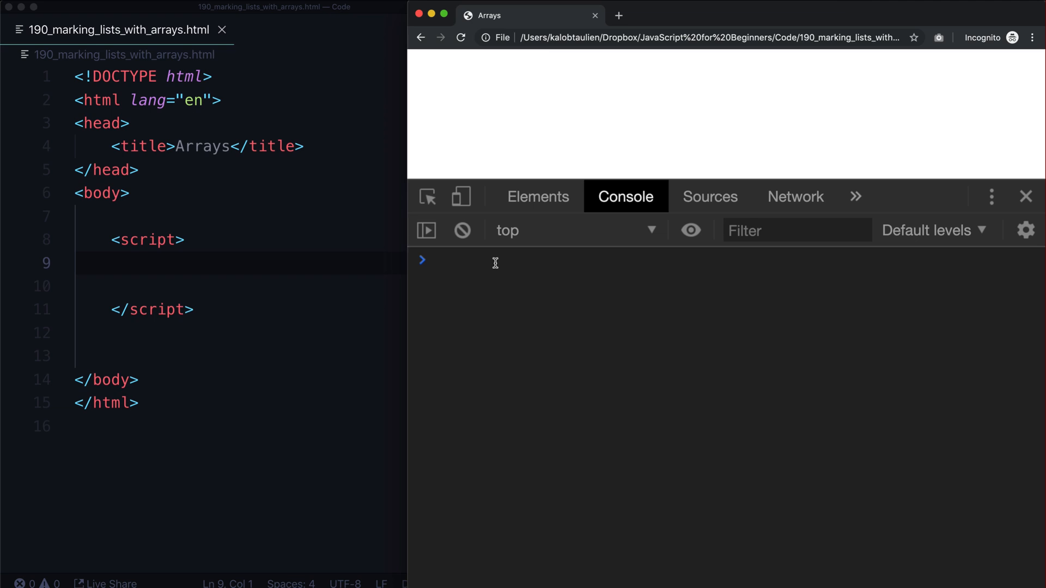
Step: Draft a sample arr with names, booleans and numbers, then discard the unfinished line
{"action": "type", "text": "arr ="}
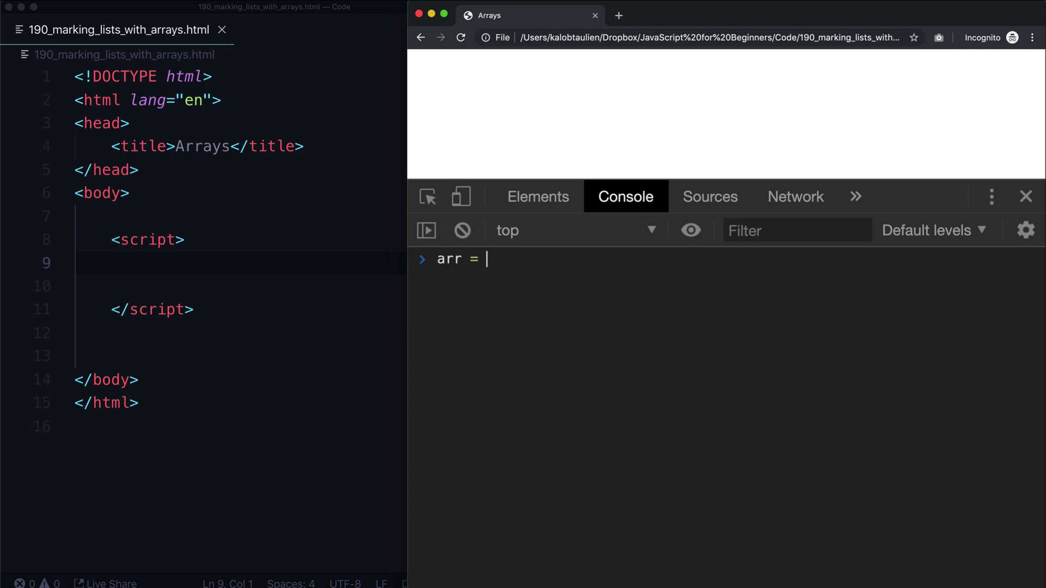
{"action": "type", "text": "[]"}
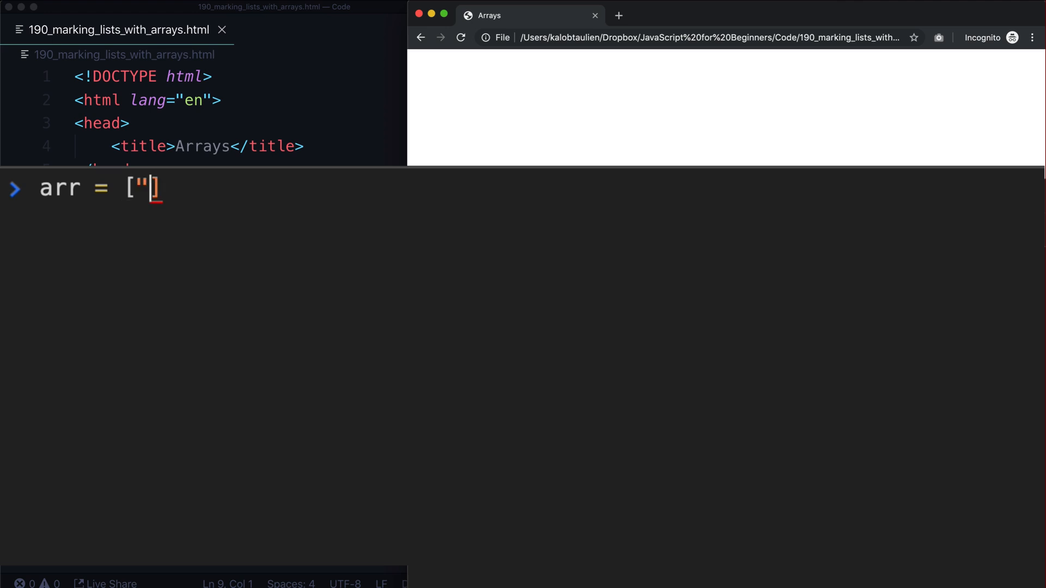
{"action": "type", "text": "kalob\","}
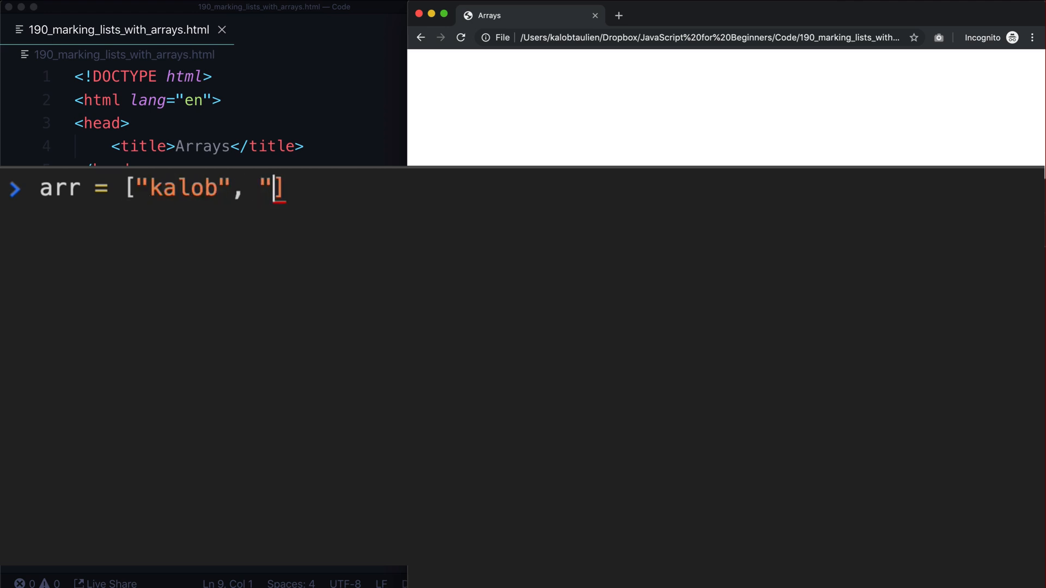
{"action": "type", "text": "zep"}
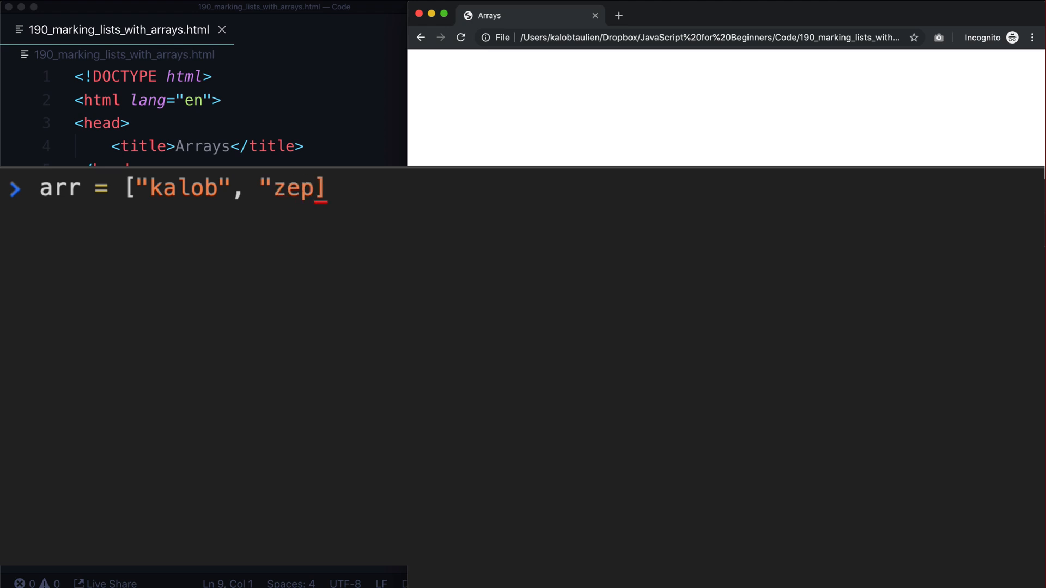
{"action": "type", "text": "hyr\", ["}
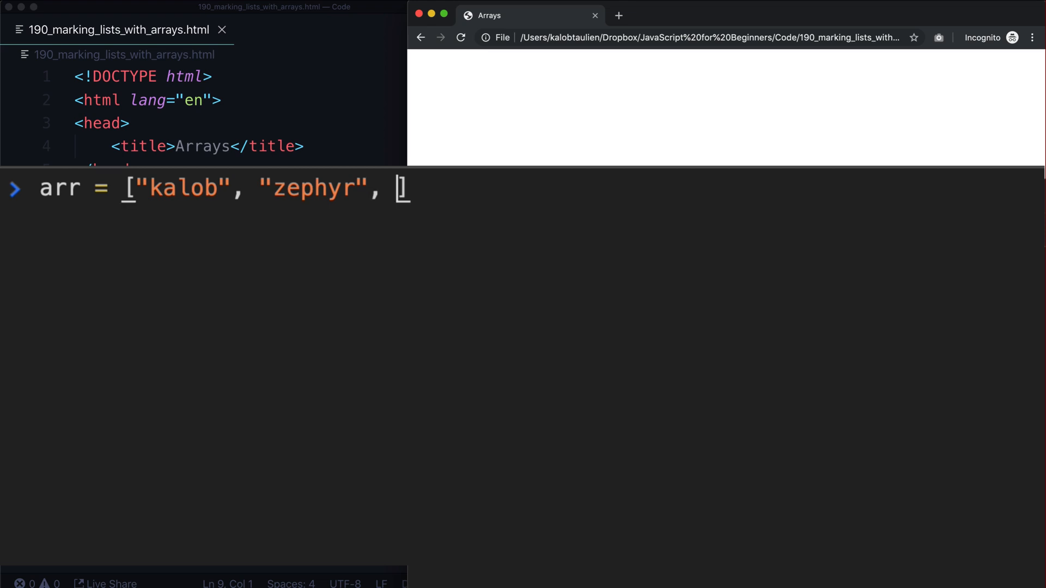
{"action": "type", "text": "true,"}
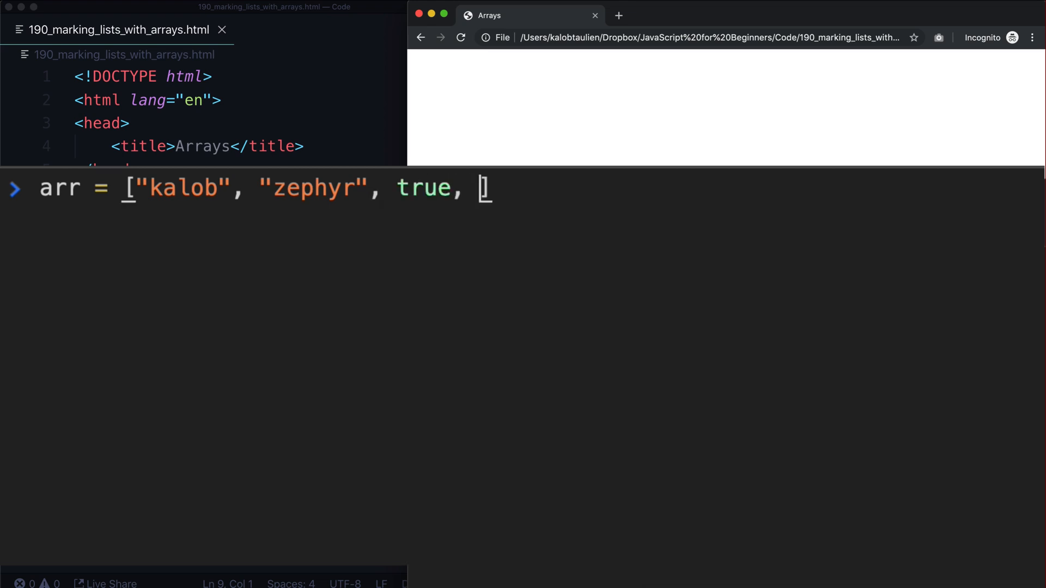
{"action": "type", "text": "false, 30"}
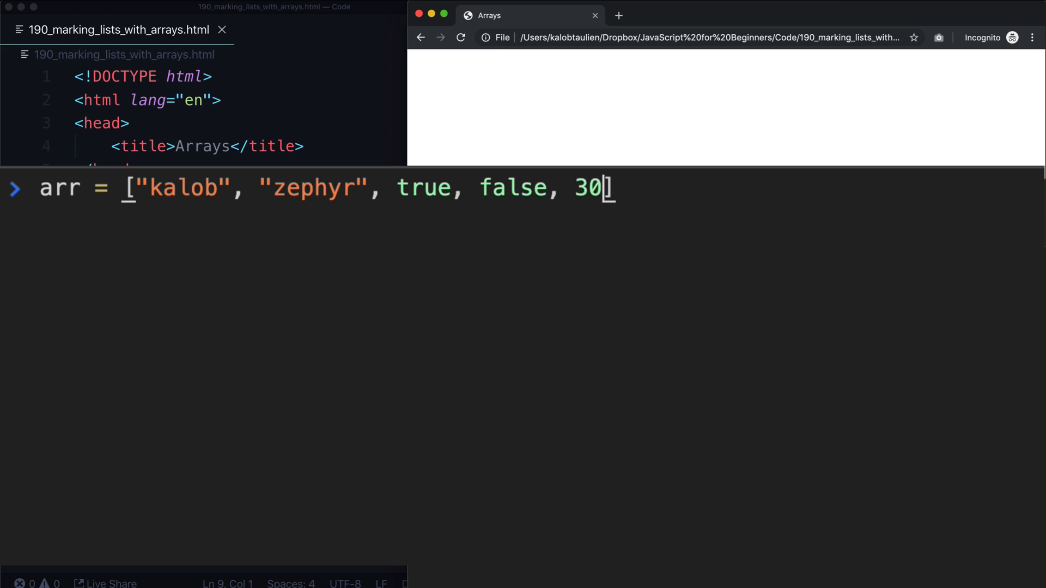
{"action": "type", "text": ", 4,"}
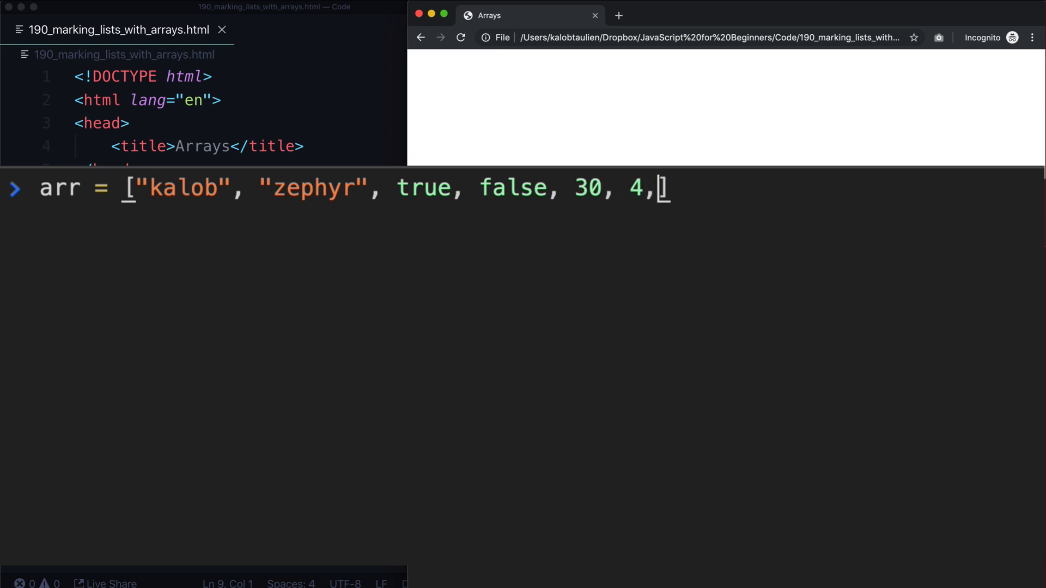
{"action": "key", "text": "Backspace"}
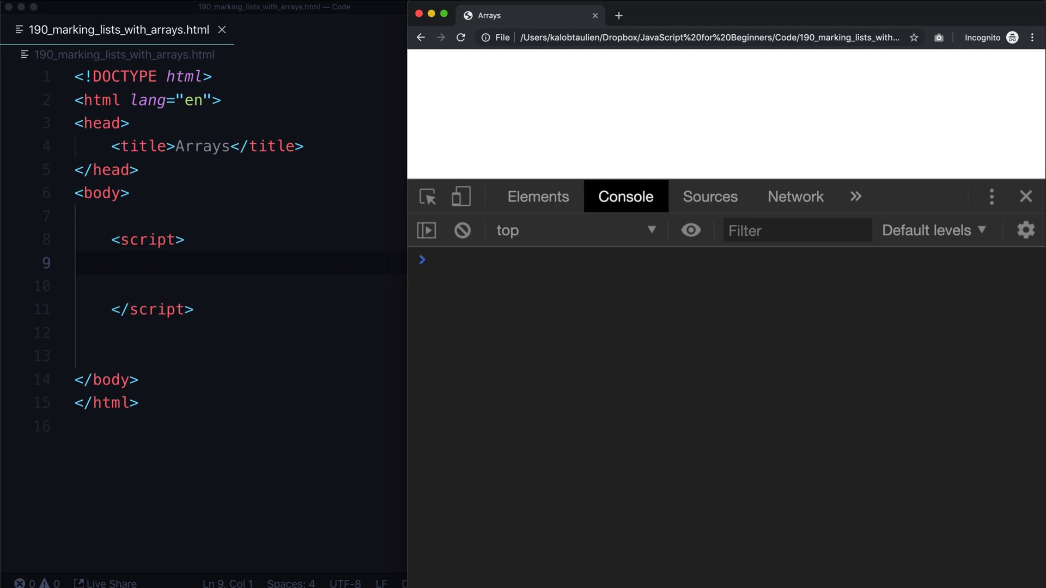
Step: Create names = ["Kalob", "Zephyr", "Henry", "Doggo"] and enter names to print it
{"action": "type", "text": "names = [\""}
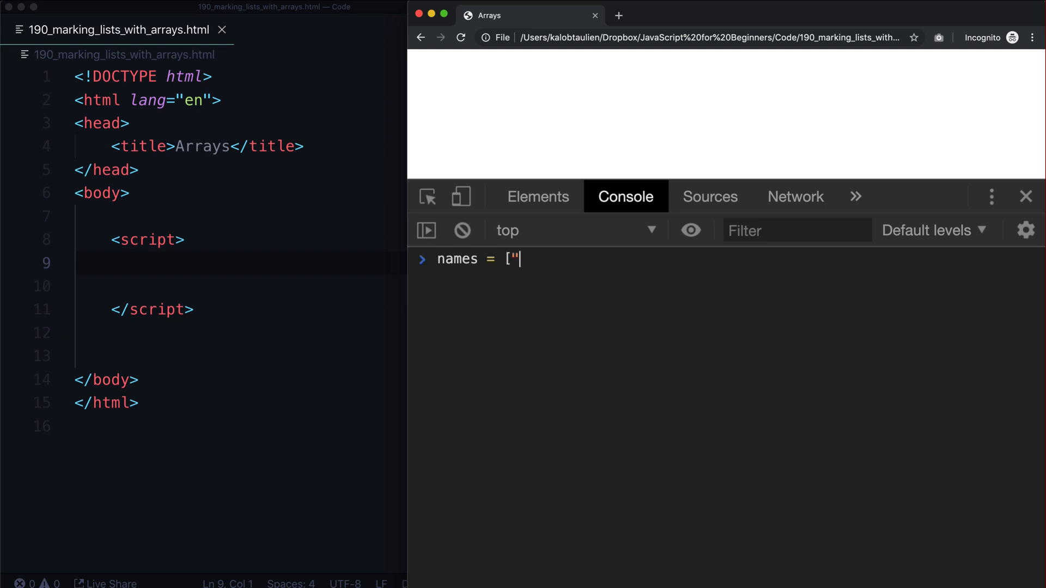
{"action": "type", "text": "Kalob\"m"}
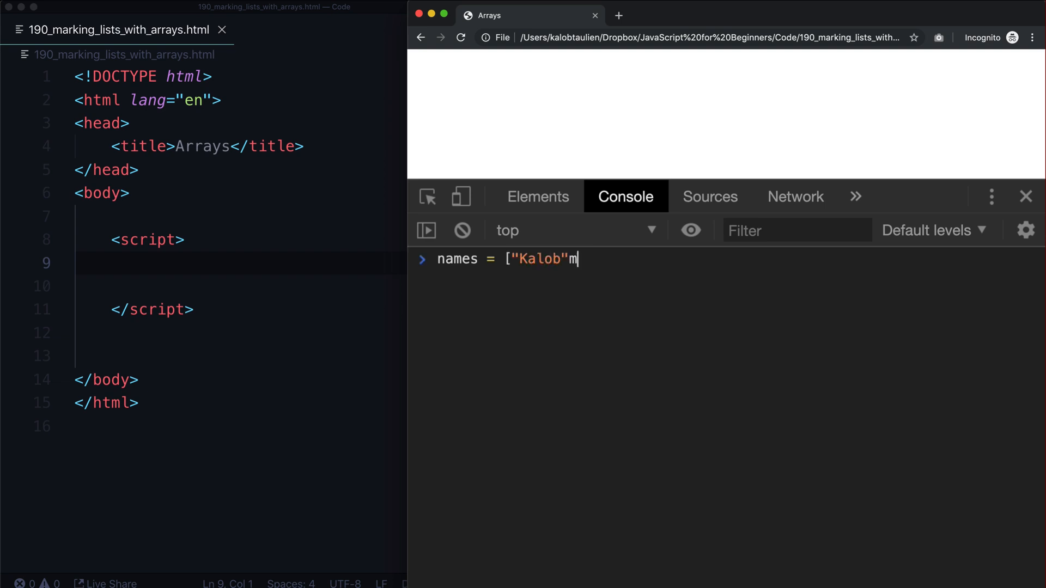
{"action": "type", "text": ", \"Zephyr\","}
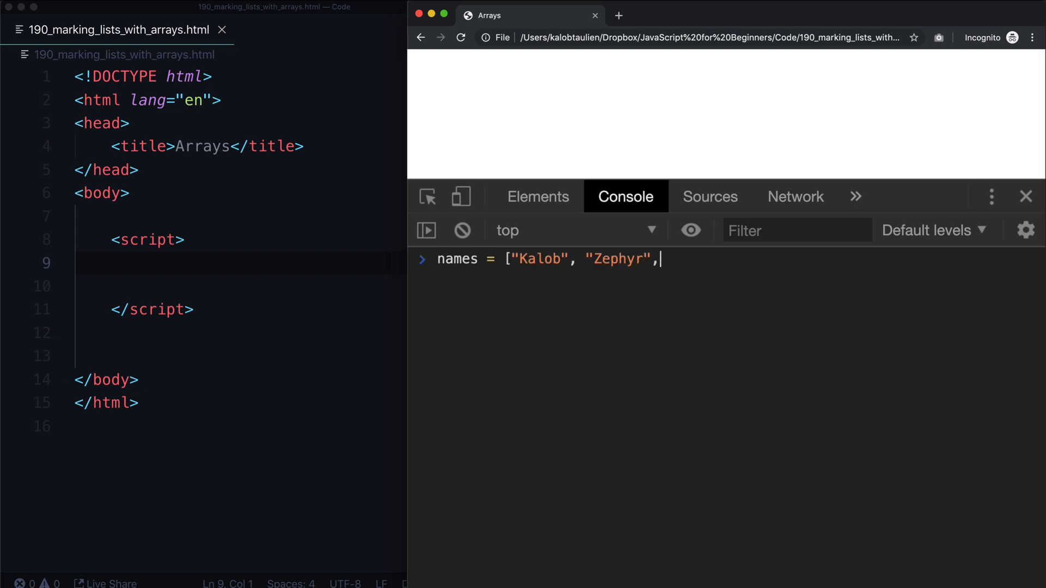
{"action": "type", "text": "\"Henry\""}
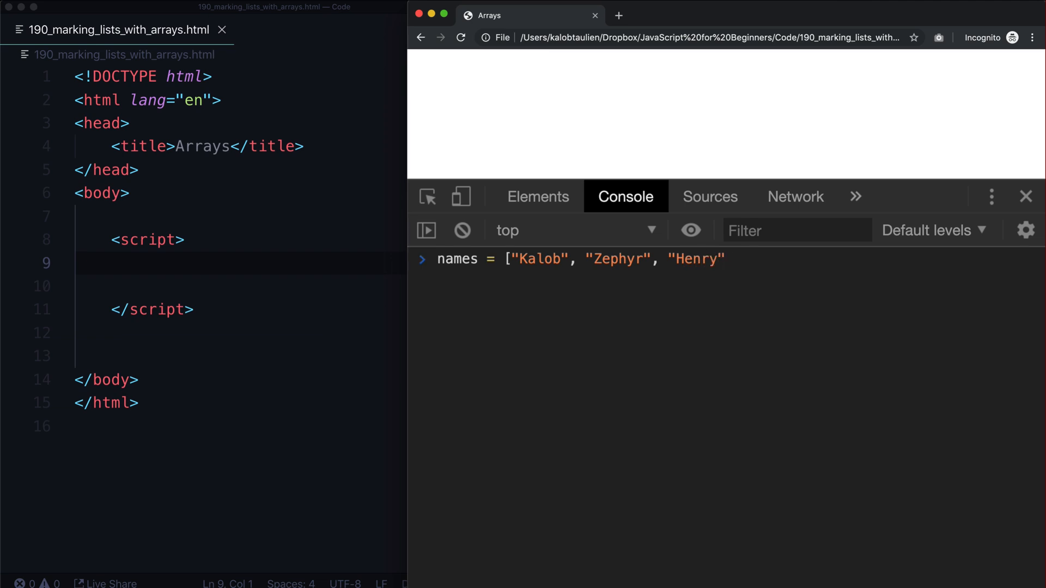
{"action": "type", "text": ", \"Doggi"}
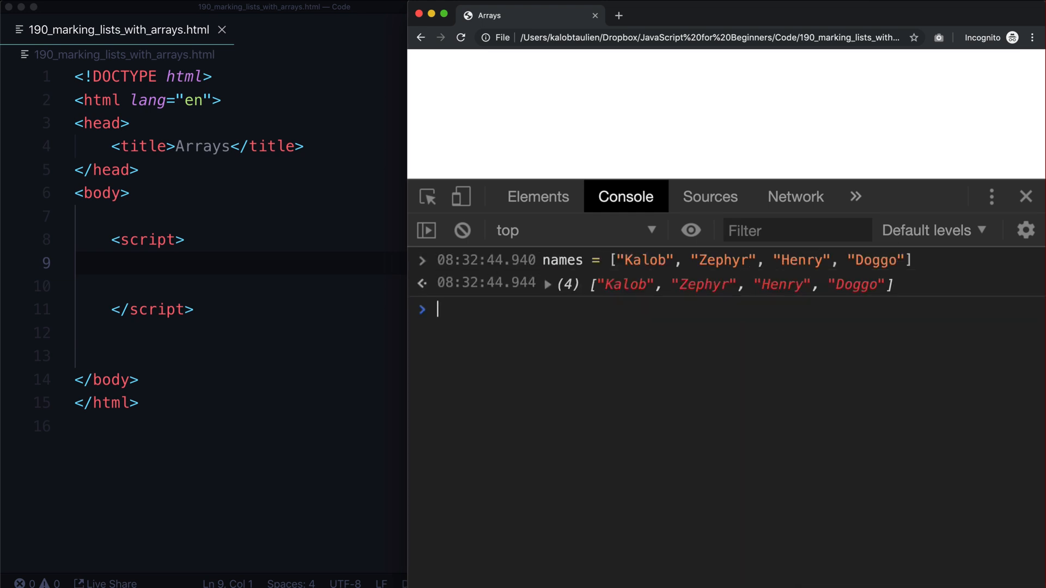
{"action": "type", "text": "name"}
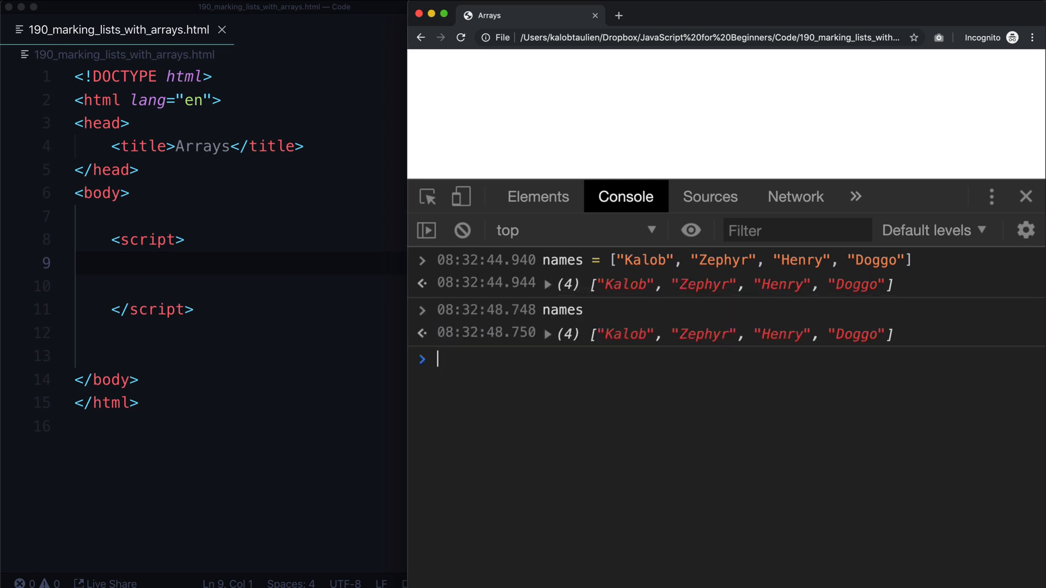
{"action": "mouse_move", "coordinate": [566, 288]}
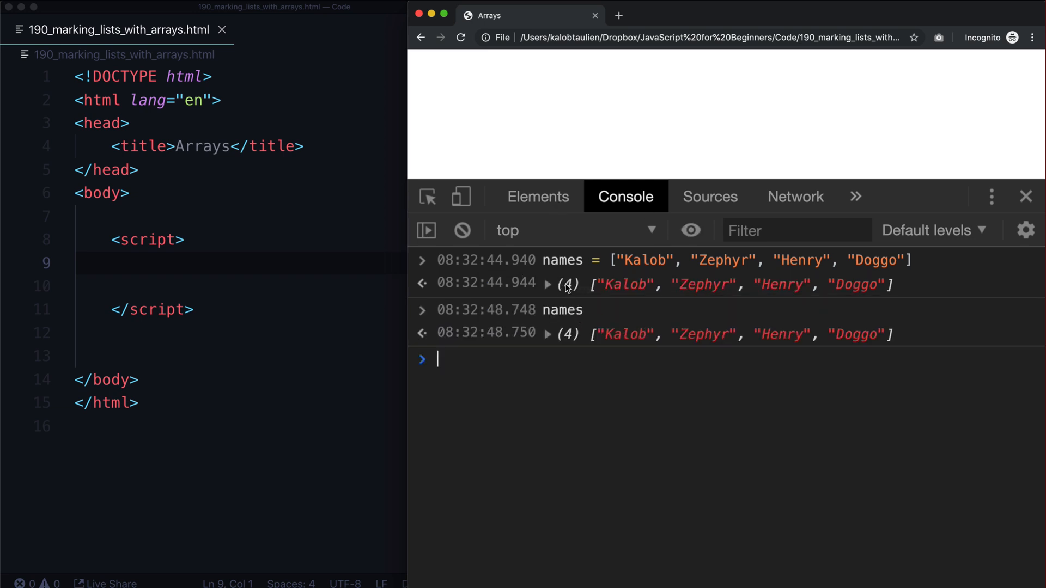
Step: Expand the first names output to list Kalob, Zephyr, Henry and Doggo at indexes 0–3
{"action": "left_click", "coordinate": [548, 283]}
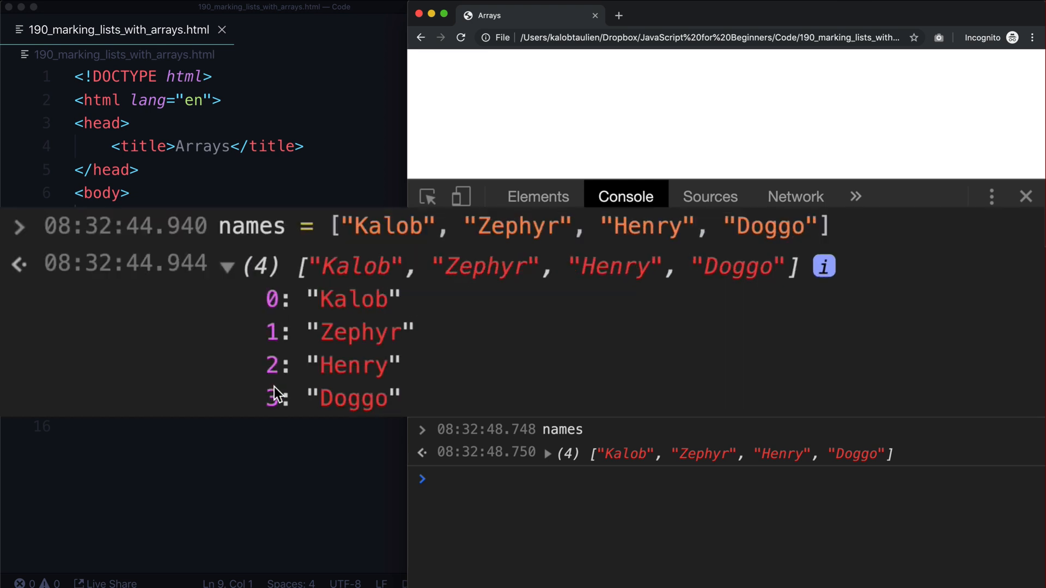
{"action": "mouse_move", "coordinate": [279, 319]}
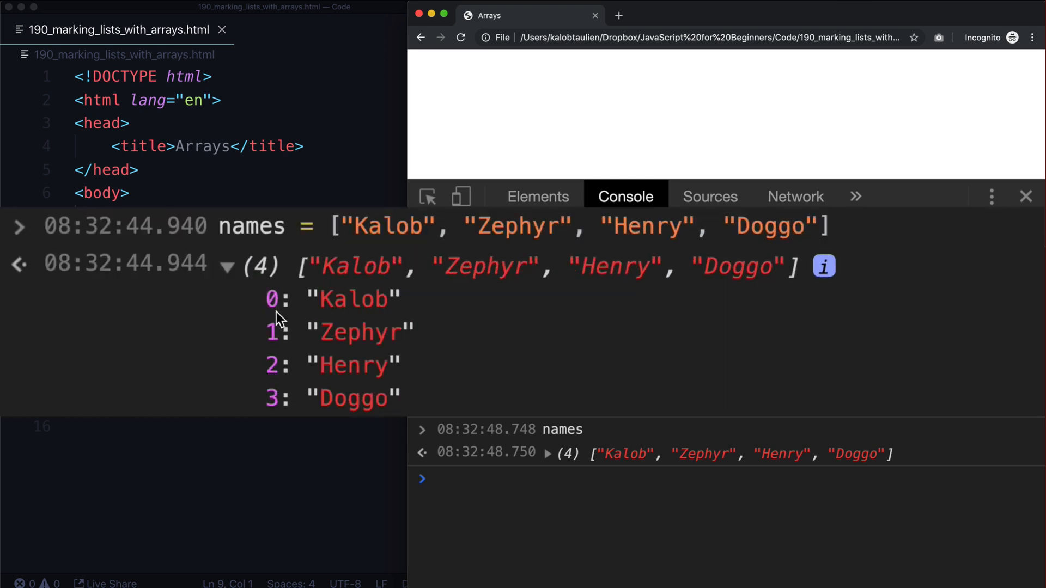
{"action": "mouse_move", "coordinate": [273, 299]}
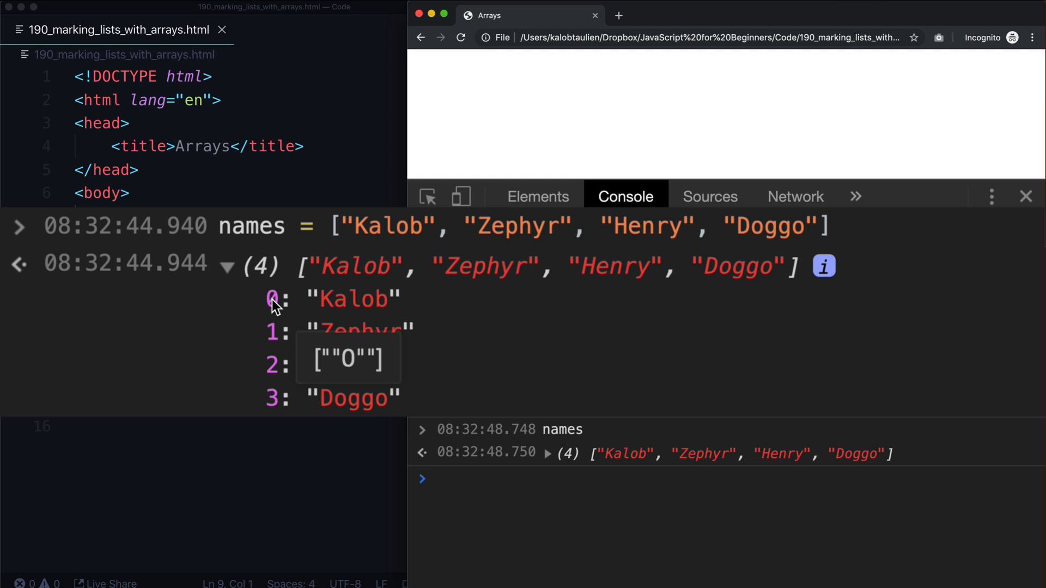
{"action": "mouse_move", "coordinate": [242, 333]}
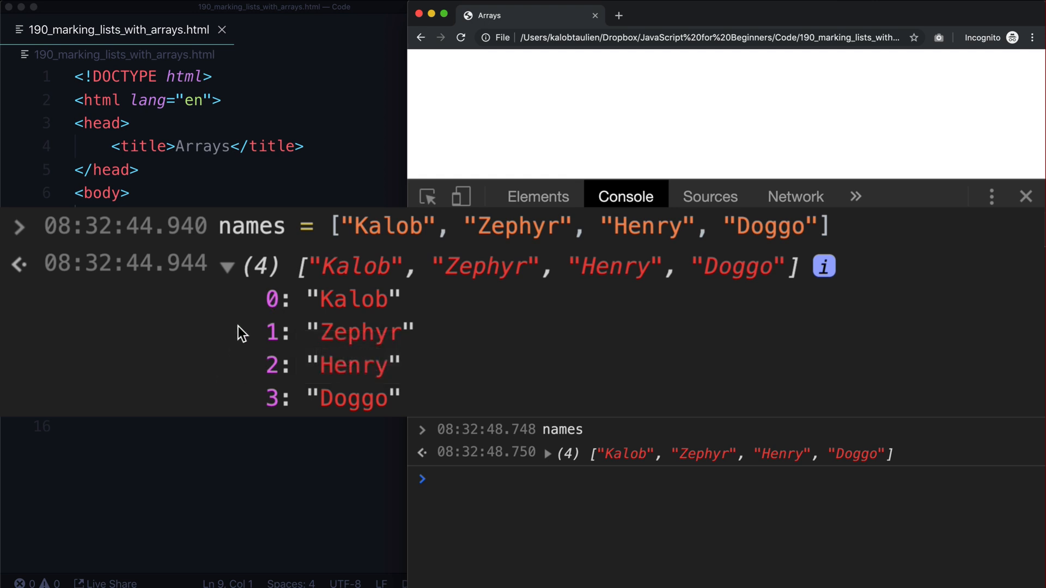
{"action": "mouse_move", "coordinate": [290, 319]}
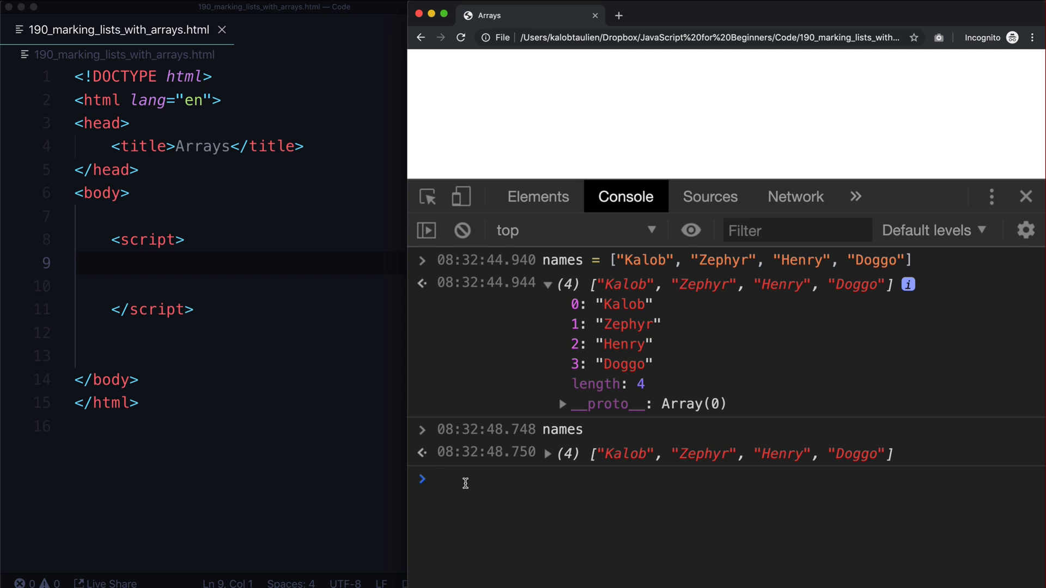
Step: Look up names[0] in the console, returning "Kalob"
{"action": "type", "text": "kal"}
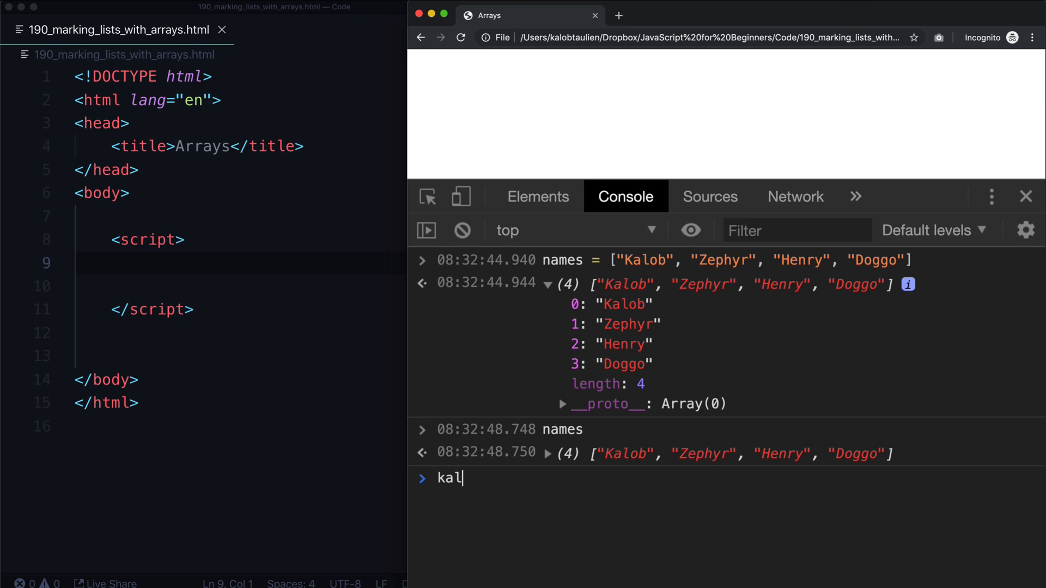
{"action": "type", "text": "ob ="}
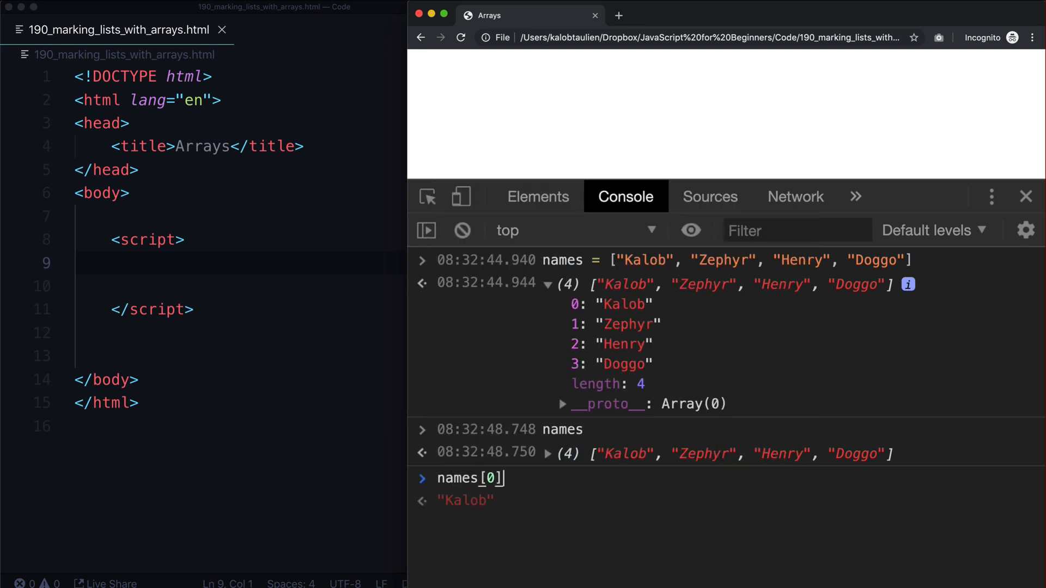
{"action": "mouse_move", "coordinate": [889, 149]}
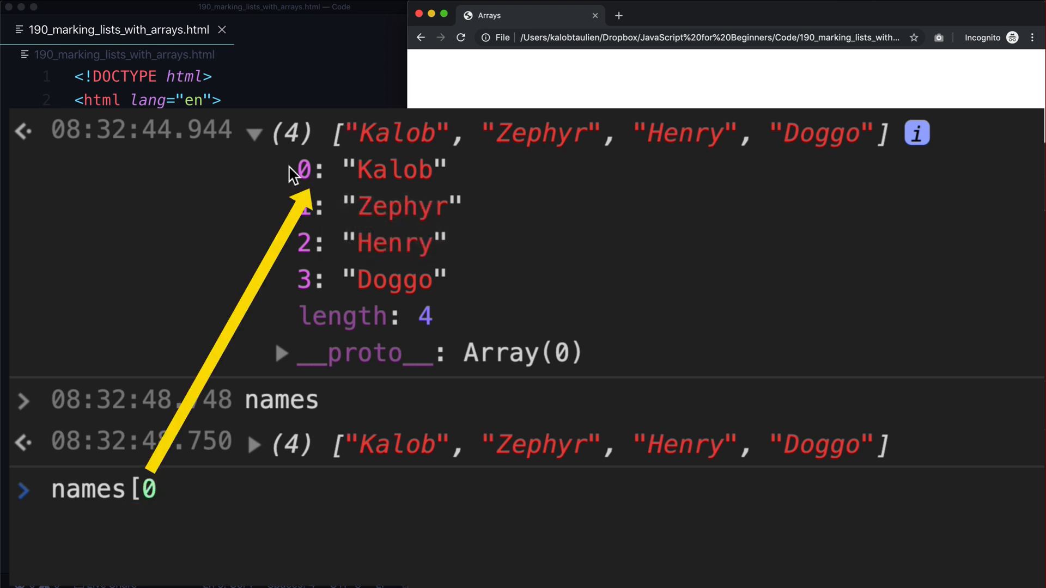
{"action": "left_click", "coordinate": [158, 489]}
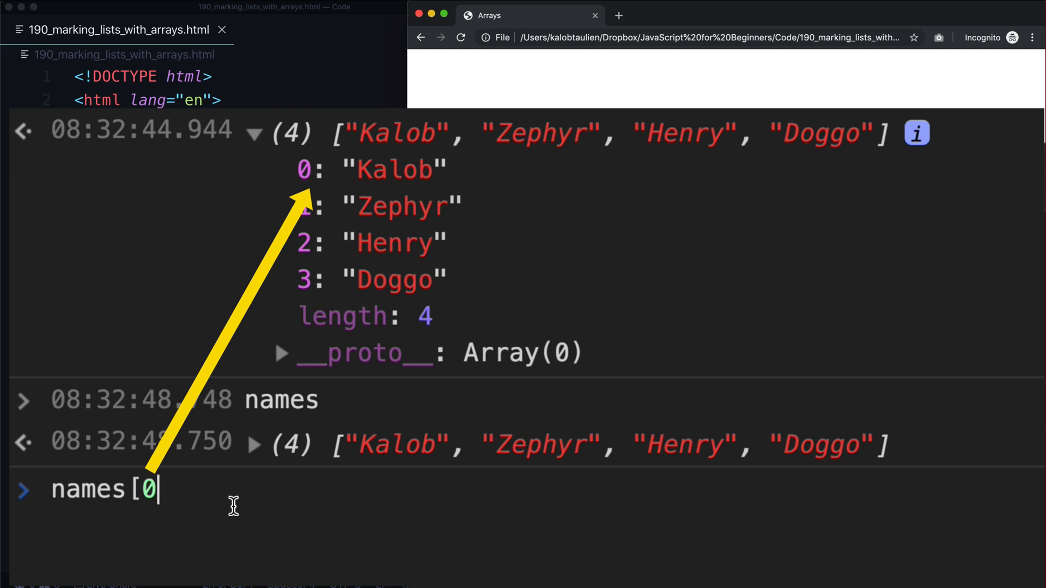
{"action": "key", "text": "Return"}
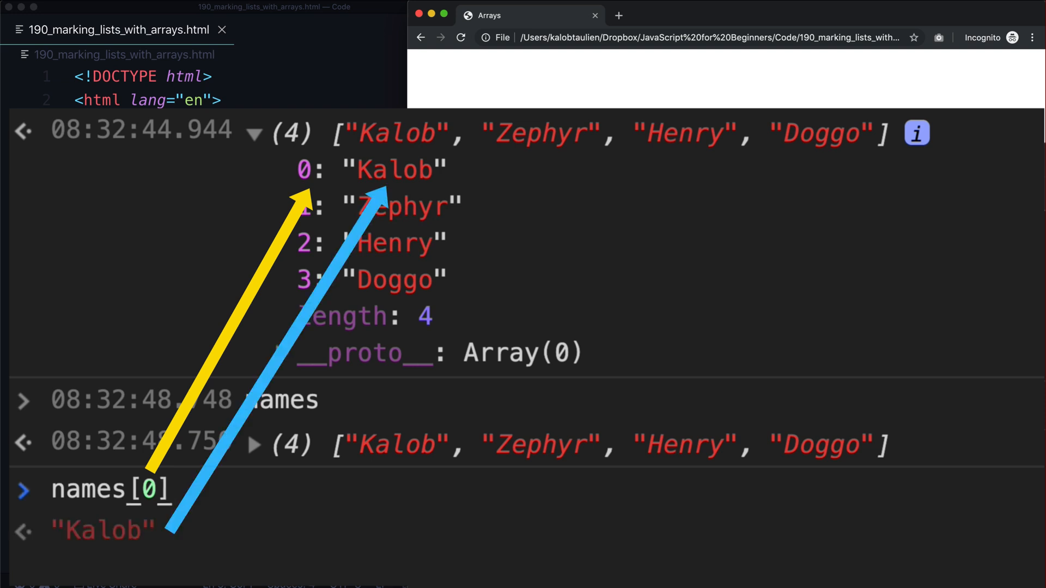
{"action": "mouse_move", "coordinate": [296, 296]}
{"action": "type", "text": "3"}
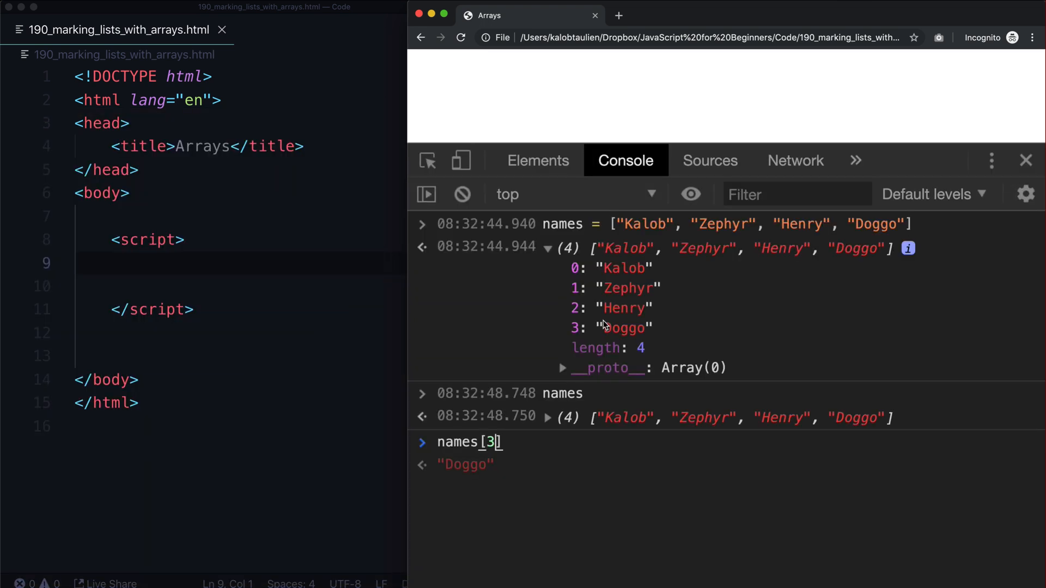
{"action": "mouse_move", "coordinate": [572, 275]}
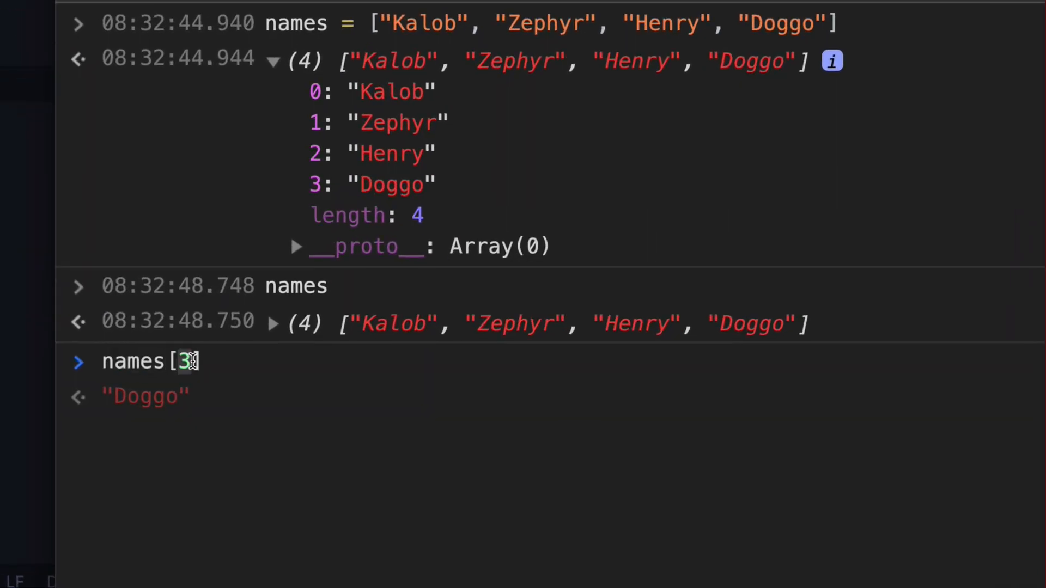
{"action": "mouse_move", "coordinate": [224, 360]}
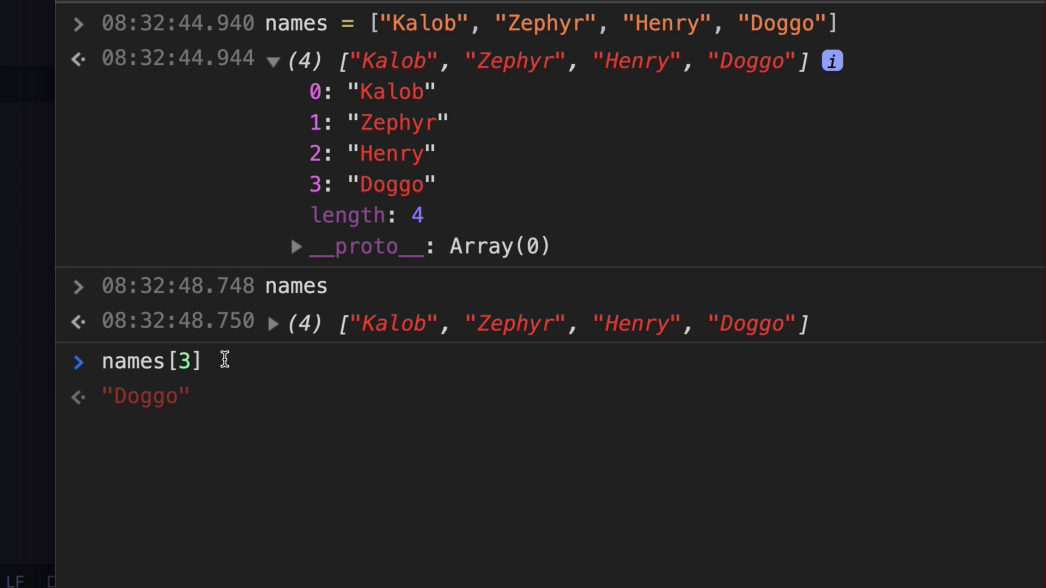
Step: Run doggo.toUpperCase() to get "DOGGO", then begin typing names in the cleared console
{"action": "type", "text": "doggo.toU"}
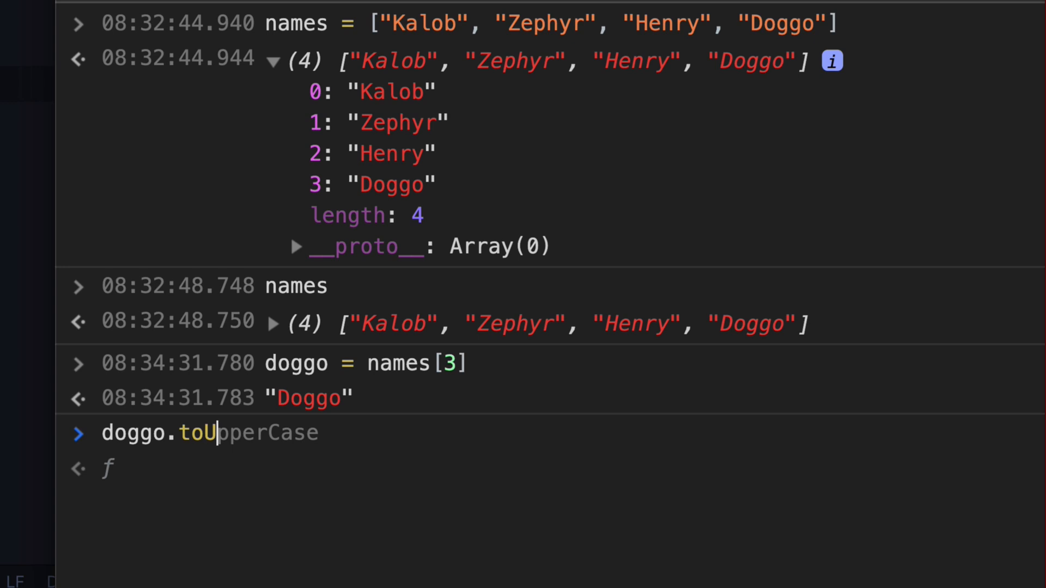
{"action": "key", "text": "Return"}
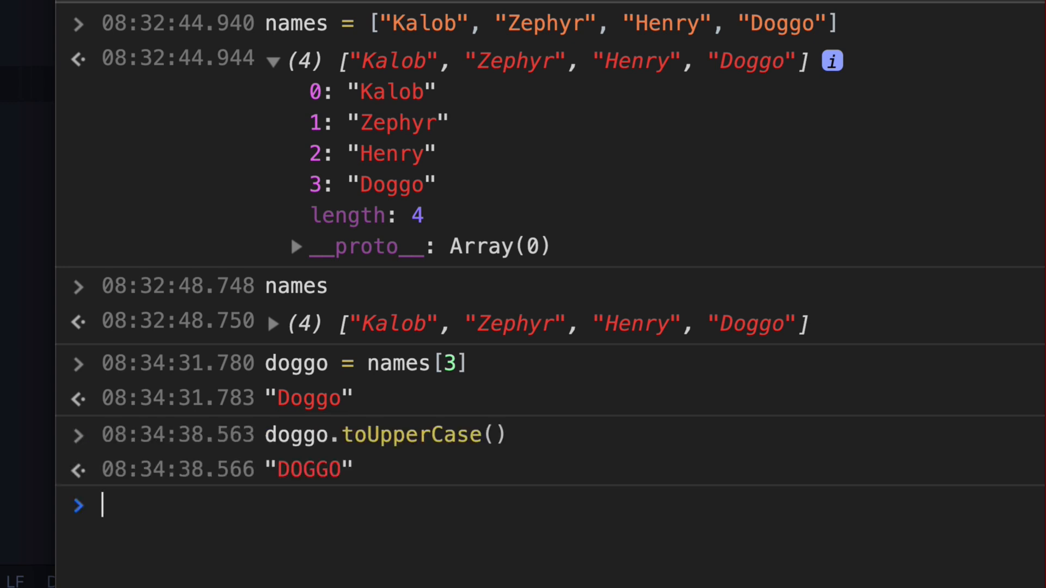
{"action": "type", "text": "name"}
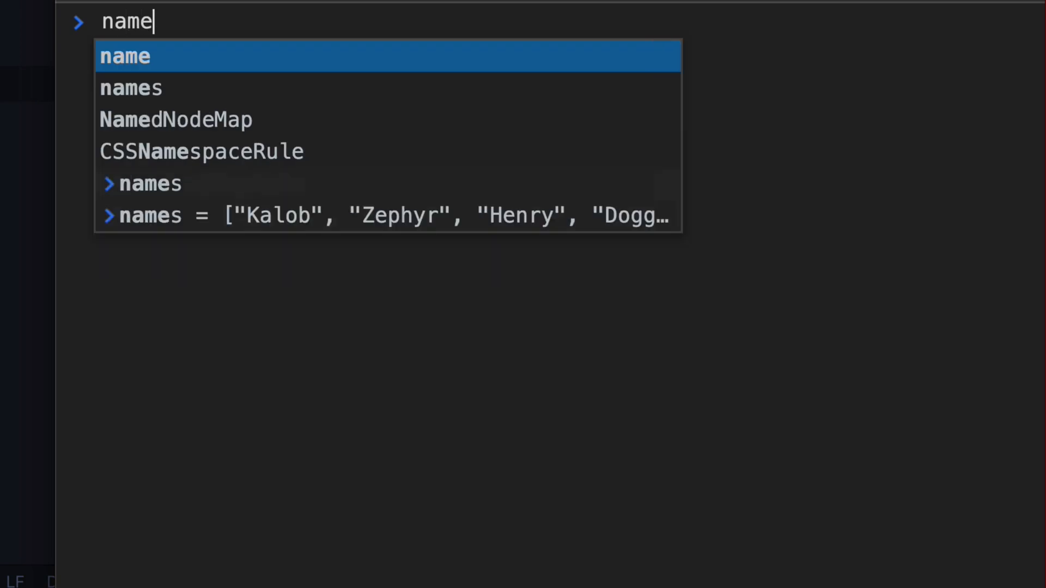
Step: Re-print names, then create nums = Array(1, 99, 23) and expand its result
{"action": "key", "text": "Enter"}
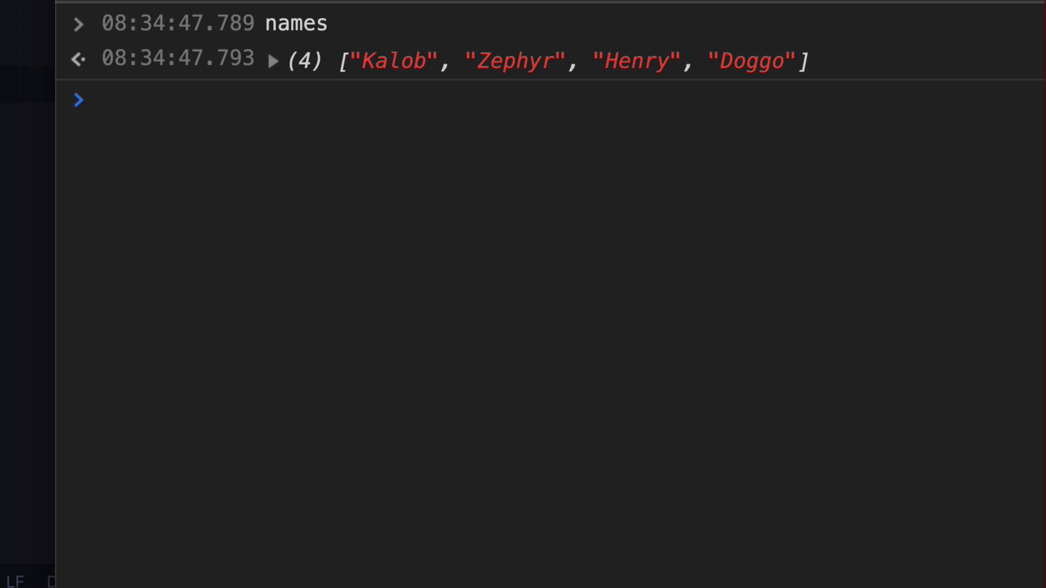
{"action": "type", "text": "nums = Array("}
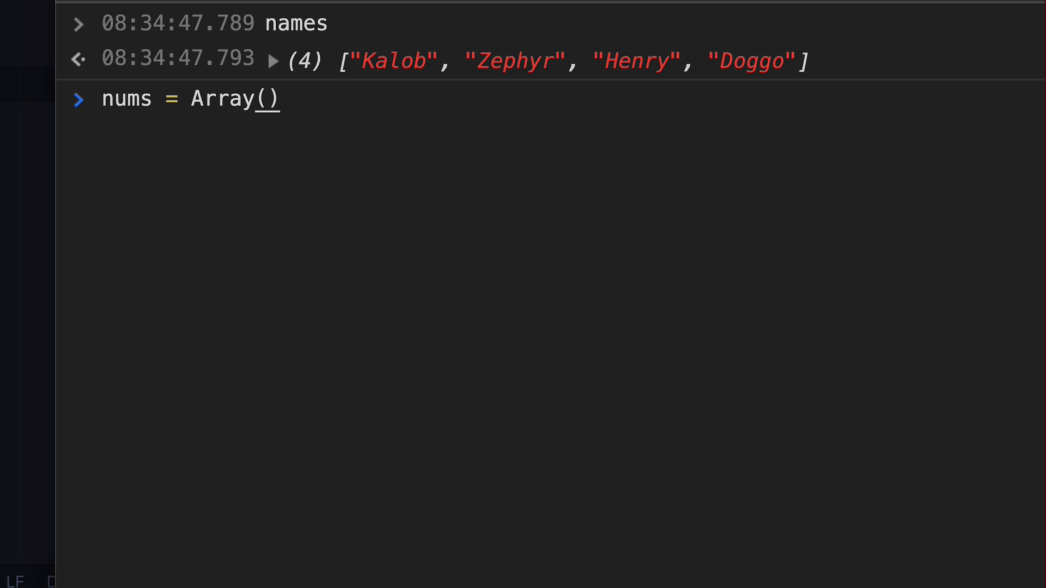
{"action": "double_click", "coordinate": [219, 99]}
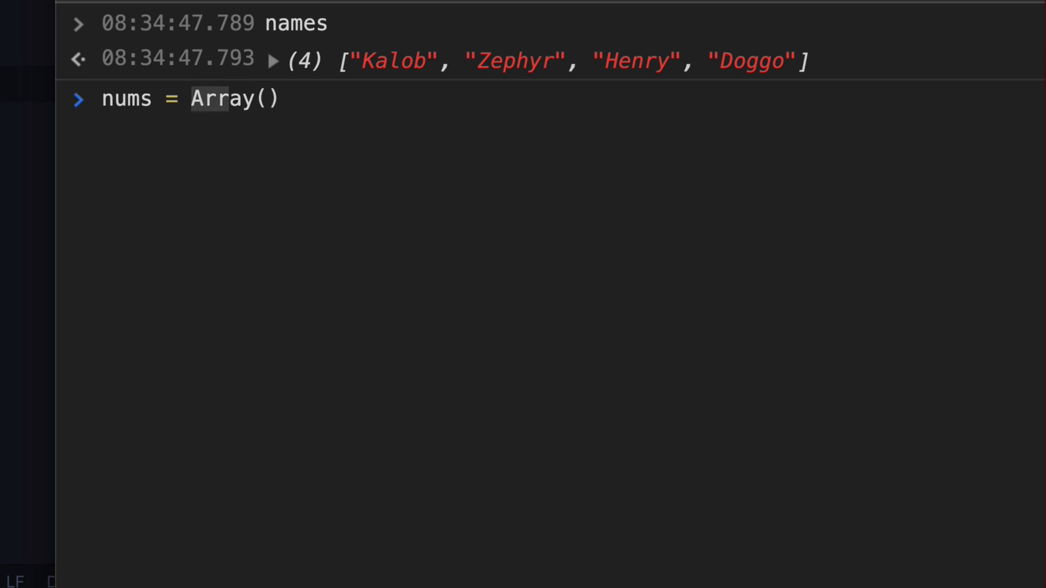
{"action": "type", "text": "1"}
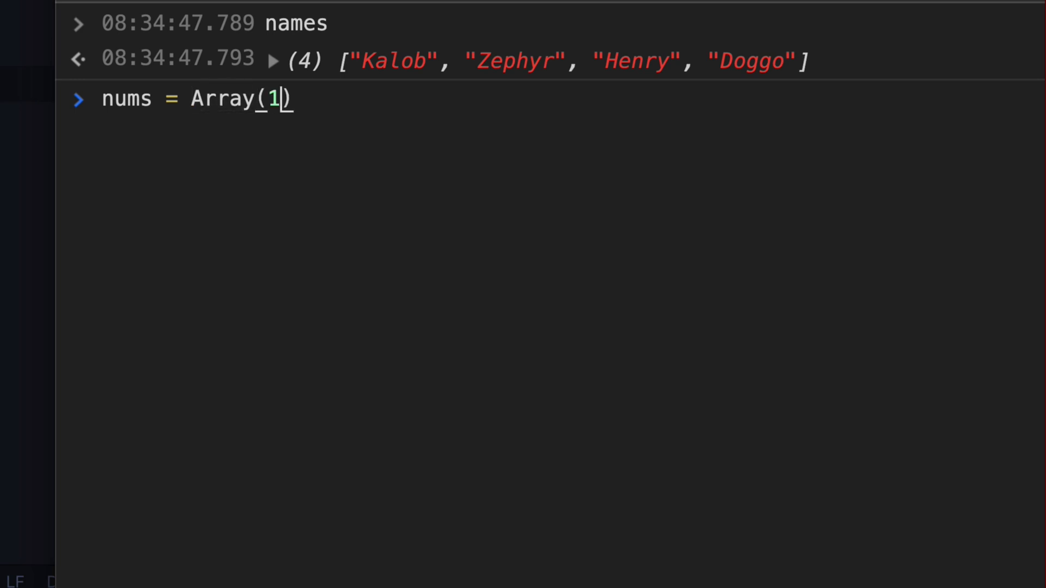
{"action": "type", "text": ", 99, 23"}
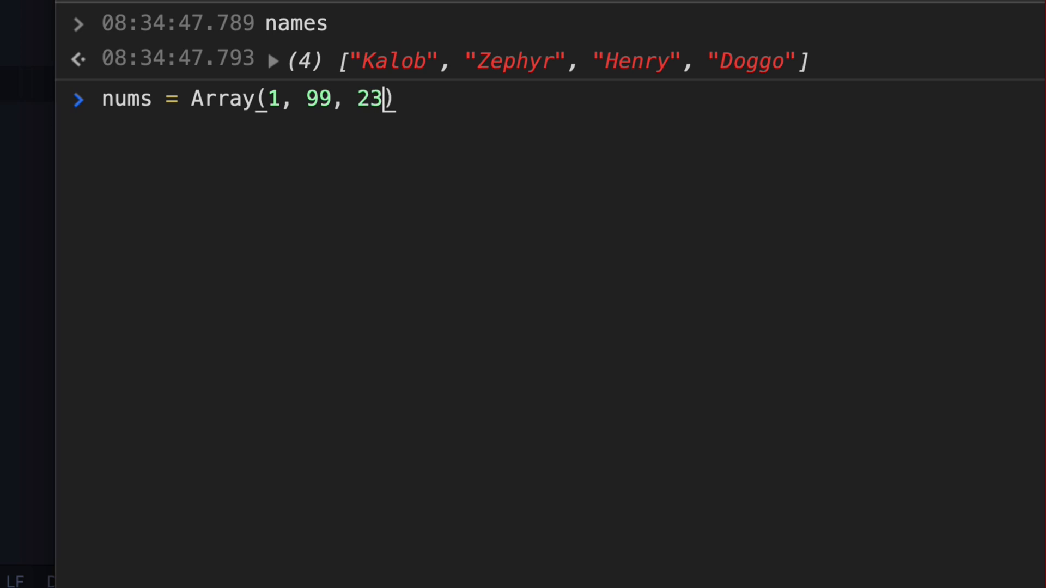
{"action": "key", "text": "Return"}
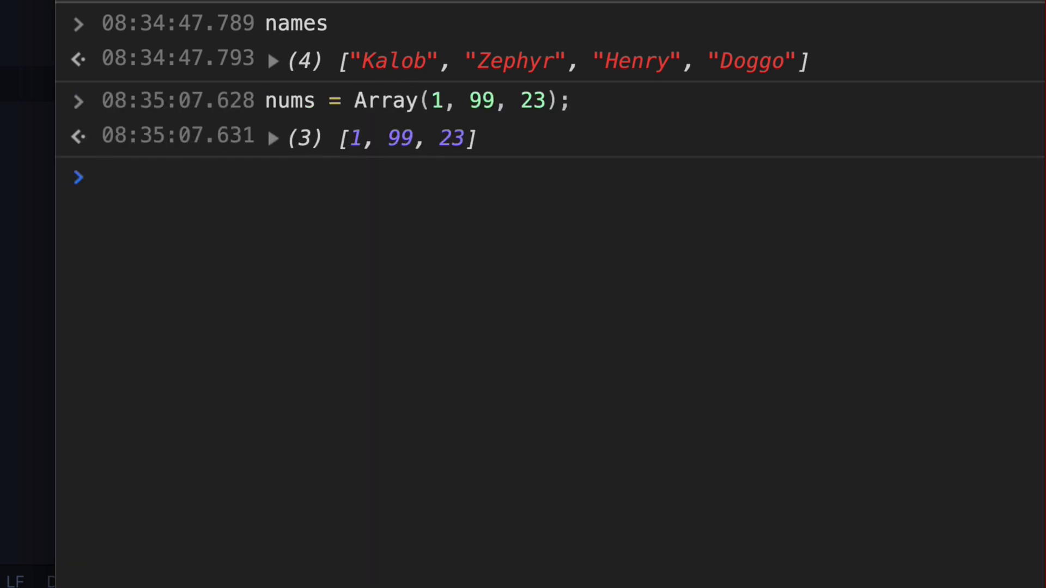
{"action": "mouse_move", "coordinate": [283, 66]}
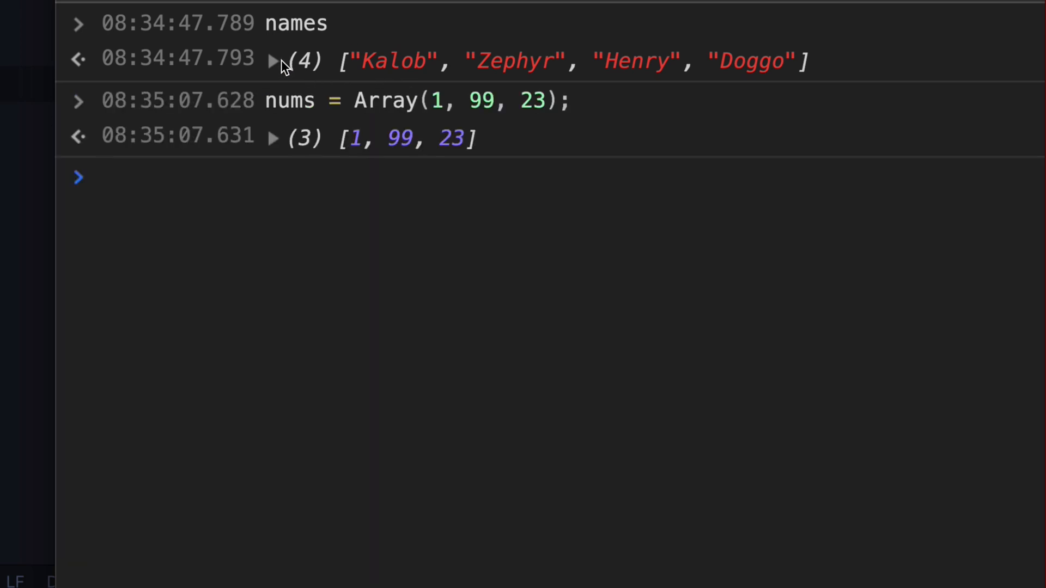
{"action": "left_click", "coordinate": [101, 176]}
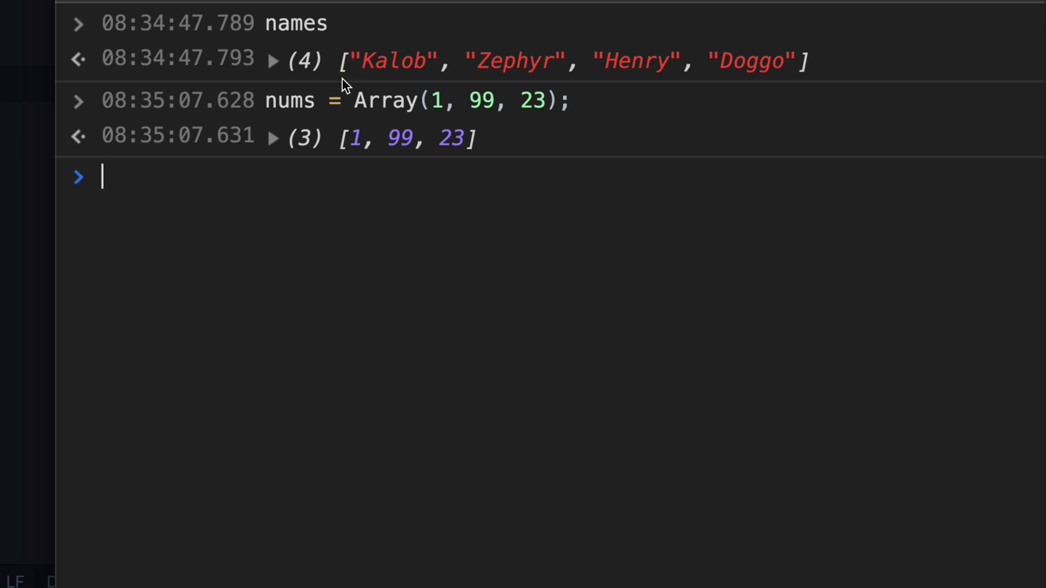
{"action": "left_click", "coordinate": [274, 136]}
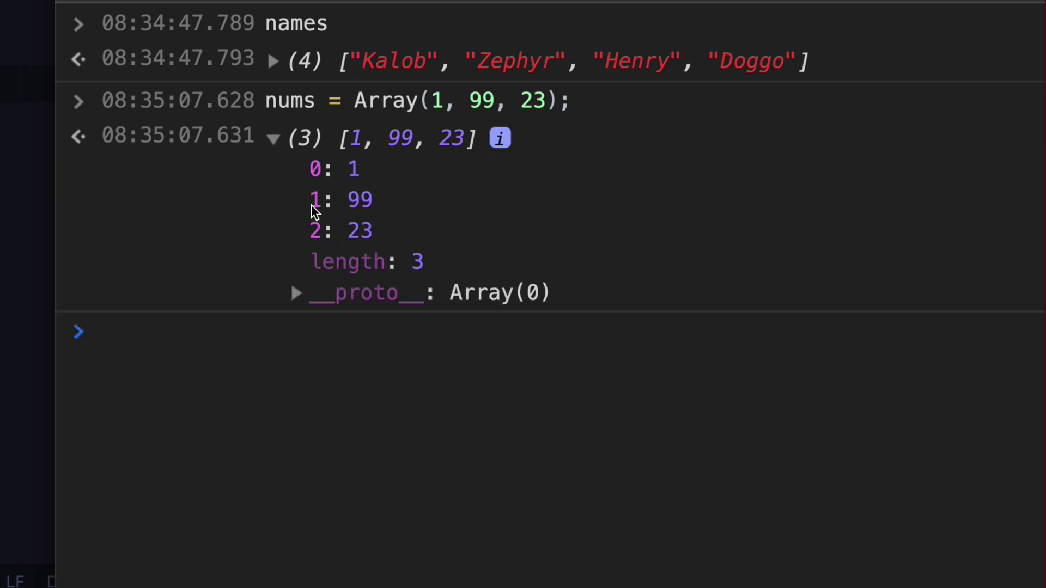
Step: Run nums[2] to get 23, then start entering names again
{"action": "type", "text": "nums"}
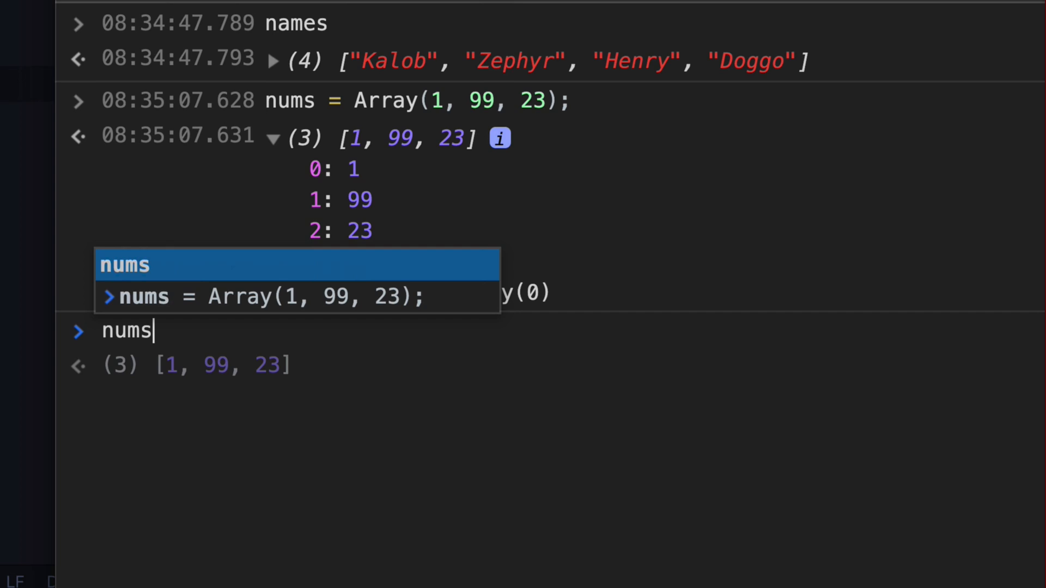
{"action": "type", "text": "[2"}
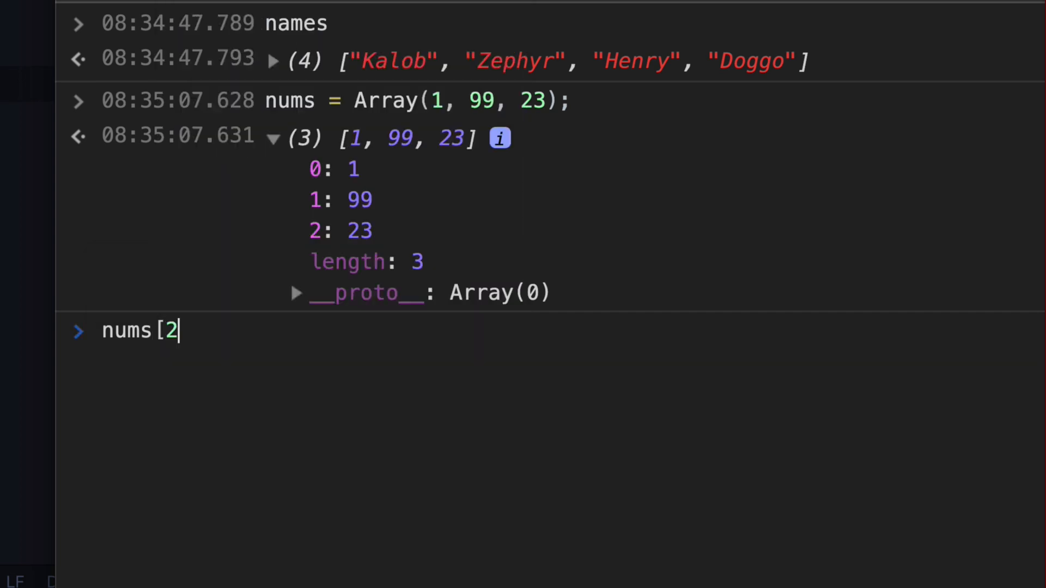
{"action": "key", "text": "Return"}
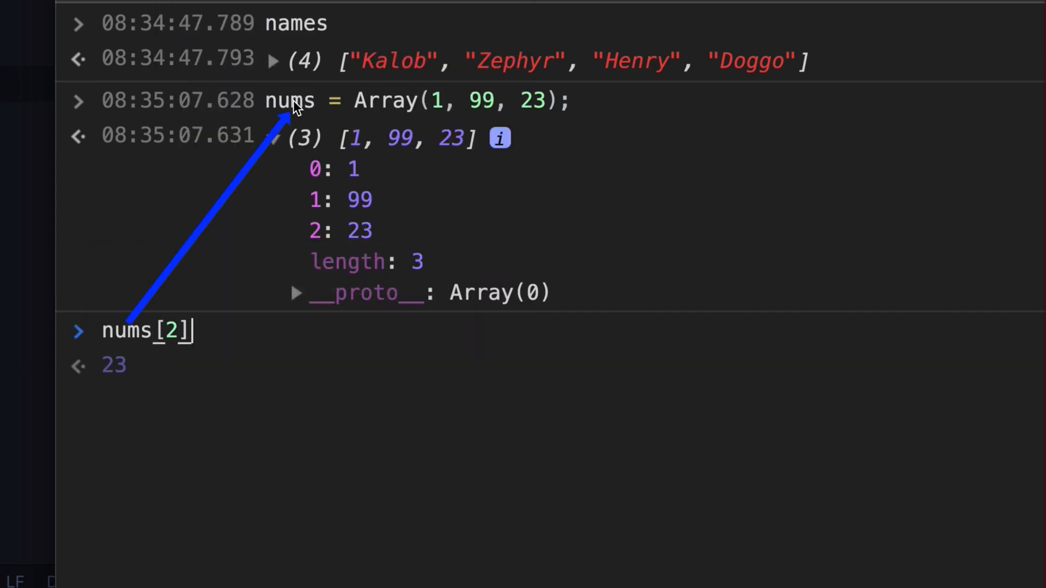
{"action": "mouse_move", "coordinate": [325, 229]}
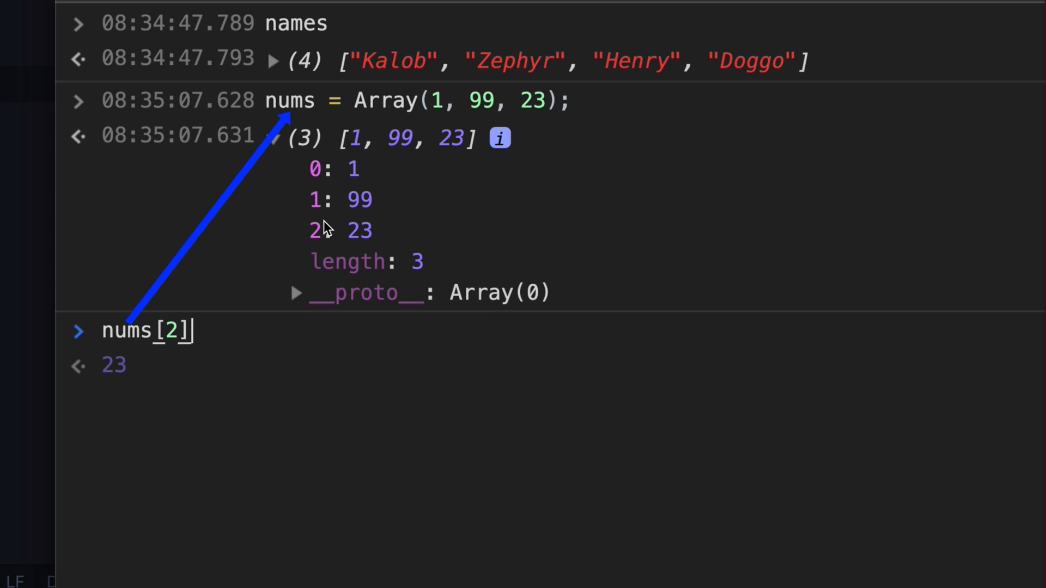
{"action": "mouse_move", "coordinate": [358, 236]}
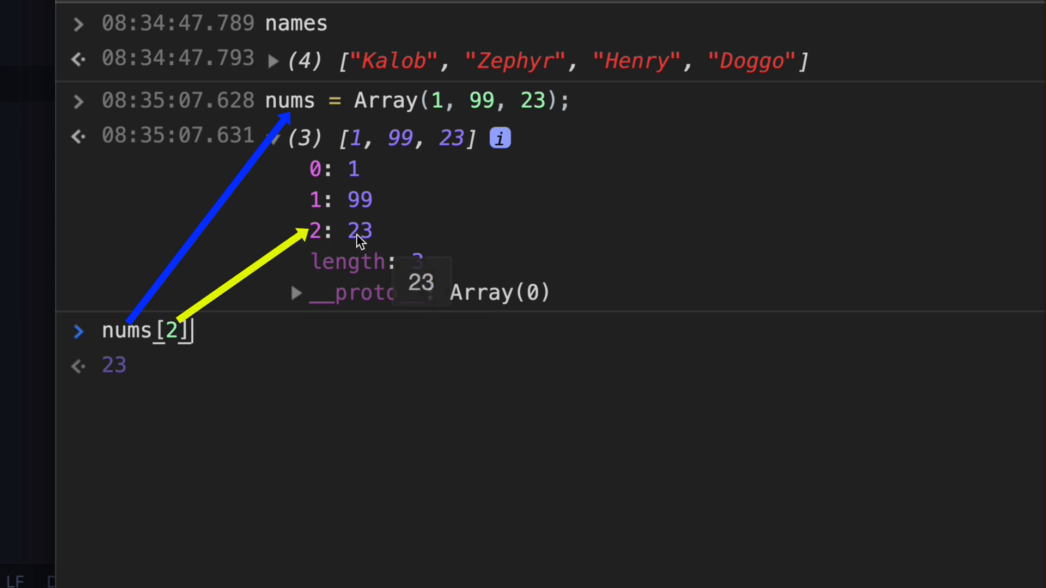
{"action": "key", "text": "Return"}
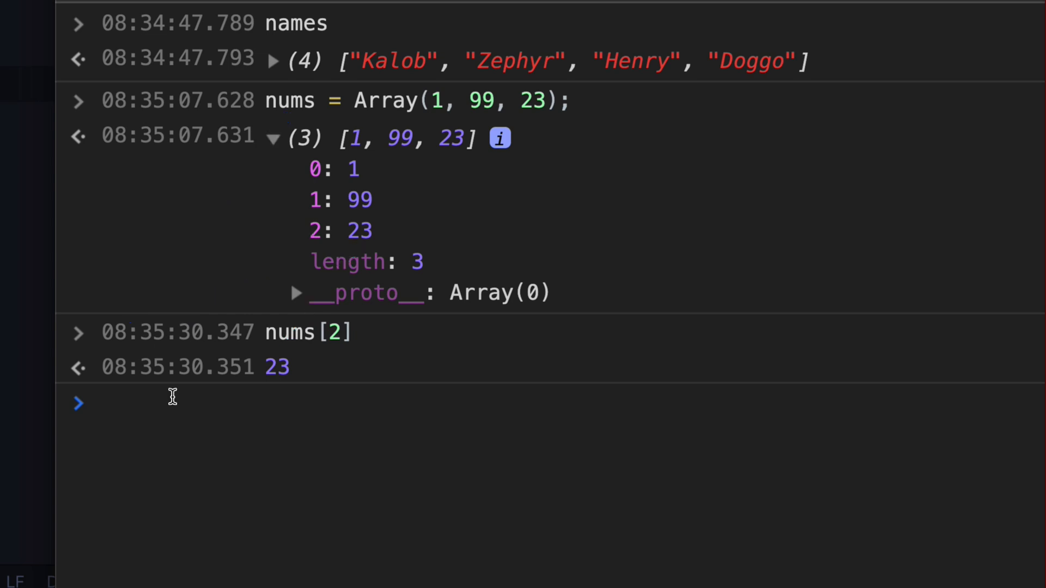
{"action": "type", "text": "names"}
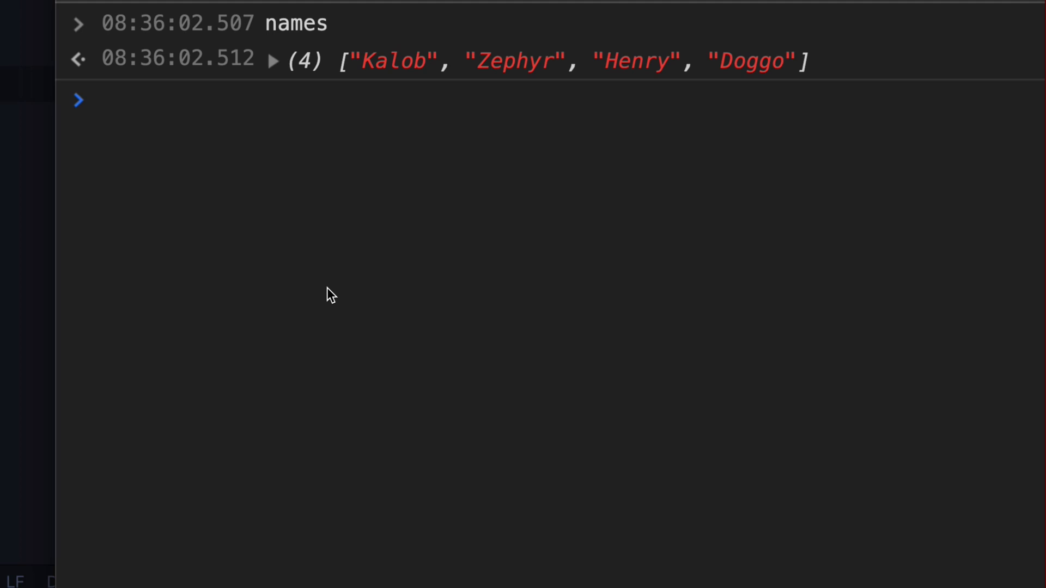
Step: Expand and collapse the names output, run names.length to get 4, then start doggo.length
{"action": "left_click", "coordinate": [273, 58]}
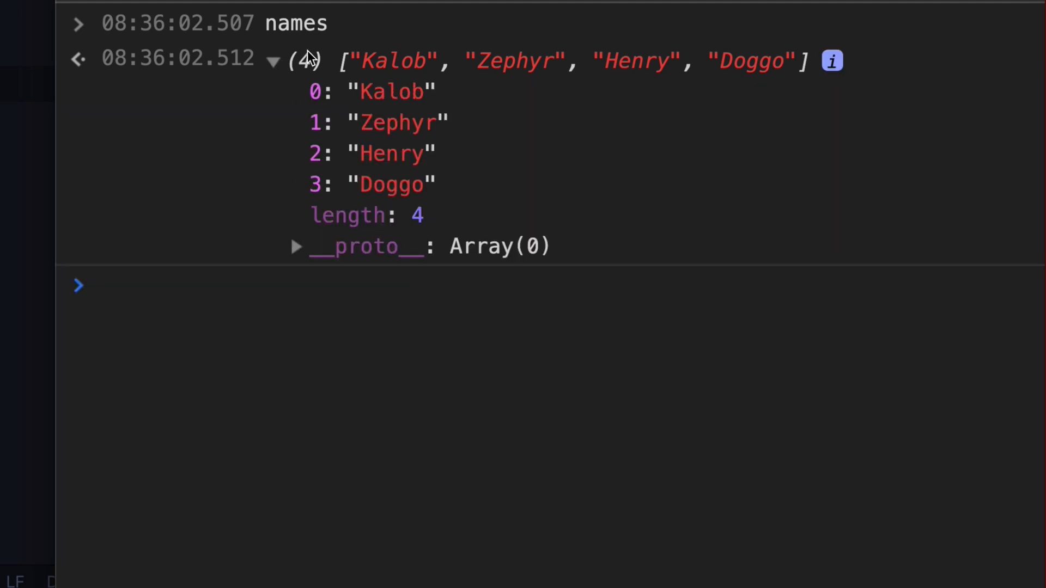
{"action": "left_click", "coordinate": [273, 59]}
{"action": "type", "text": "names.length"}
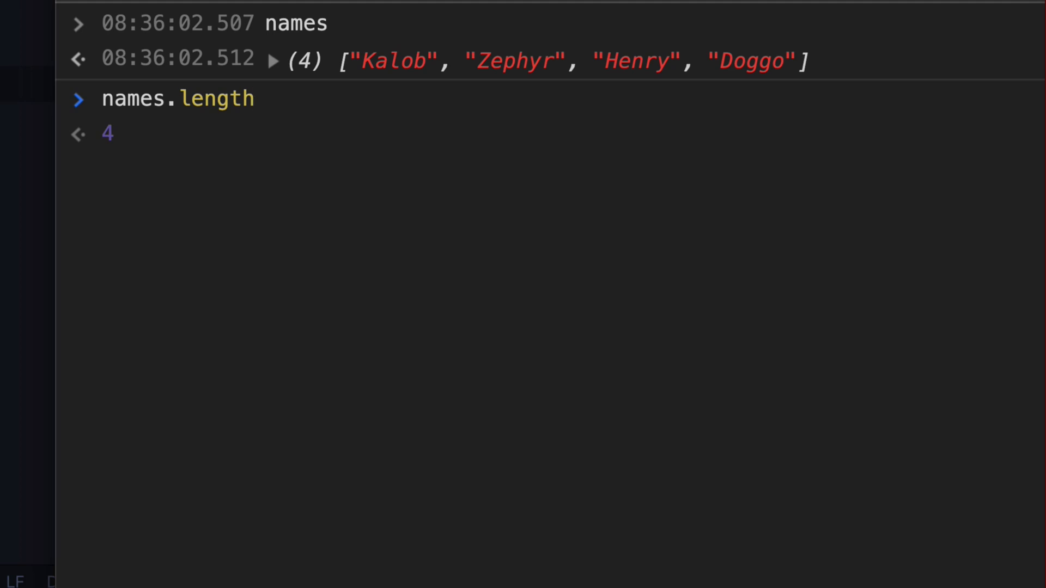
{"action": "left_click", "coordinate": [254, 99]}
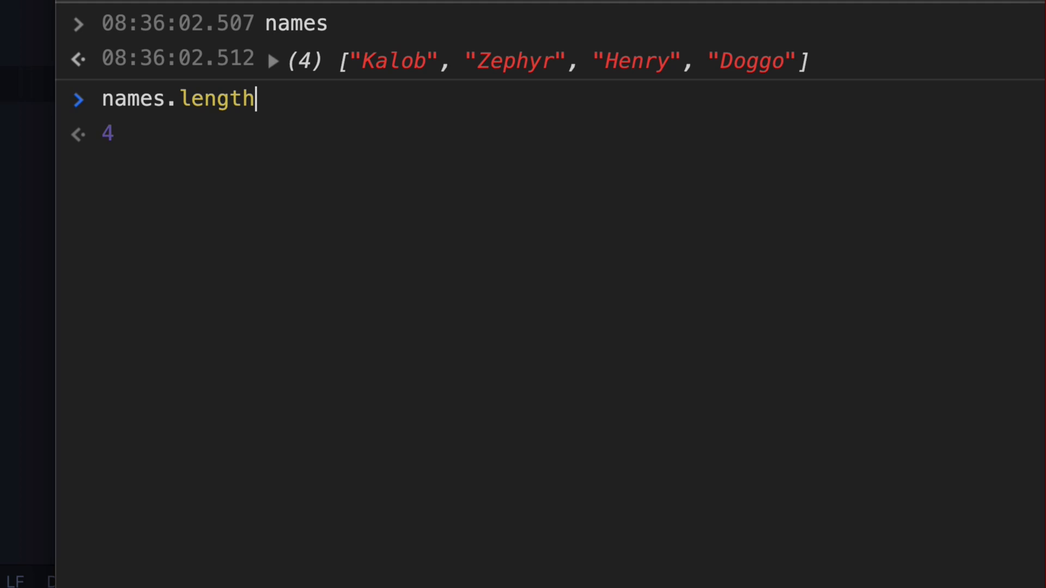
{"action": "double_click", "coordinate": [216, 99]}
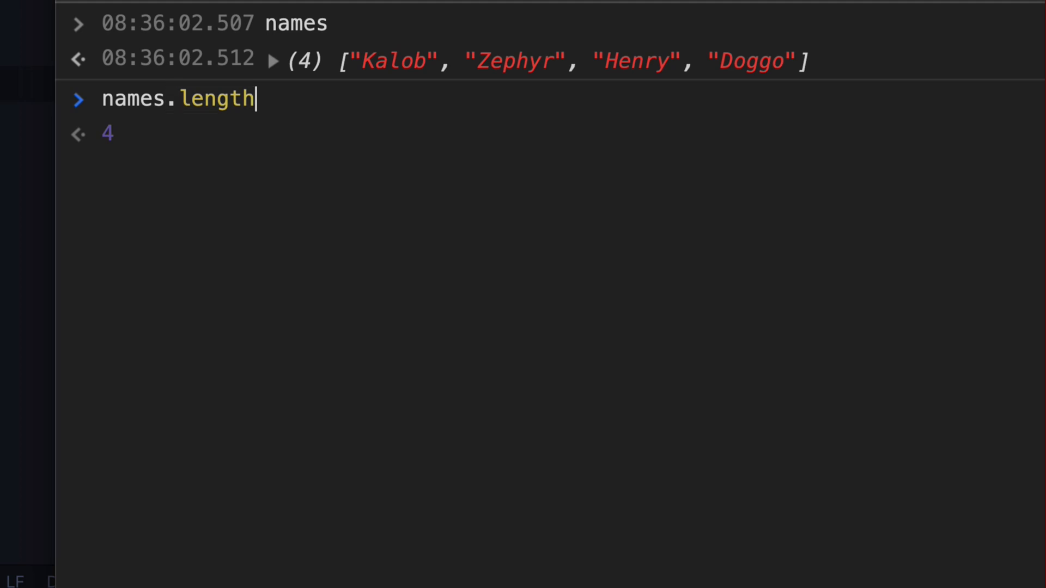
{"action": "key", "text": "Return"}
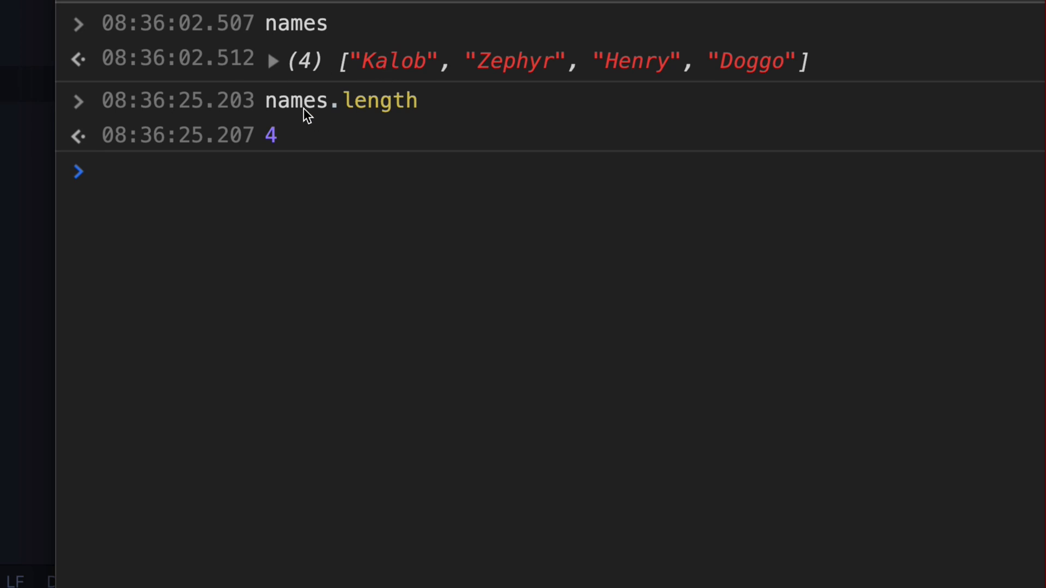
{"action": "mouse_move", "coordinate": [308, 64]}
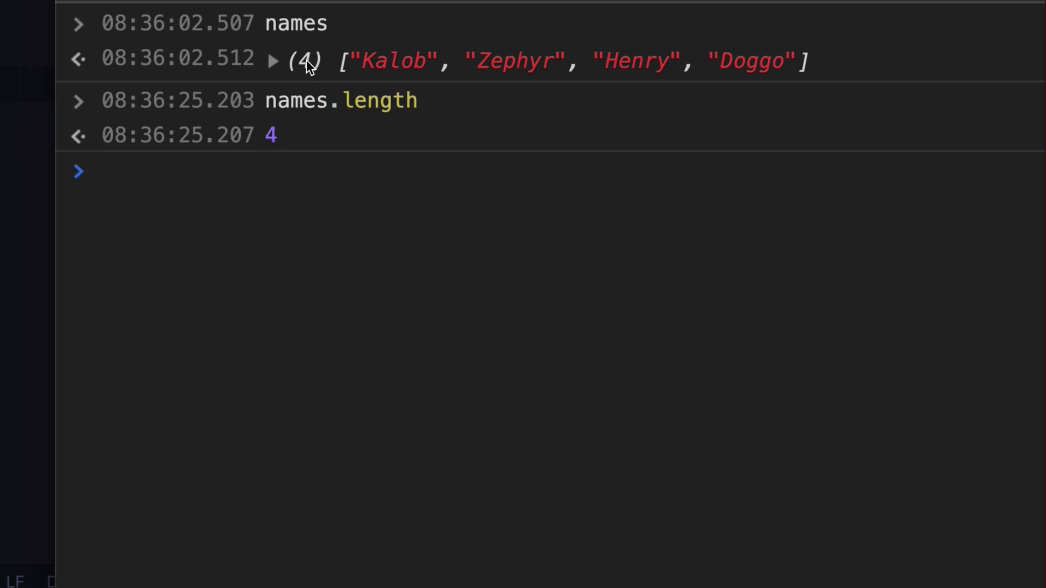
{"action": "type", "text": "doggo.length"}
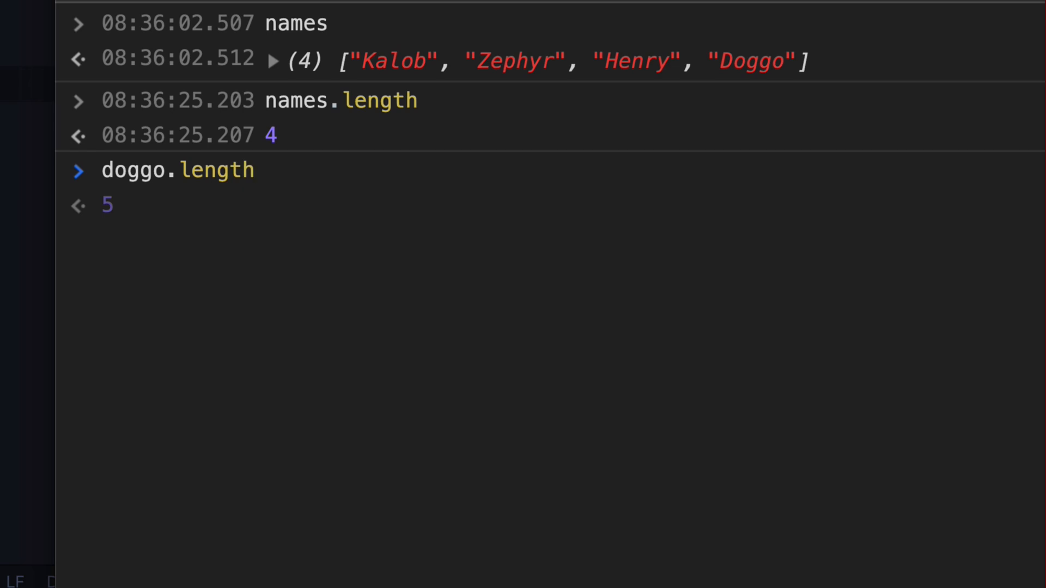
{"action": "mouse_move", "coordinate": [298, 120]}
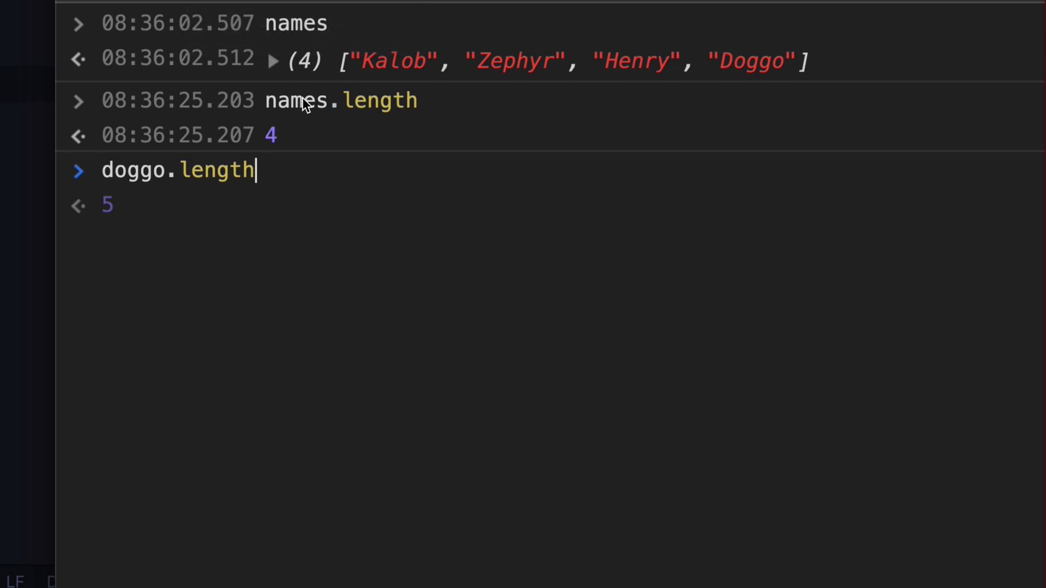
{"action": "mouse_move", "coordinate": [327, 111]}
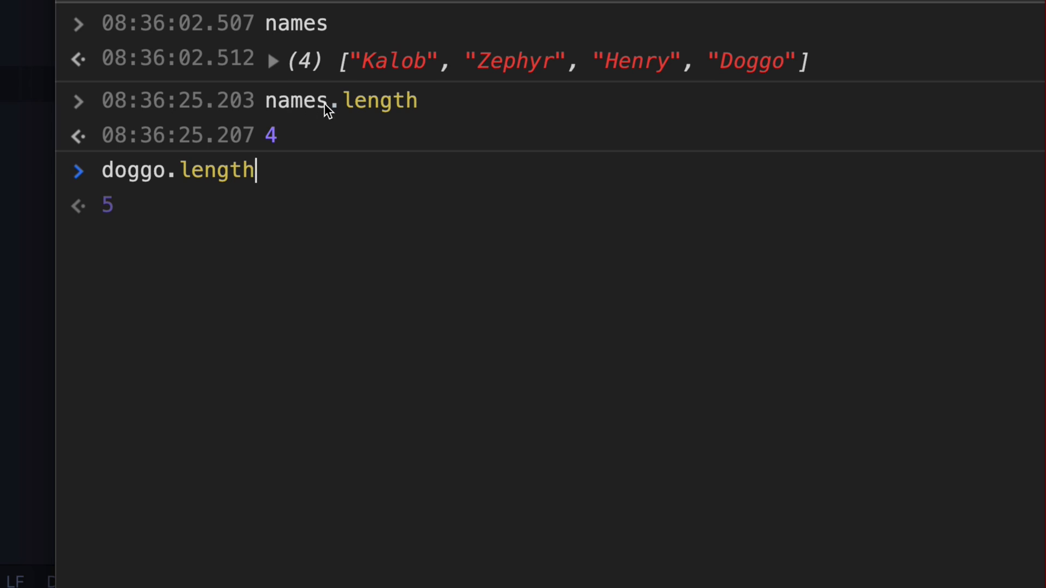
{"action": "mouse_move", "coordinate": [340, 70]}
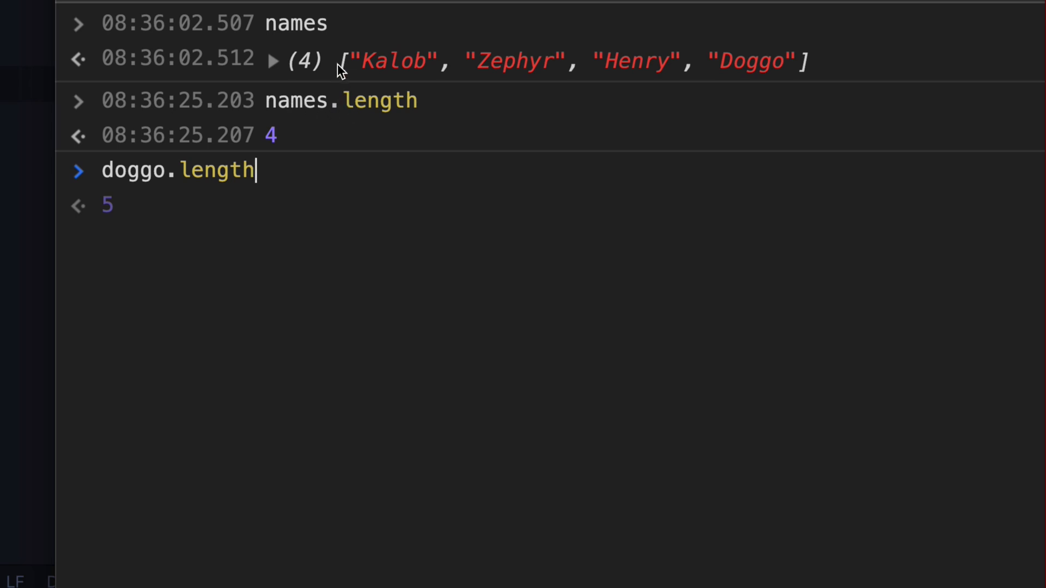
{"action": "mouse_move", "coordinate": [195, 186]}
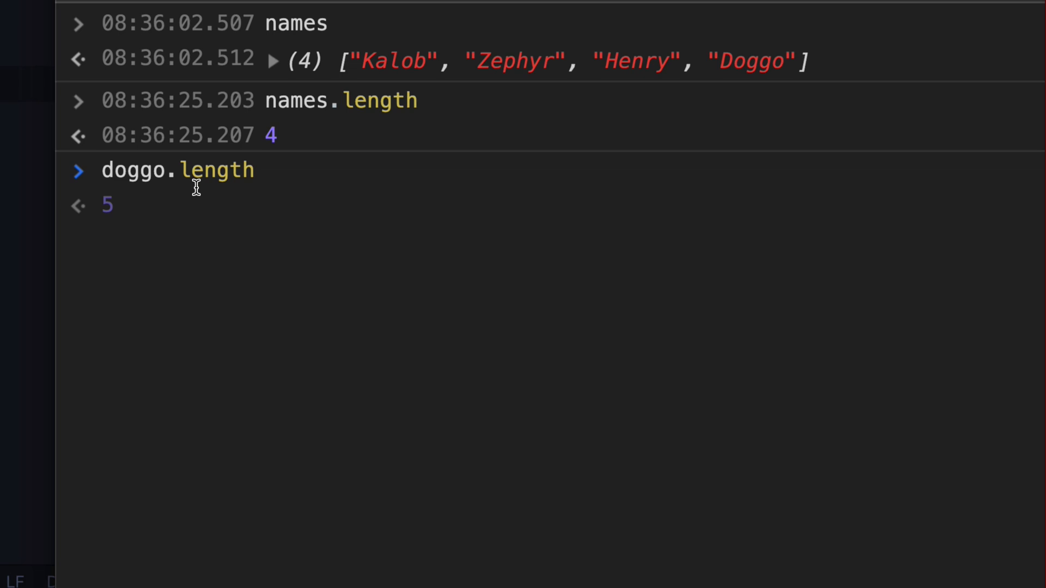
{"action": "mouse_move", "coordinate": [138, 183]}
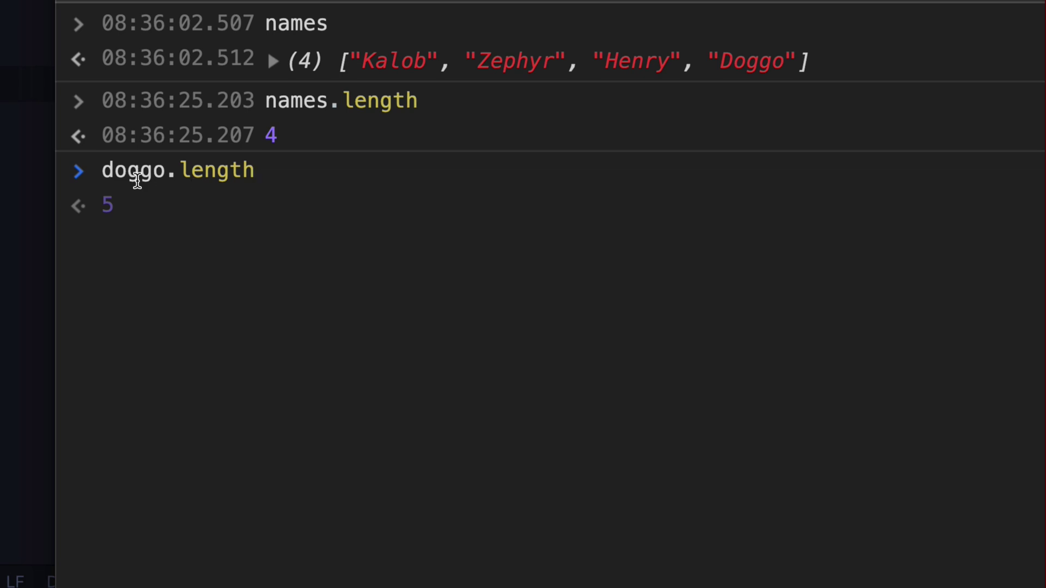
{"action": "mouse_move", "coordinate": [125, 209]}
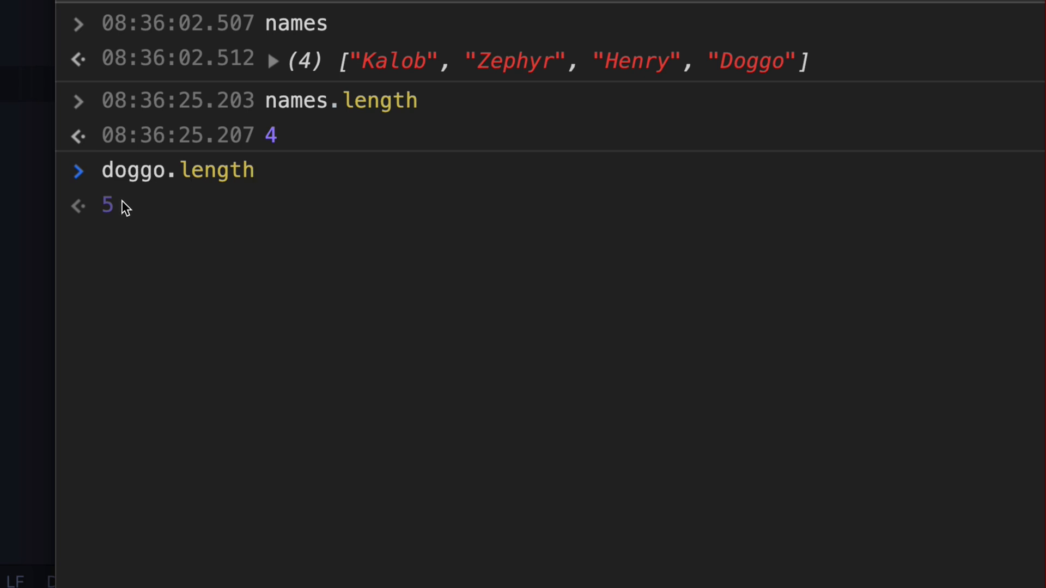
Step: Evaluate doggo to show "Doggo", then clear the console with Ctrl+L
{"action": "type", "text": "doggo"}
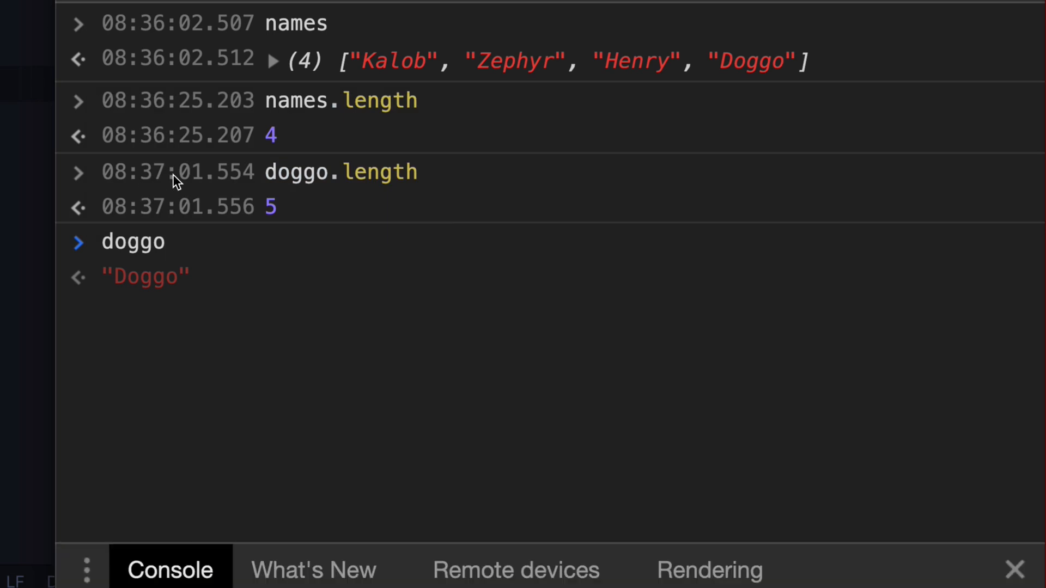
{"action": "mouse_move", "coordinate": [283, 225]}
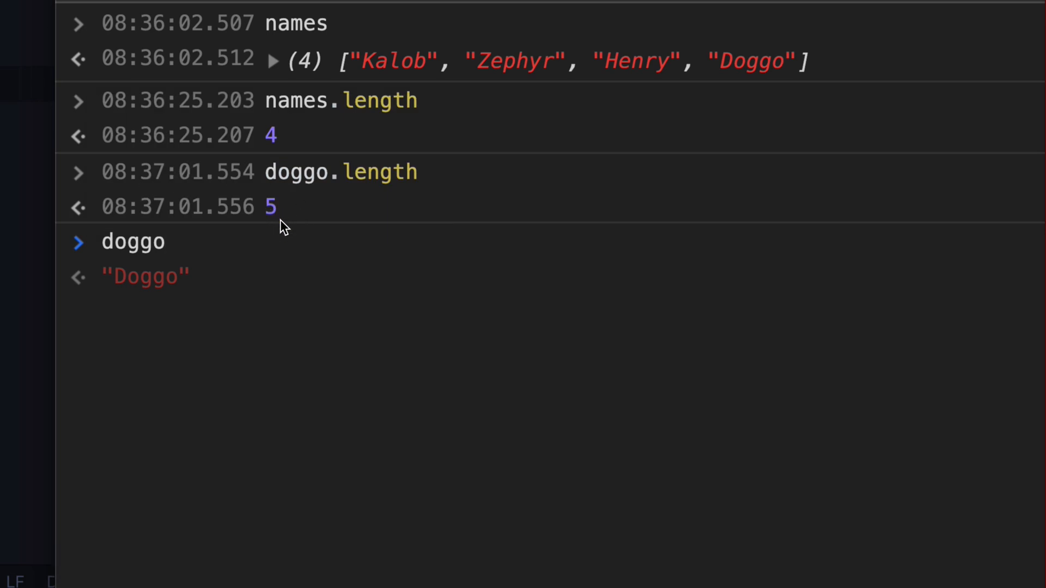
{"action": "key", "text": "Ctrl+l"}
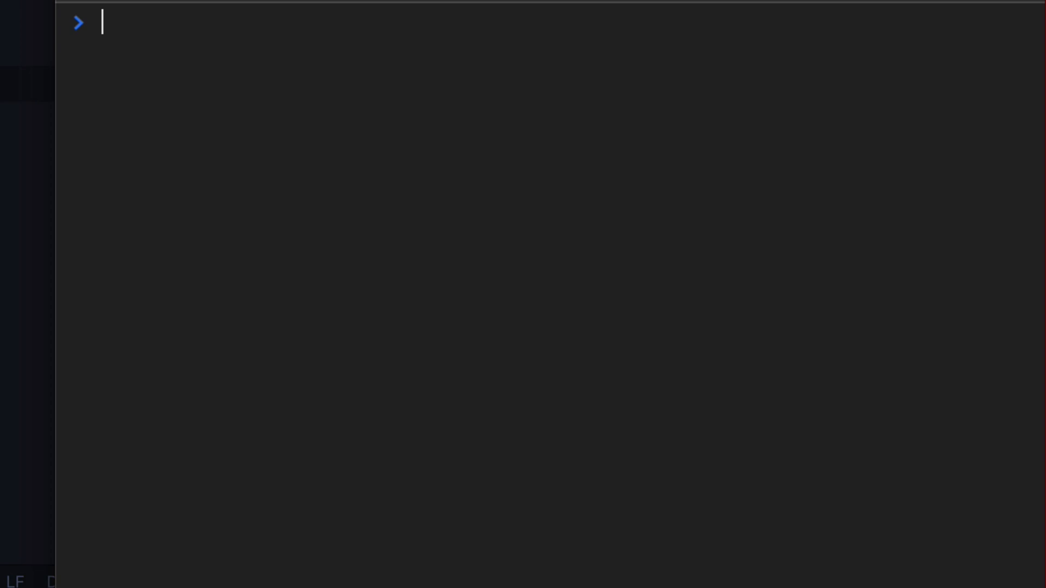
Step: Type arr = [] and arr = Array() as empty-array examples, then discard the line
{"action": "type", "text": "arr = []"}
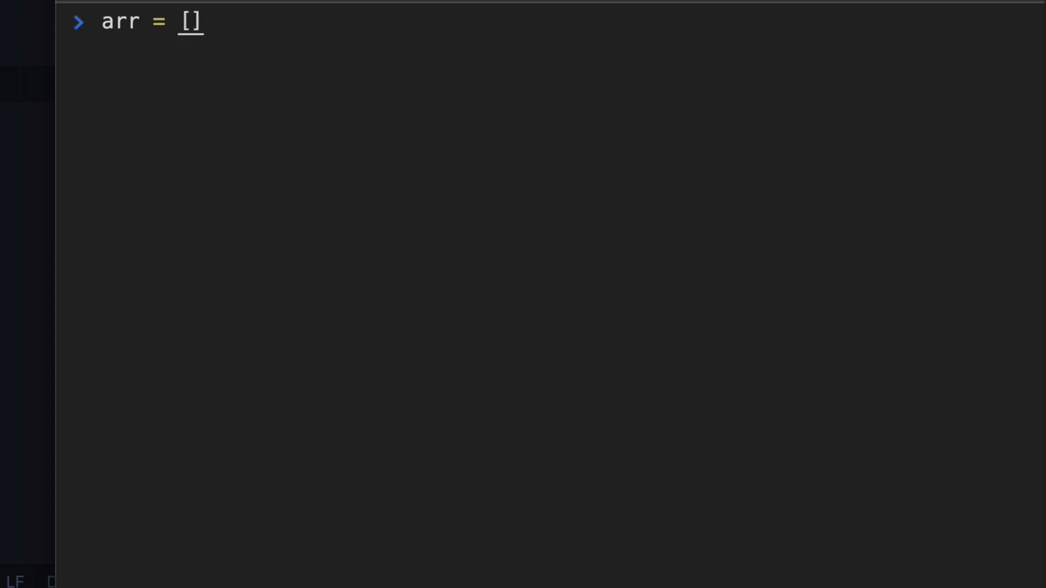
{"action": "type", "text": "Array("}
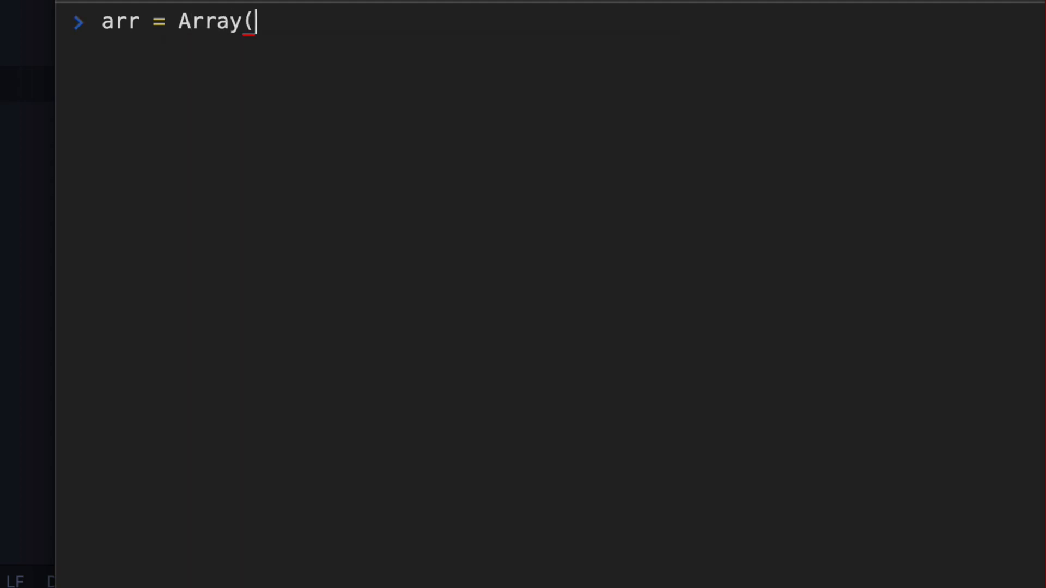
{"action": "type", "text": ")"}
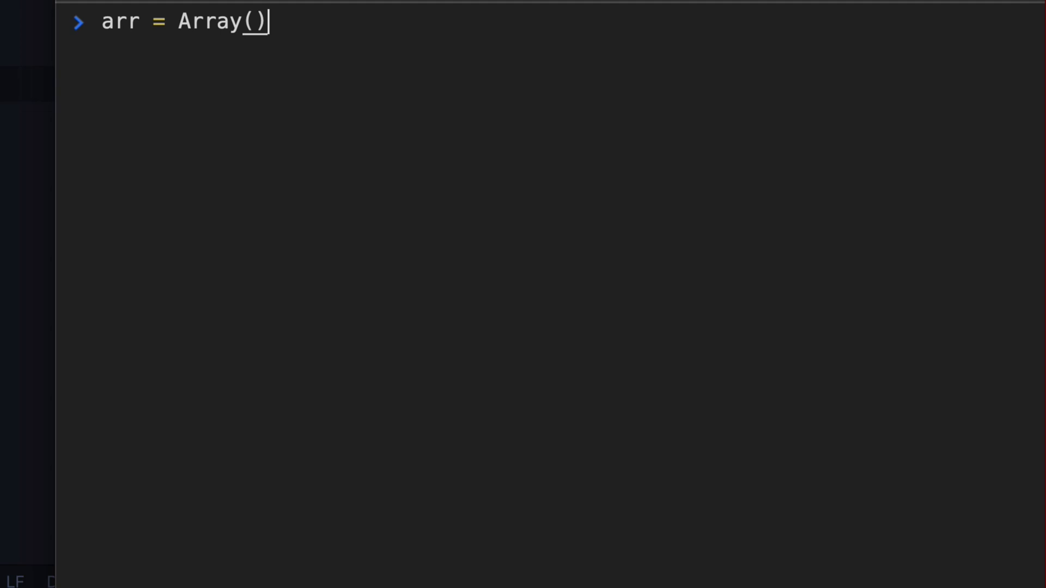
{"action": "key", "text": "Return"}
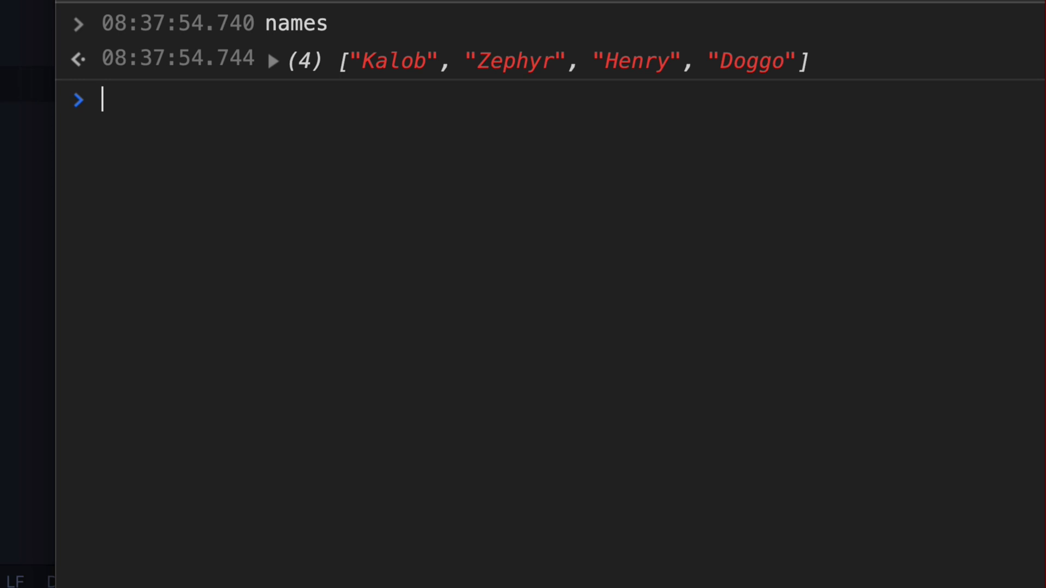
Step: Run names.push("Parrot") returning 5, then print names to show all five entries
{"action": "type", "text": "names"}
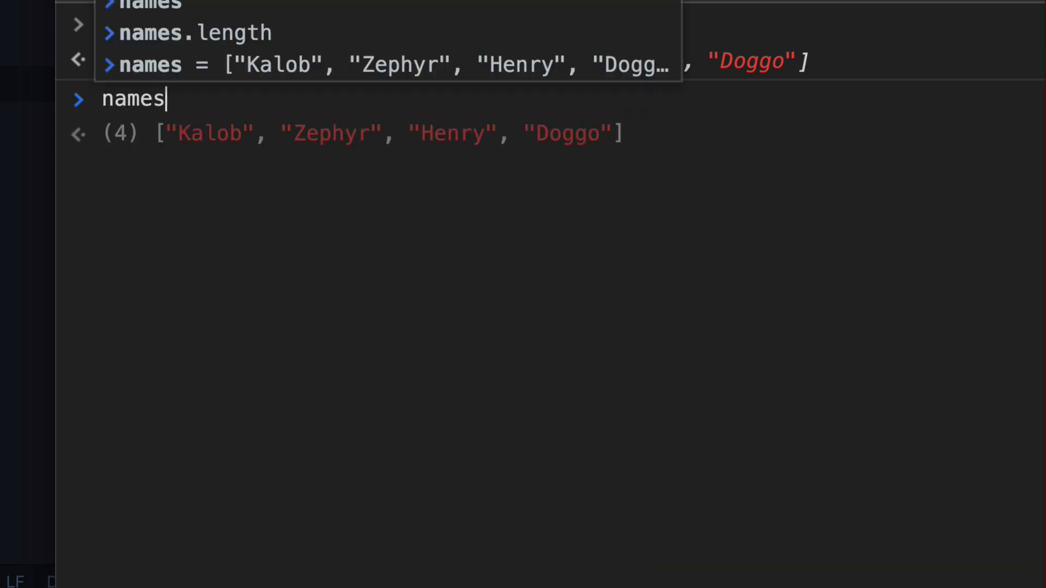
{"action": "type", "text": ".push(\""}
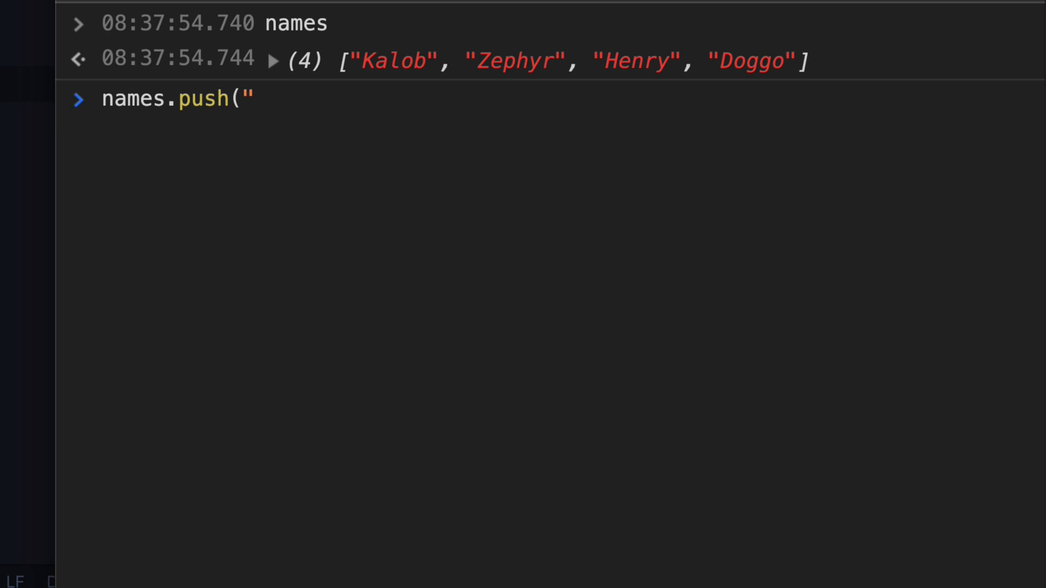
{"action": "type", "text": "Parrot\")"}
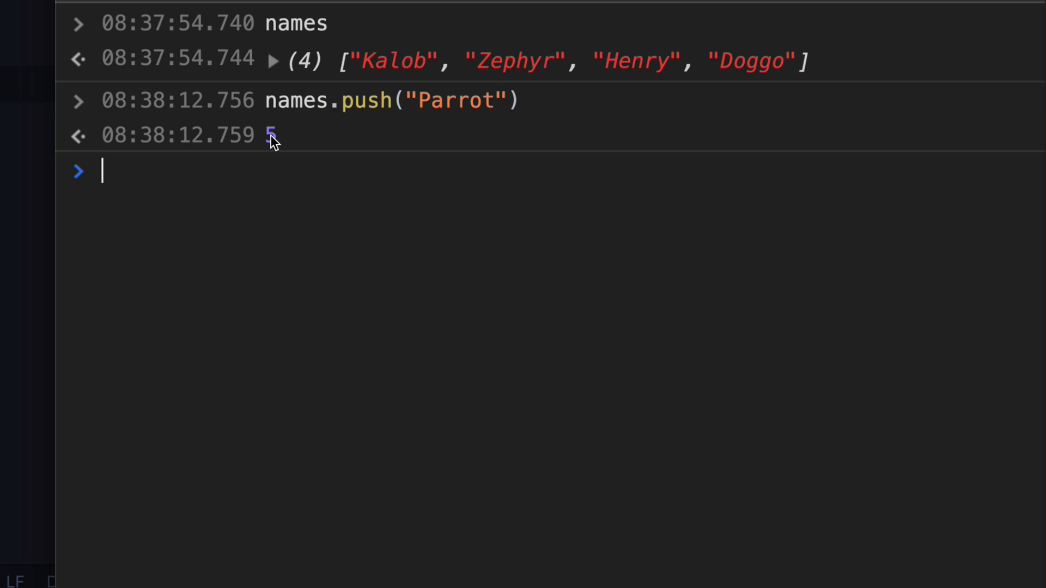
{"action": "type", "text": "name"}
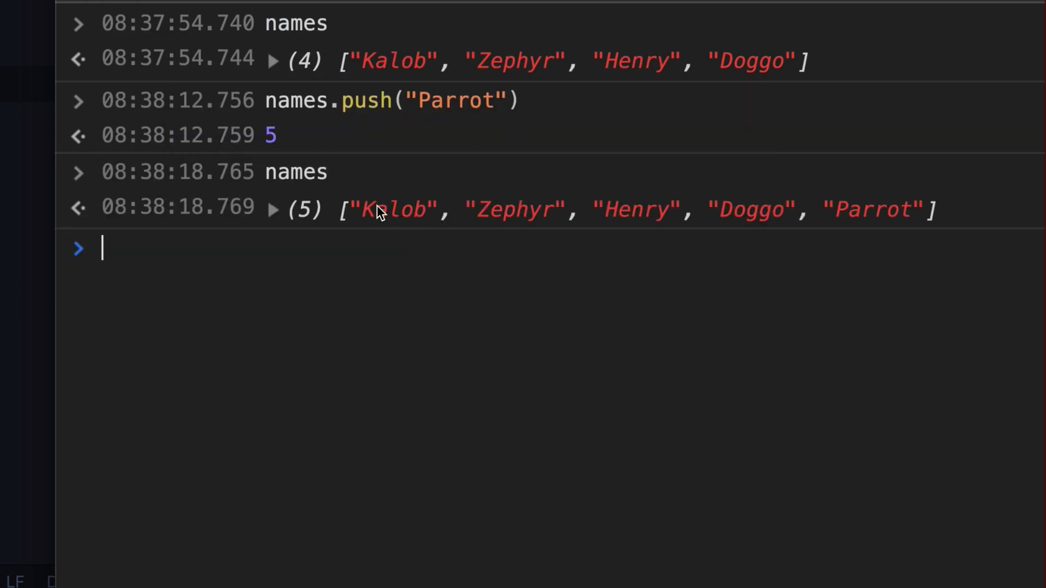
{"action": "mouse_move", "coordinate": [860, 224]}
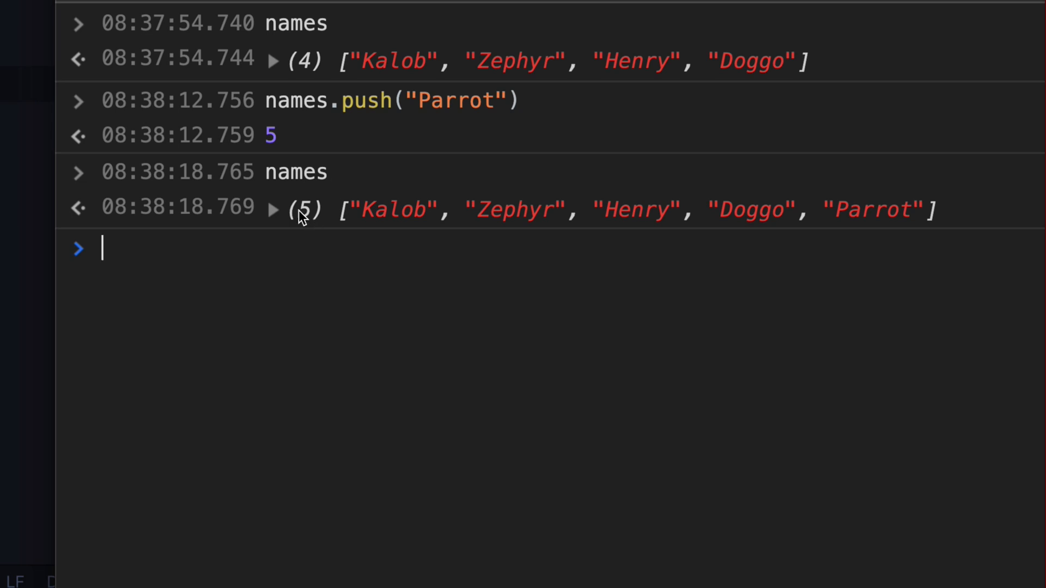
{"action": "mouse_move", "coordinate": [252, 247]}
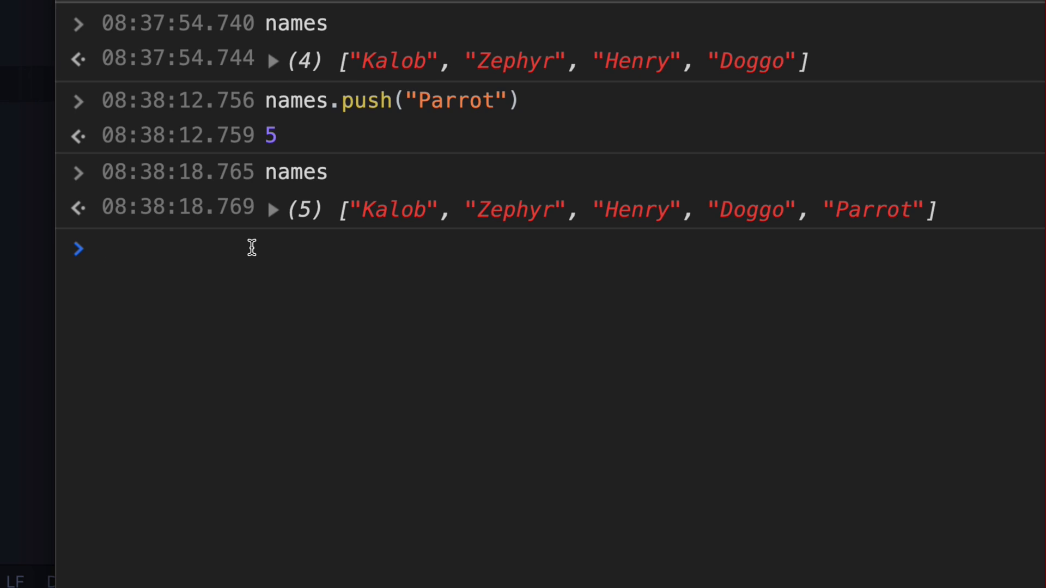
{"action": "left_click", "coordinate": [104, 249]}
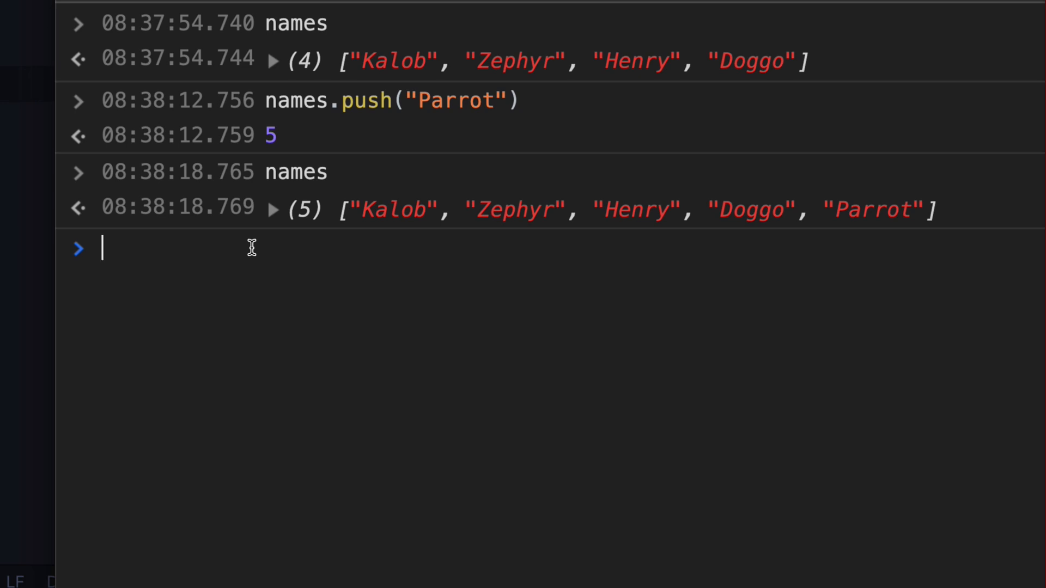
{"action": "mouse_move", "coordinate": [519, 209]}
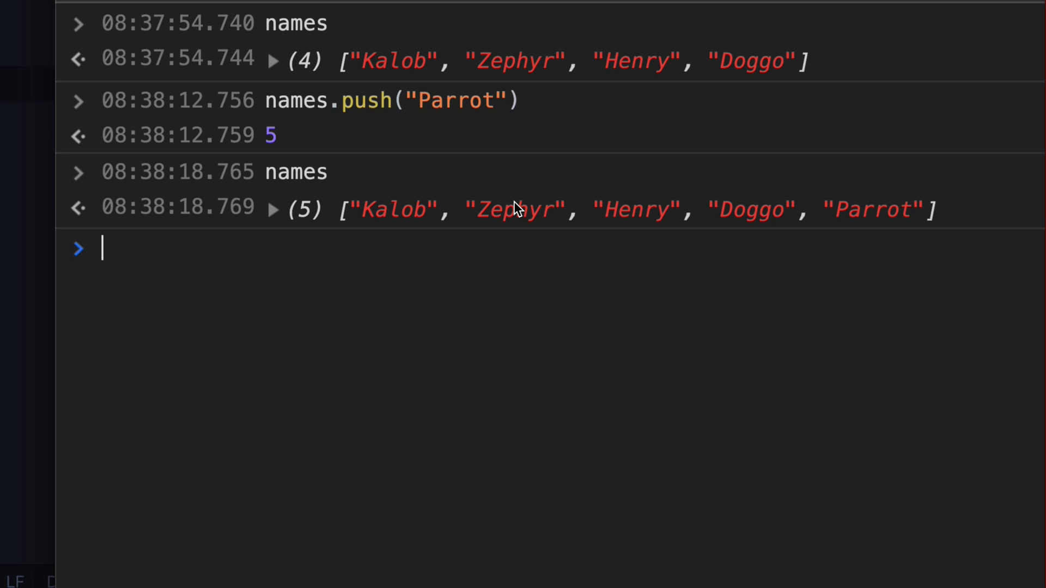
Step: Run twoItems = names.slice(0, 2) to get Kalob and Zephyr
{"action": "type", "text": "twoItems ="}
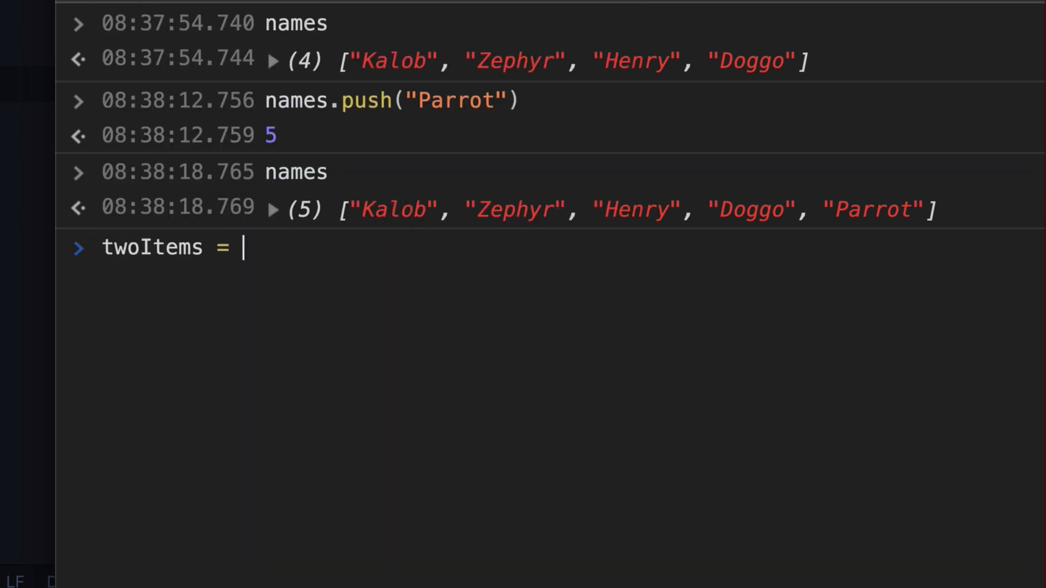
{"action": "type", "text": "names.s"}
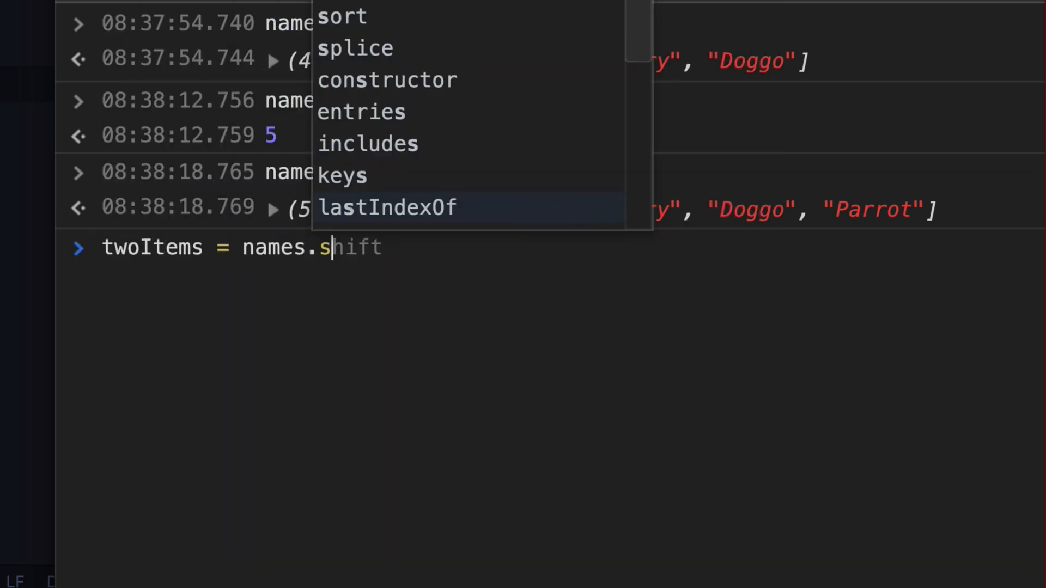
{"action": "type", "text": "lice("}
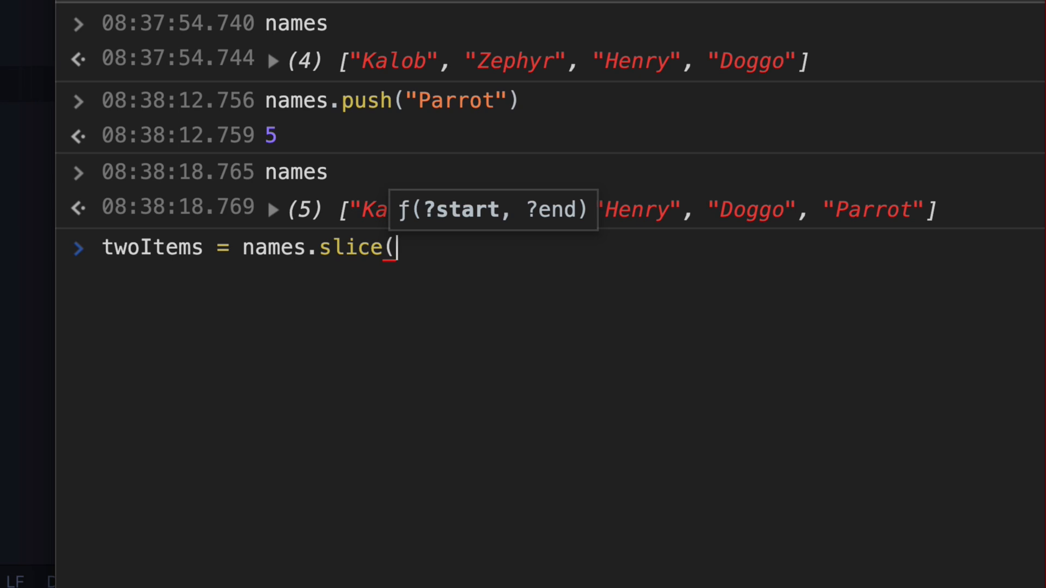
{"action": "type", "text": "0,"}
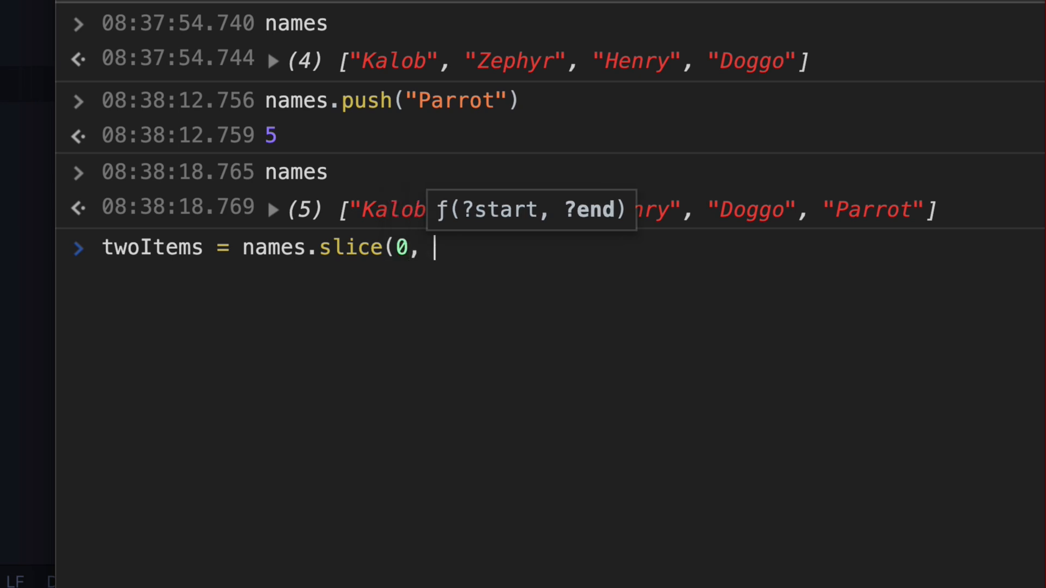
{"action": "key", "text": "Return"}
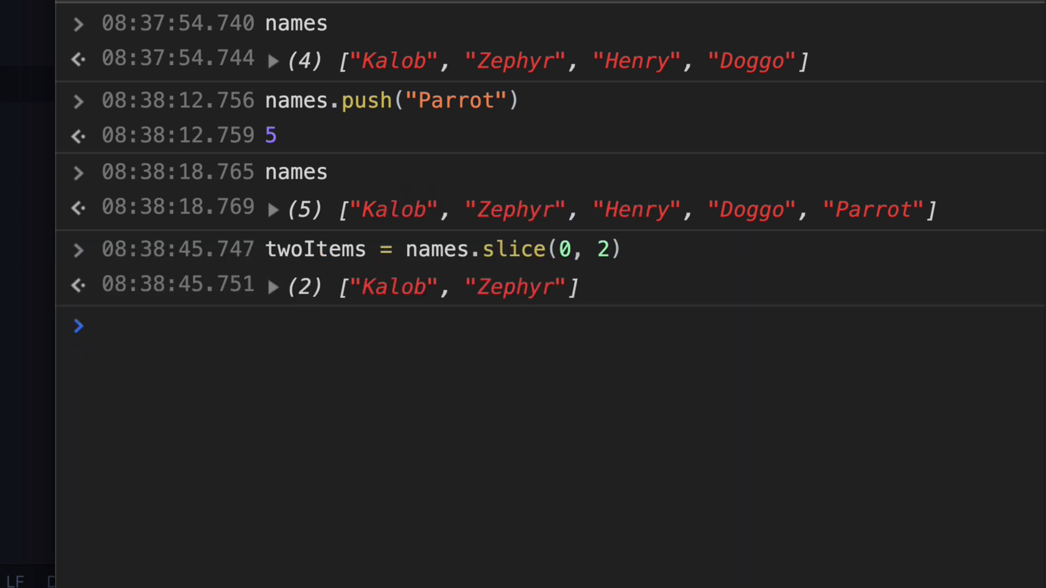
{"action": "mouse_move", "coordinate": [489, 254]}
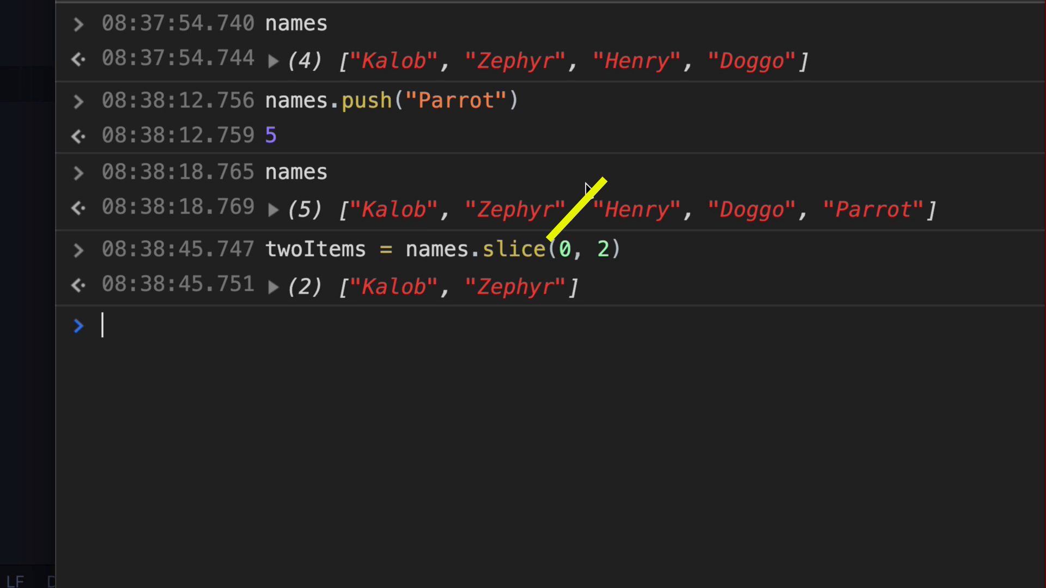
{"action": "mouse_move", "coordinate": [564, 248]}
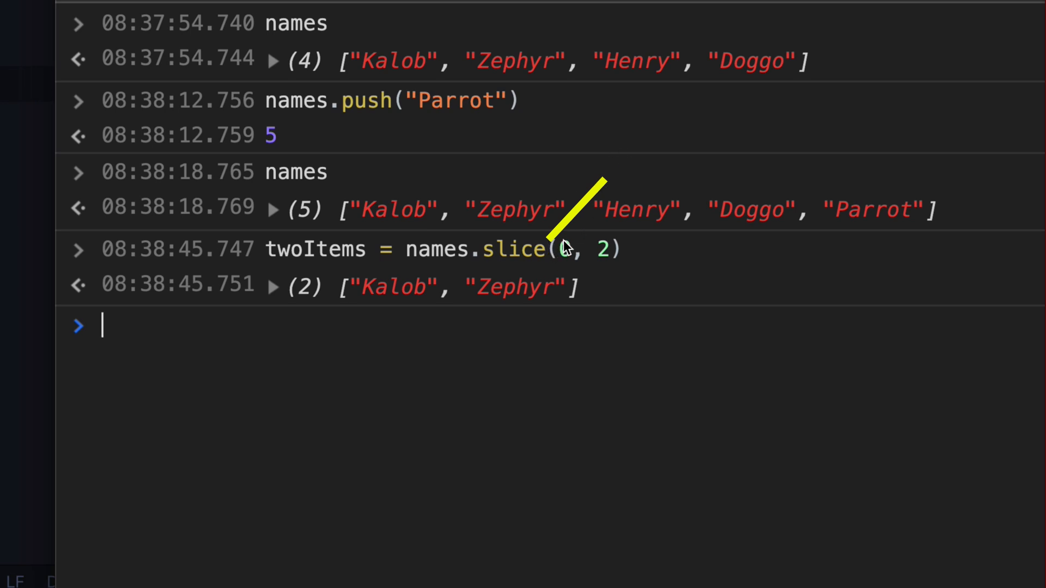
{"action": "mouse_move", "coordinate": [597, 214]}
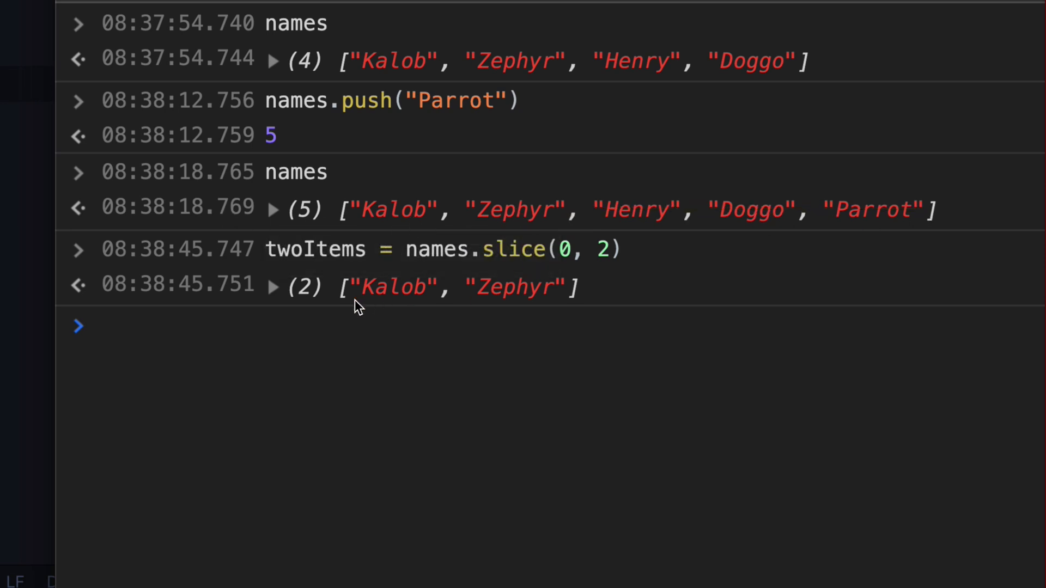
{"action": "mouse_move", "coordinate": [256, 316]}
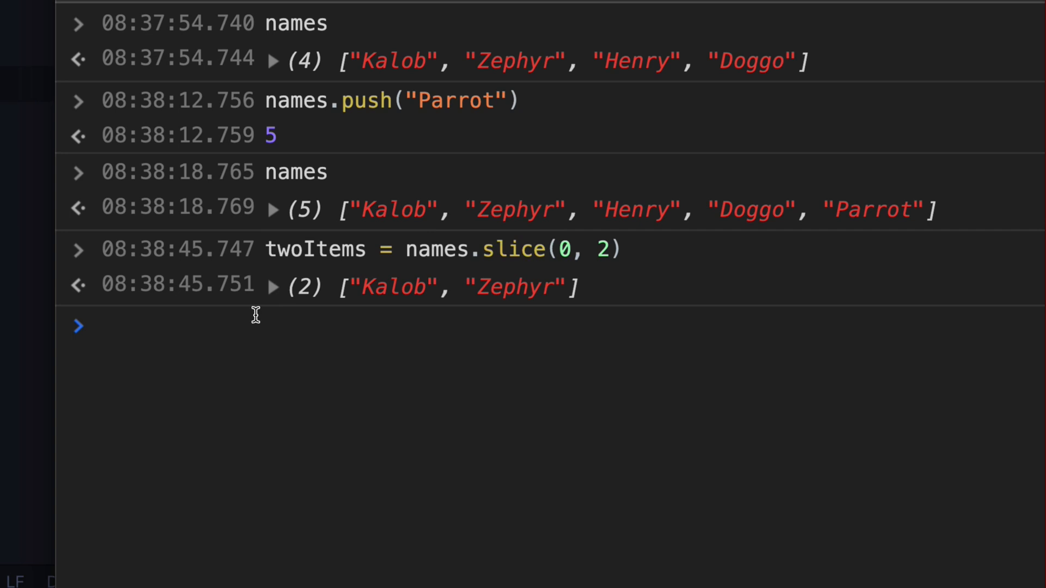
{"action": "mouse_move", "coordinate": [894, 243]}
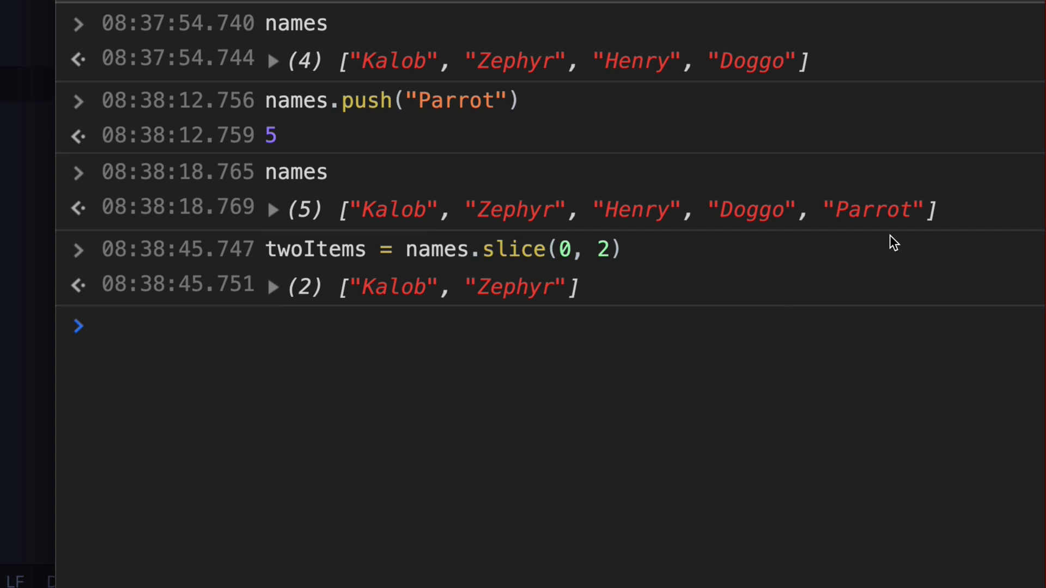
{"action": "left_click", "coordinate": [100, 325]}
{"action": "type", "text": "names"}
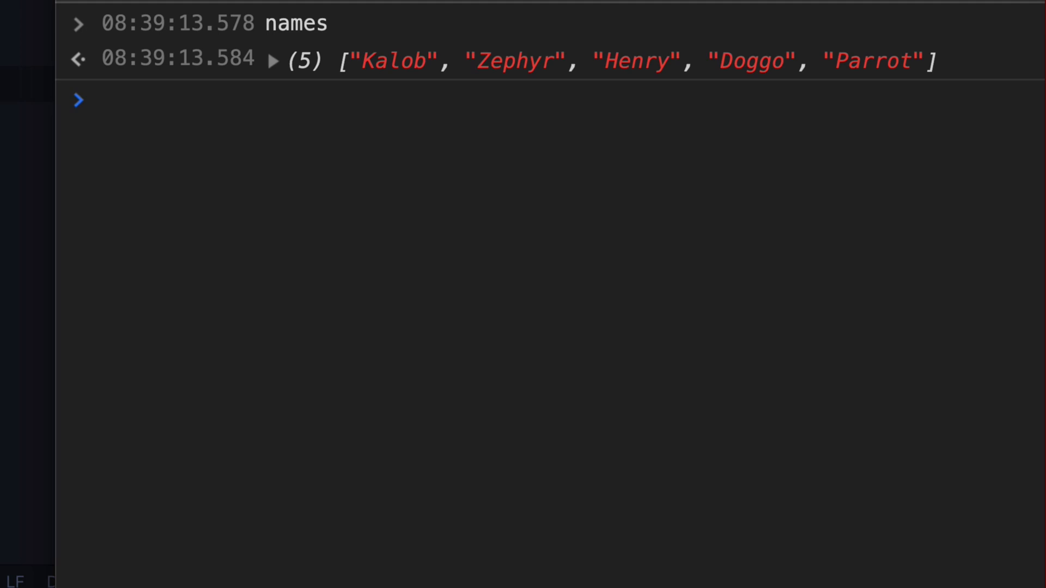
Step: Store names.pop() in a parrot variable, which returns "Parrot"
{"action": "type", "text": "parrot"}
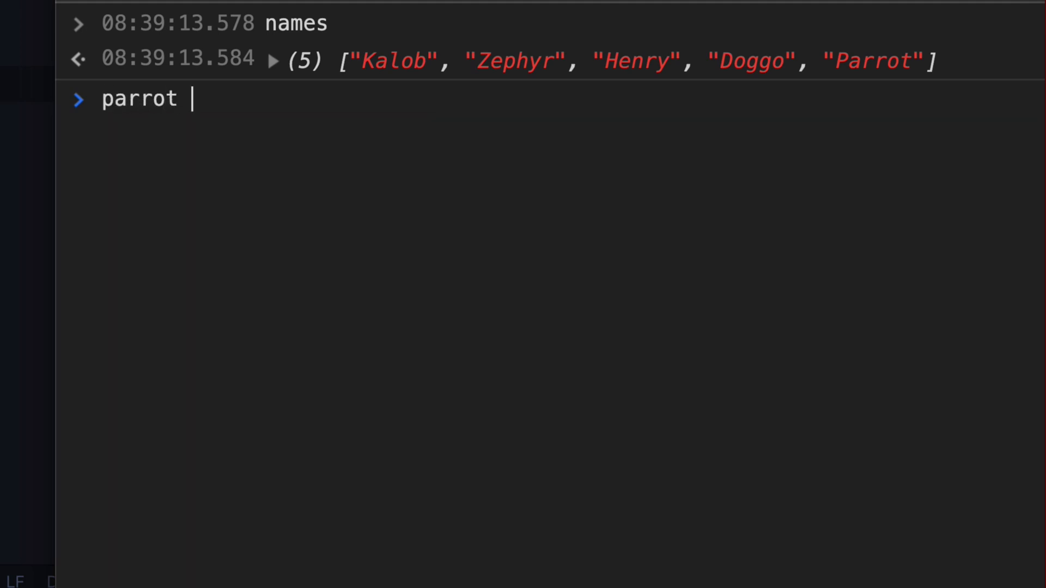
{"action": "type", "text": "="}
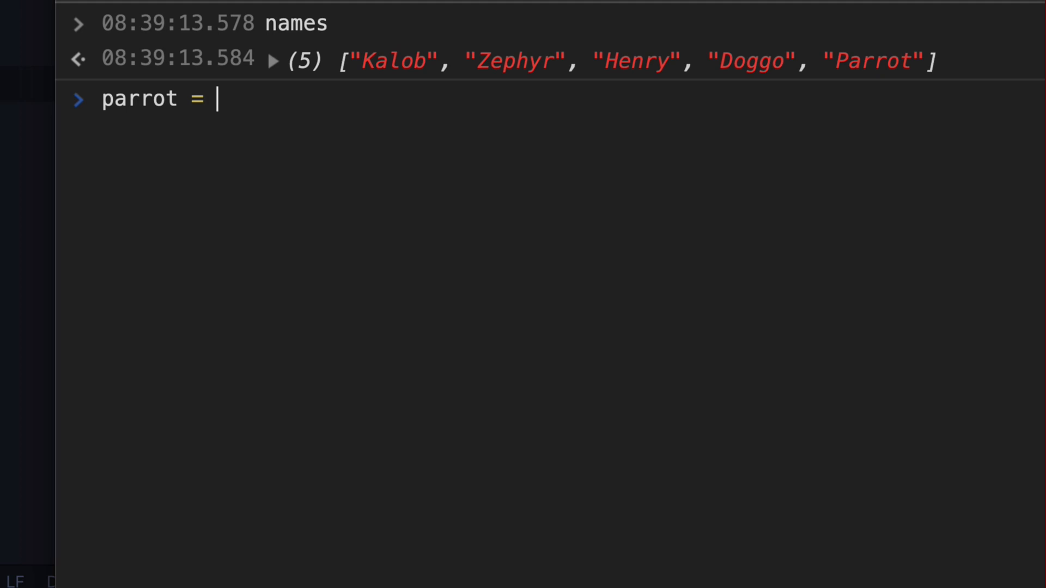
{"action": "type", "text": "names.pop()"}
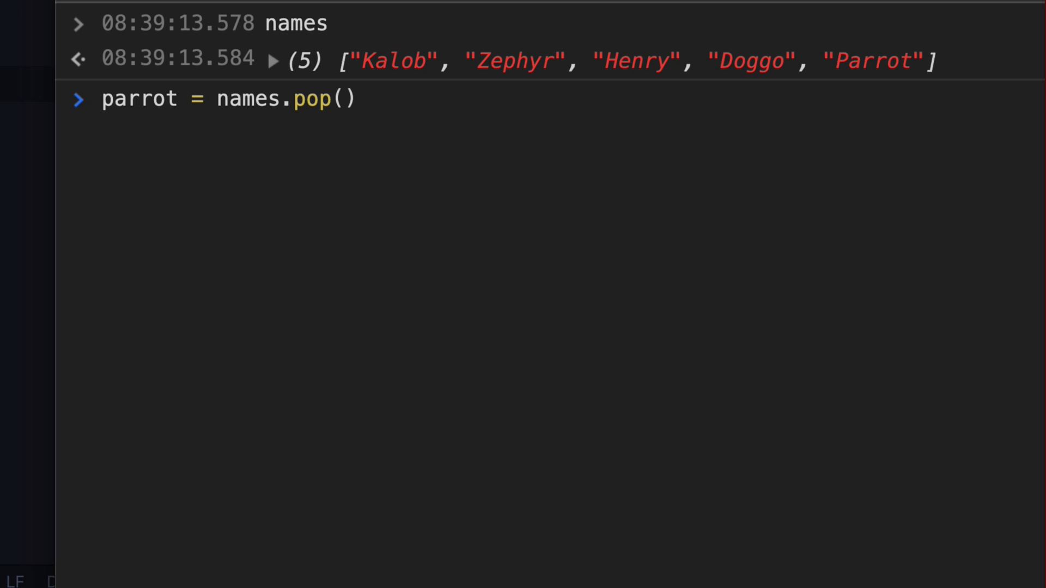
{"action": "key", "text": "Return"}
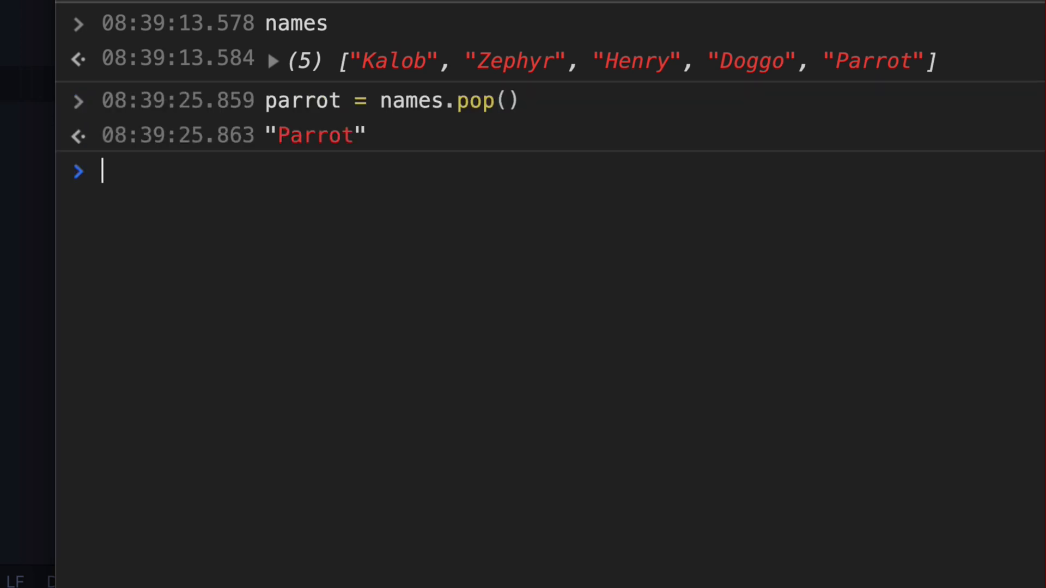
Step: Check typeof(parrot), which reports "string"
{"action": "type", "text": "parrot"}
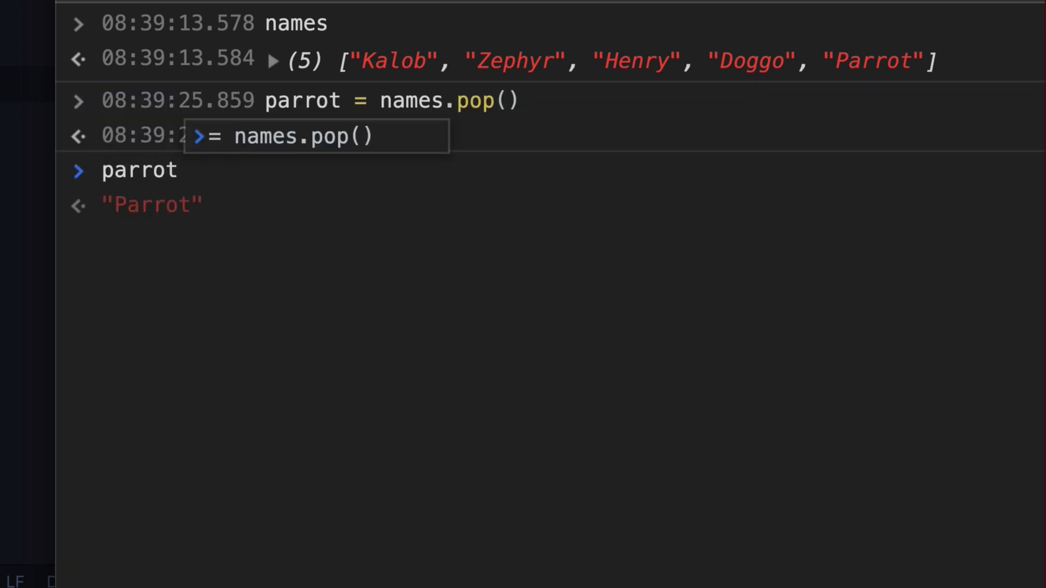
{"action": "type", "text": "typeof(parrot)"}
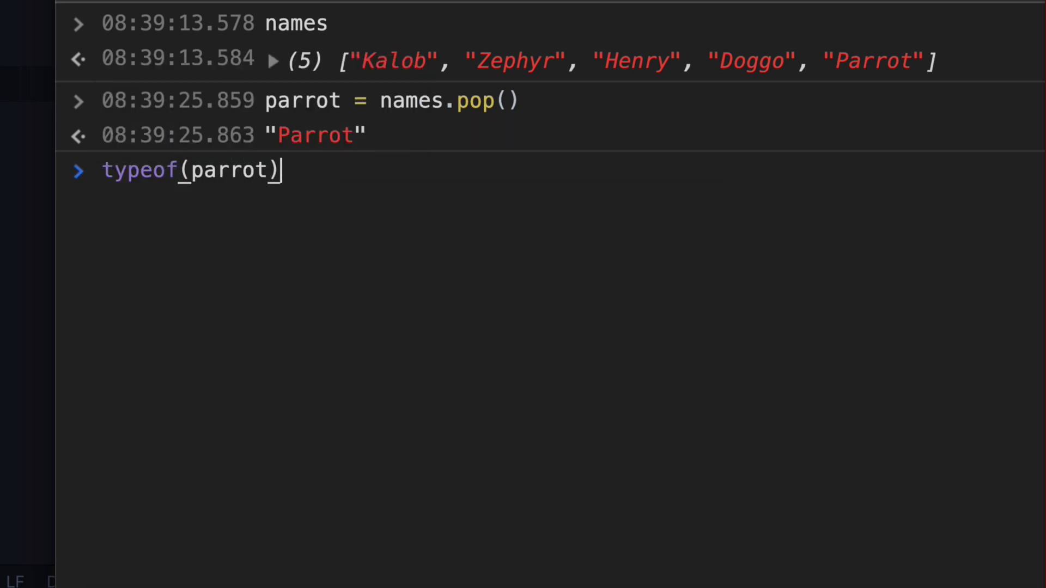
{"action": "key", "text": "Return"}
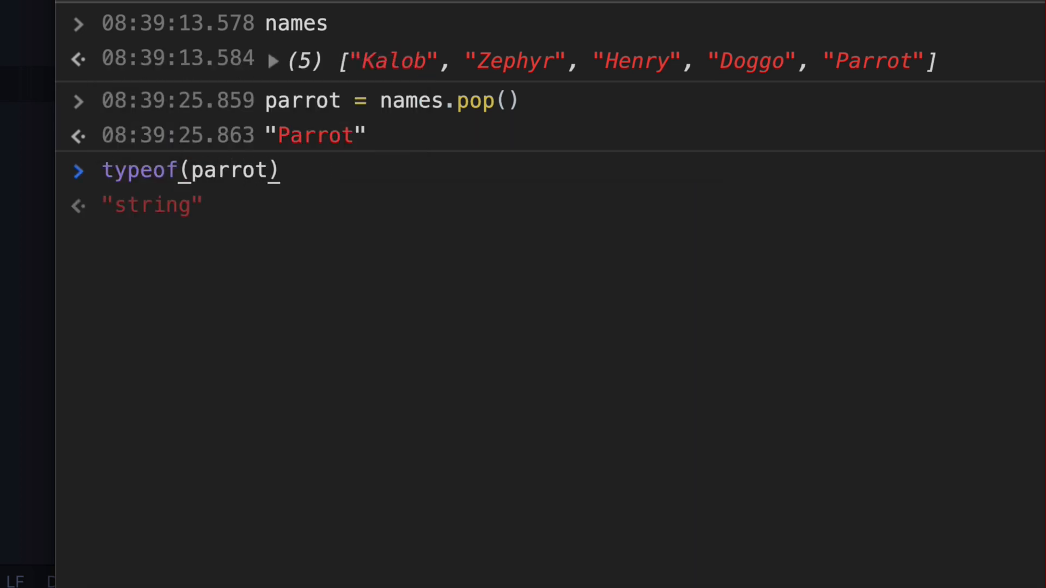
{"action": "mouse_move", "coordinate": [893, 63]}
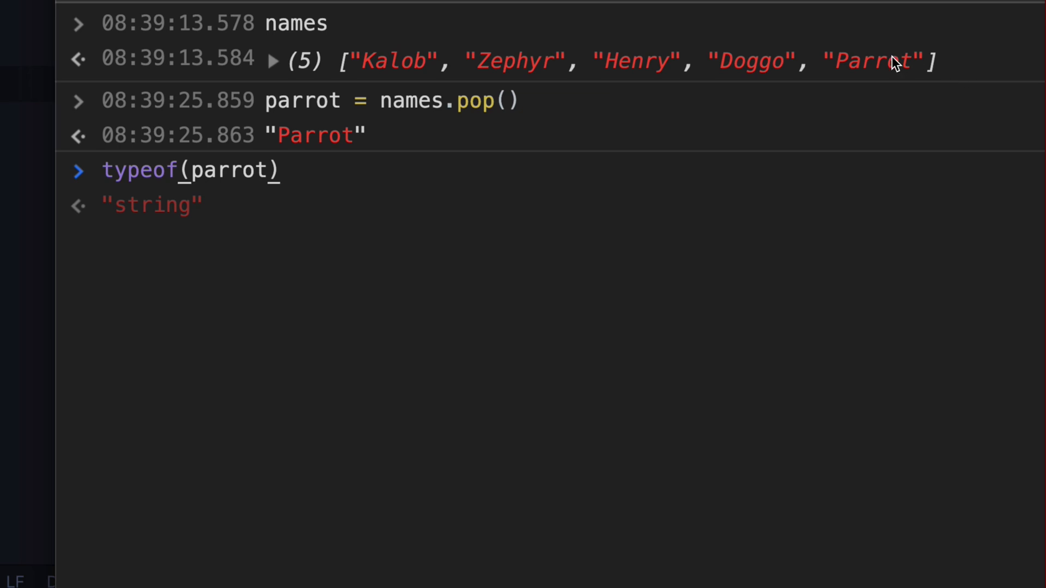
{"action": "mouse_move", "coordinate": [838, 75]}
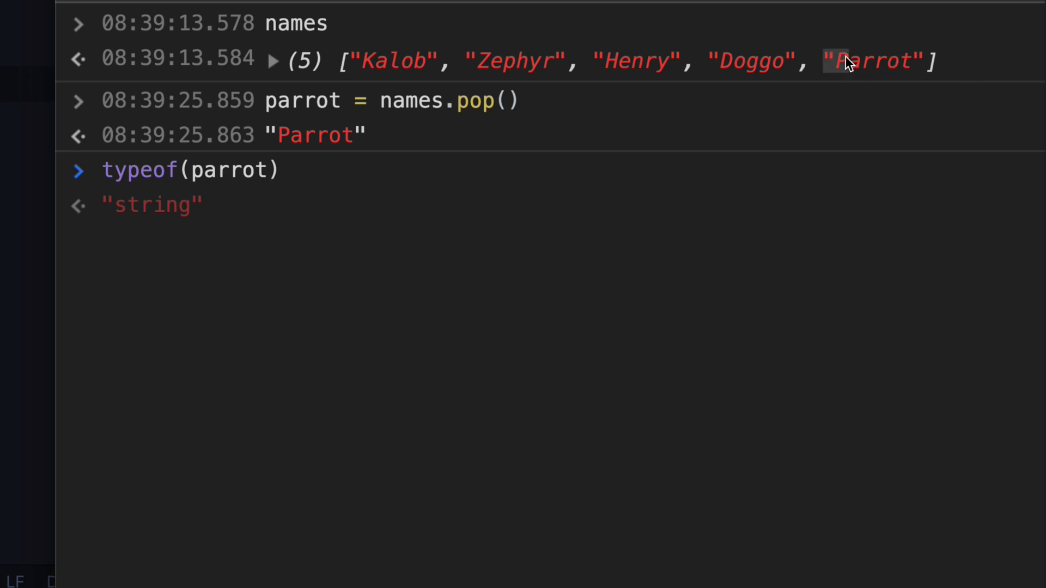
{"action": "mouse_move", "coordinate": [259, 176]}
{"action": "type", "text": "names"}
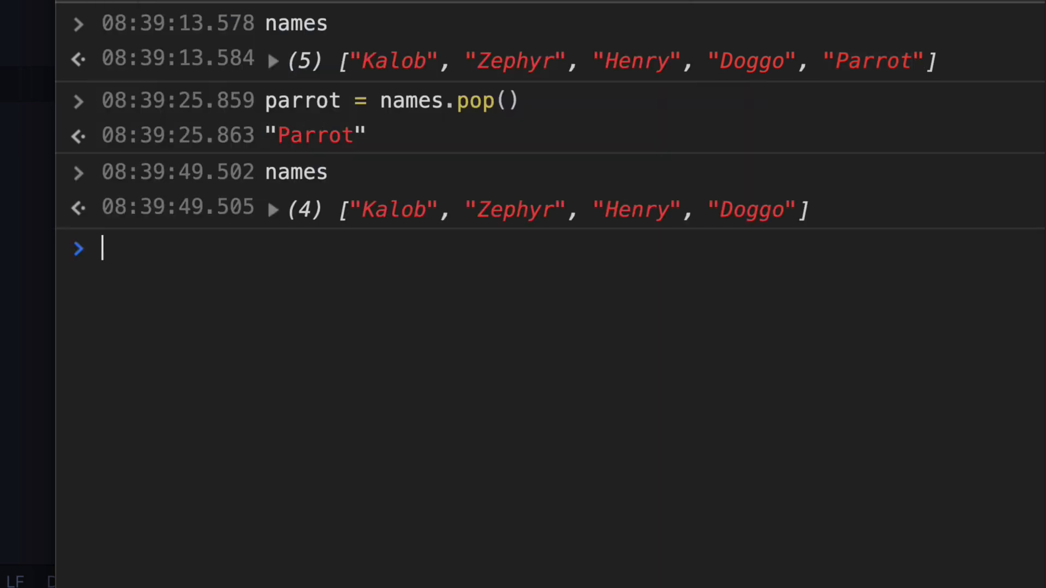
{"action": "mouse_move", "coordinate": [801, 59]}
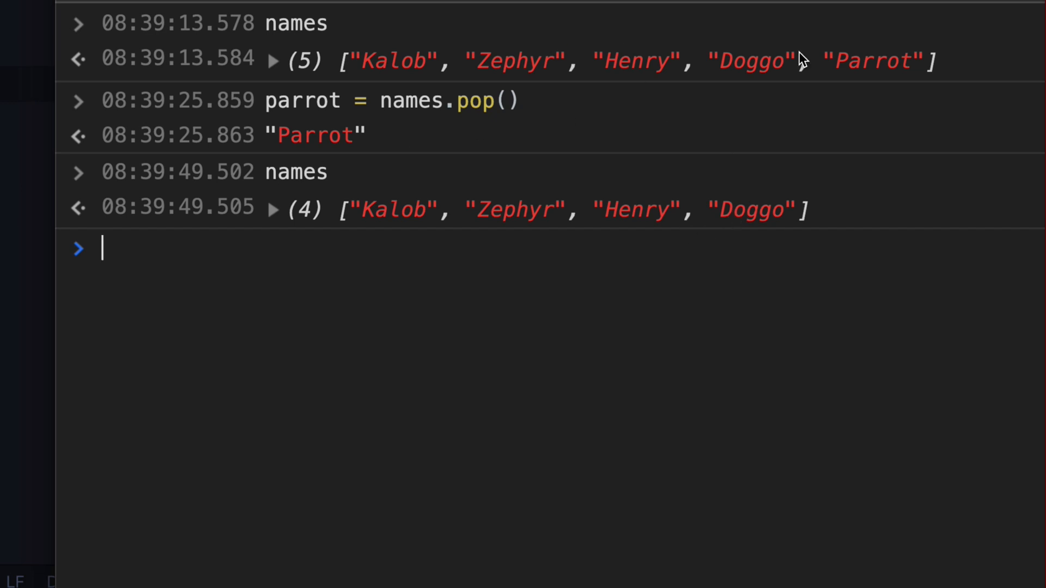
{"action": "mouse_move", "coordinate": [863, 66]}
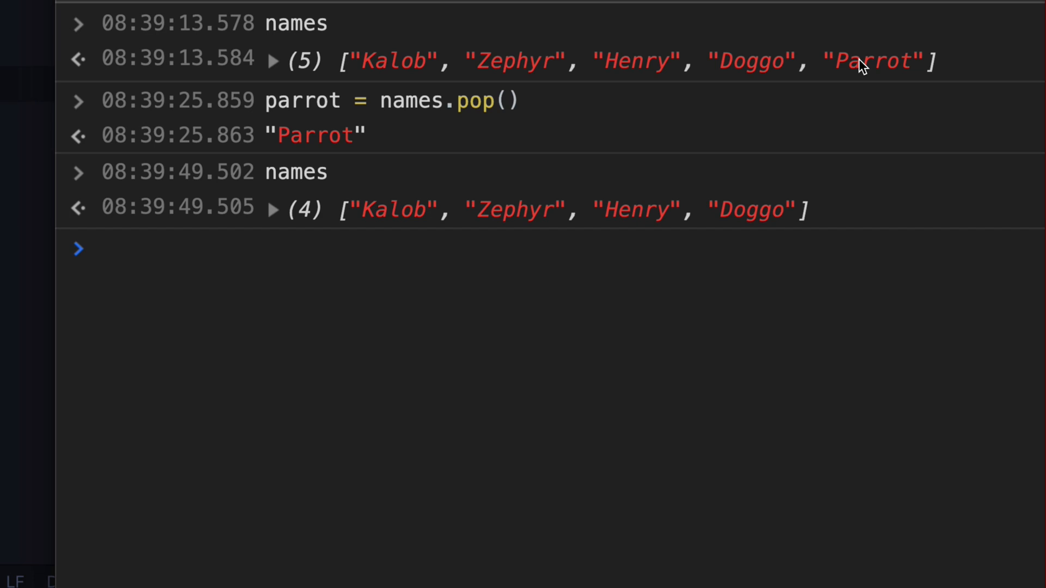
{"action": "mouse_move", "coordinate": [333, 105]}
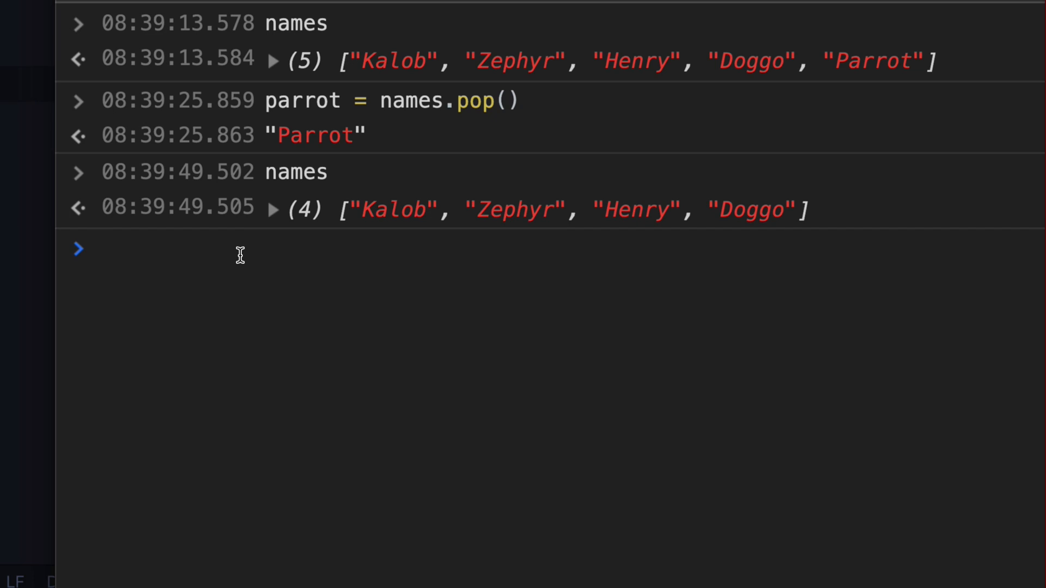
Step: Run names.pop() again, removing "Doggo" and leaving Kalob, Zephyr and Henry
{"action": "type", "text": "names."}
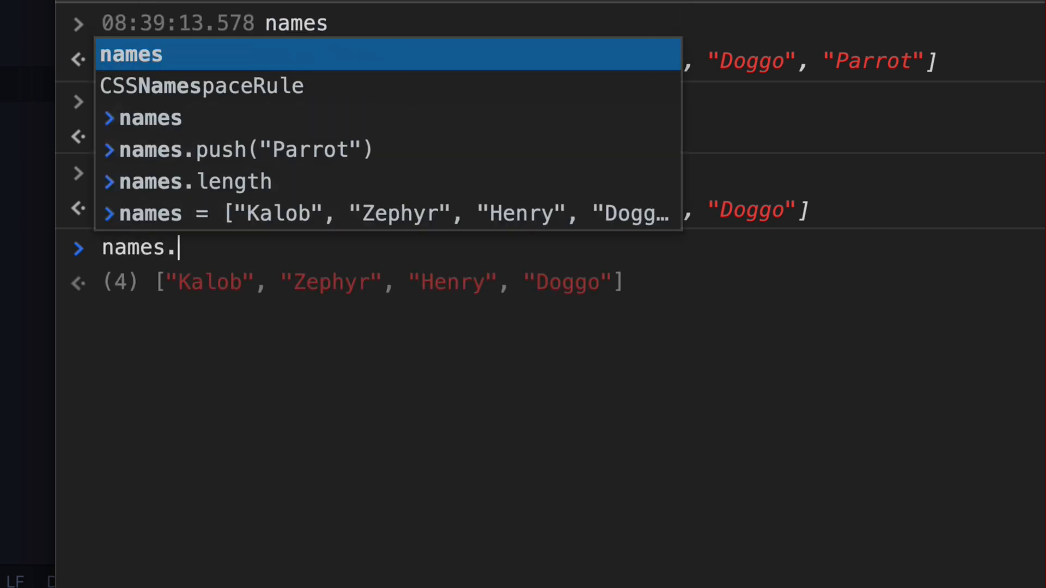
{"action": "type", "text": "pop()"}
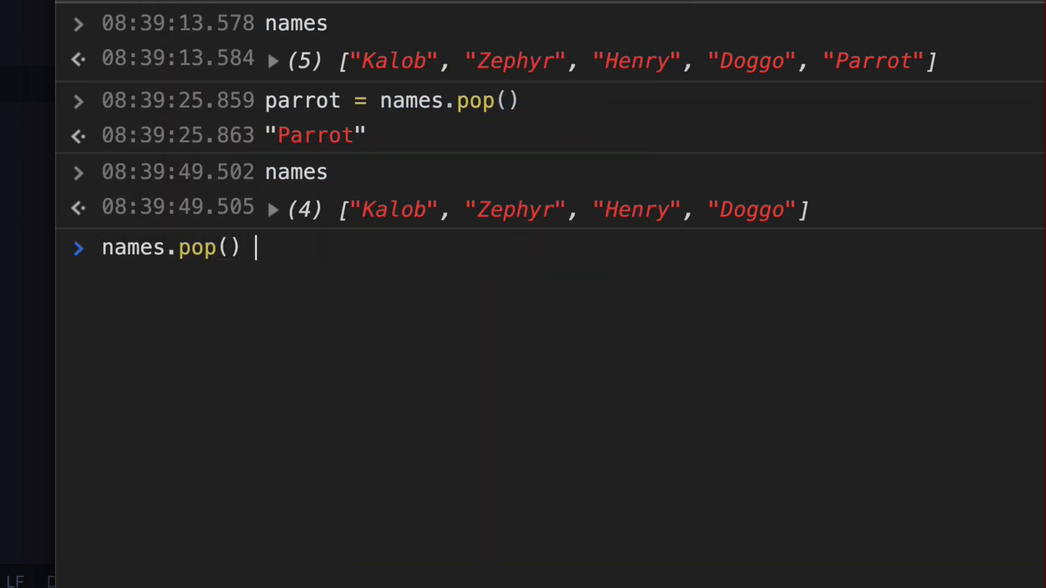
{"action": "mouse_move", "coordinate": [687, 243]}
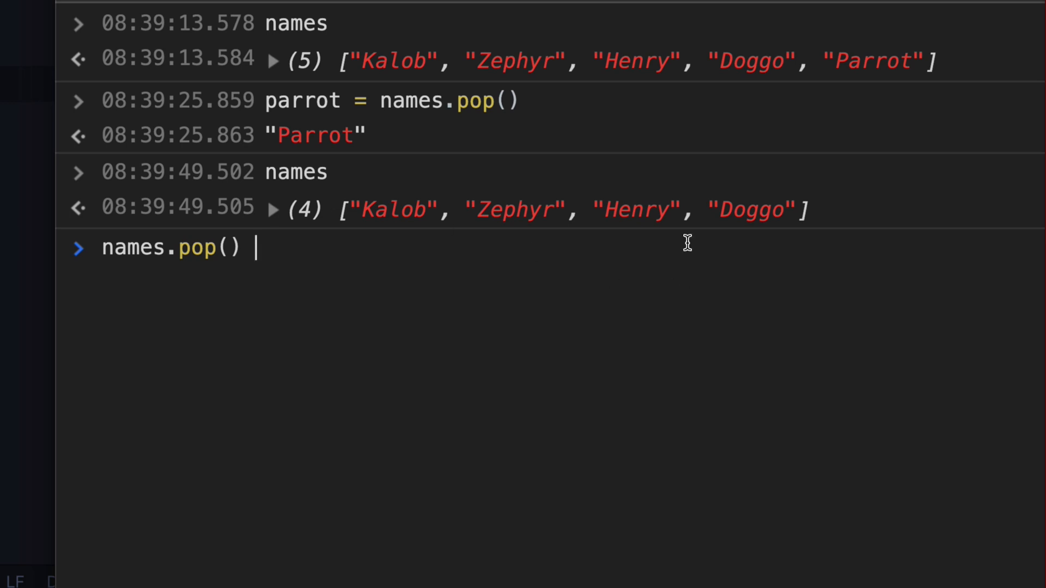
{"action": "key", "text": "Return"}
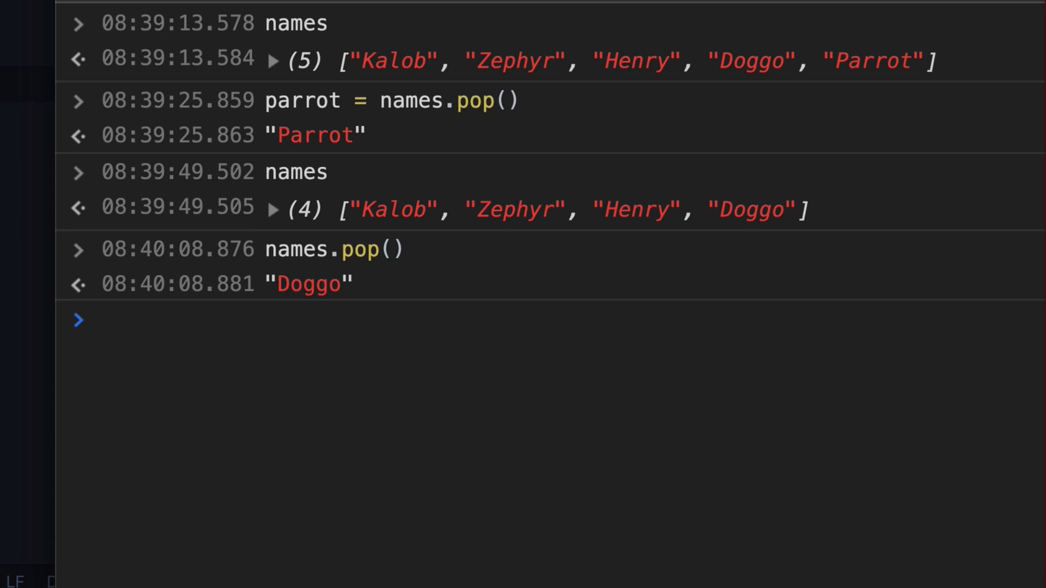
{"action": "key", "text": "Return"}
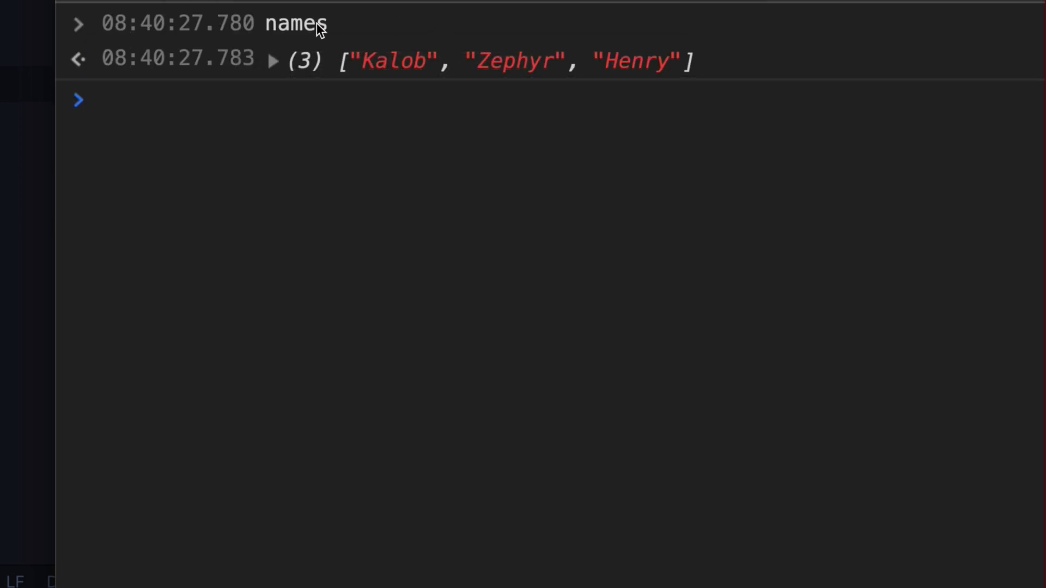
{"action": "mouse_move", "coordinate": [400, 105]}
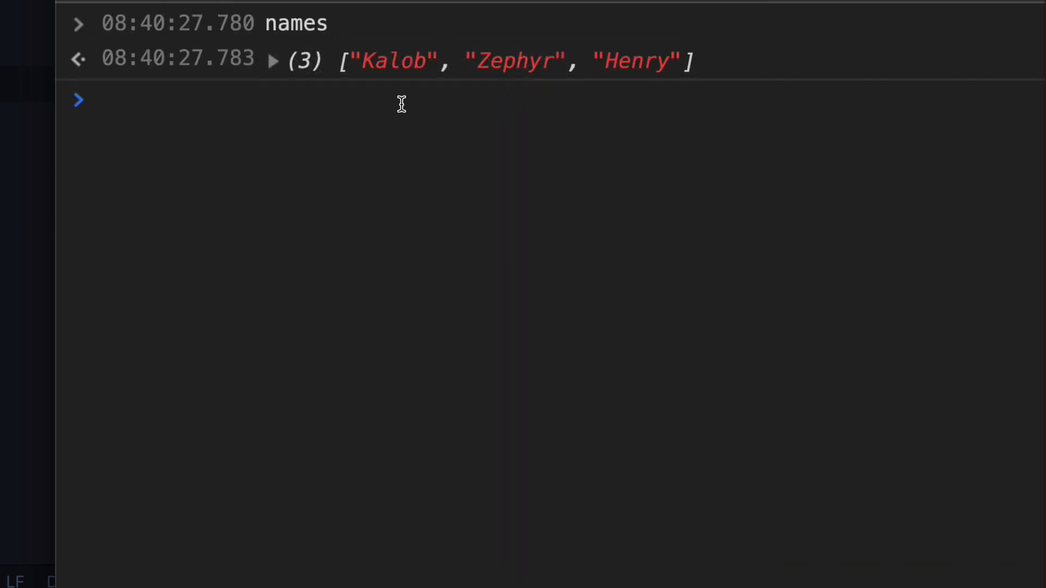
{"action": "mouse_move", "coordinate": [586, 155]}
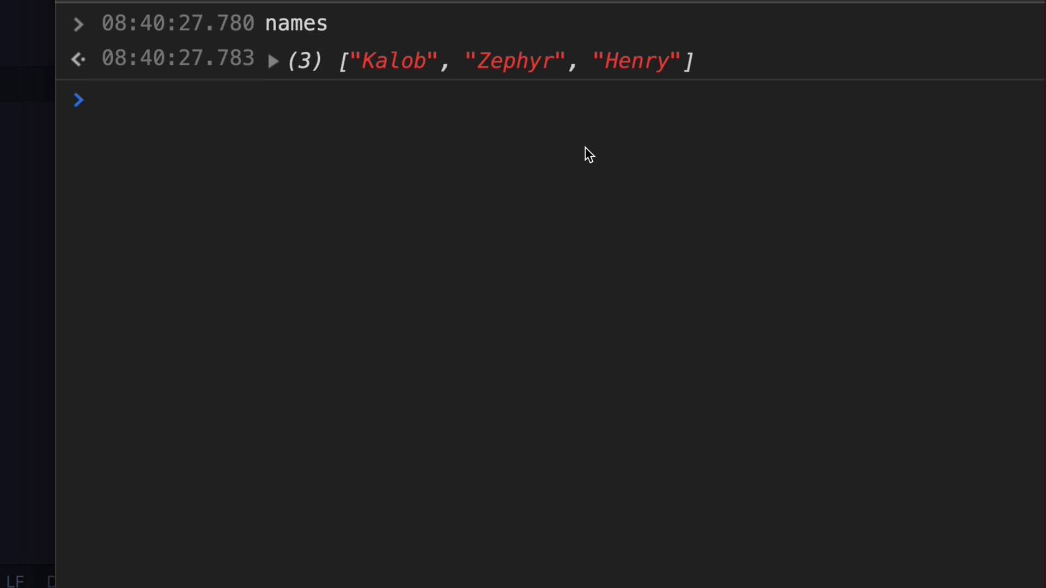
{"action": "mouse_move", "coordinate": [646, 72]}
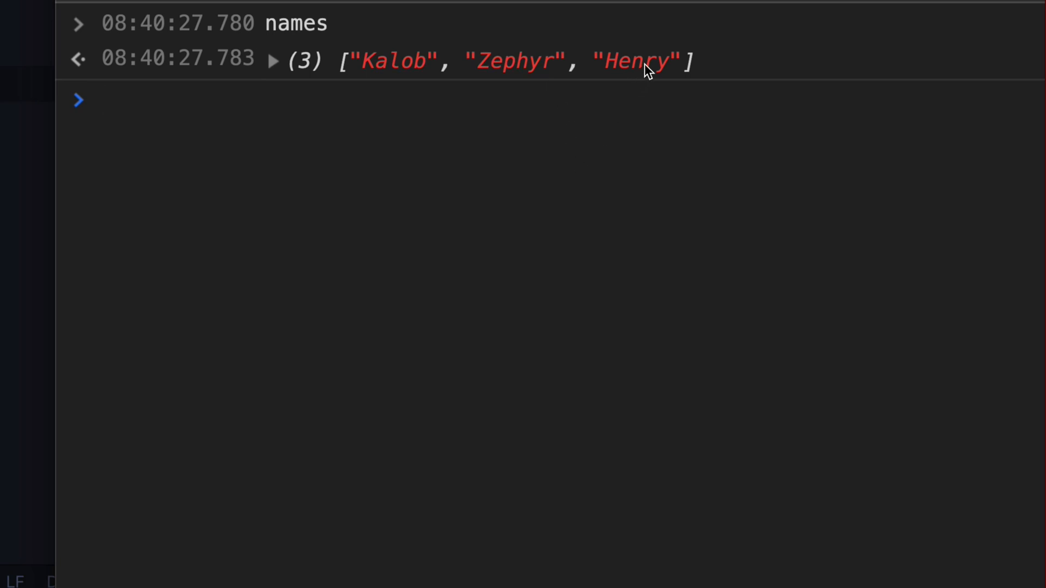
Step: Write console.log("My name is Kalob") at the prompt, then discard it unrun
{"action": "left_click", "coordinate": [102, 100]}
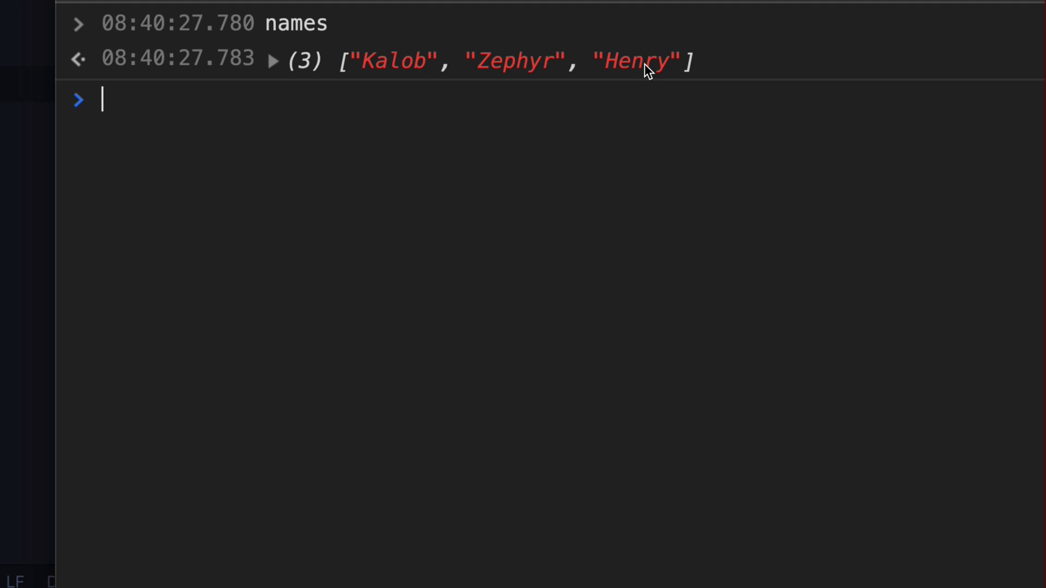
{"action": "mouse_move", "coordinate": [456, 115]}
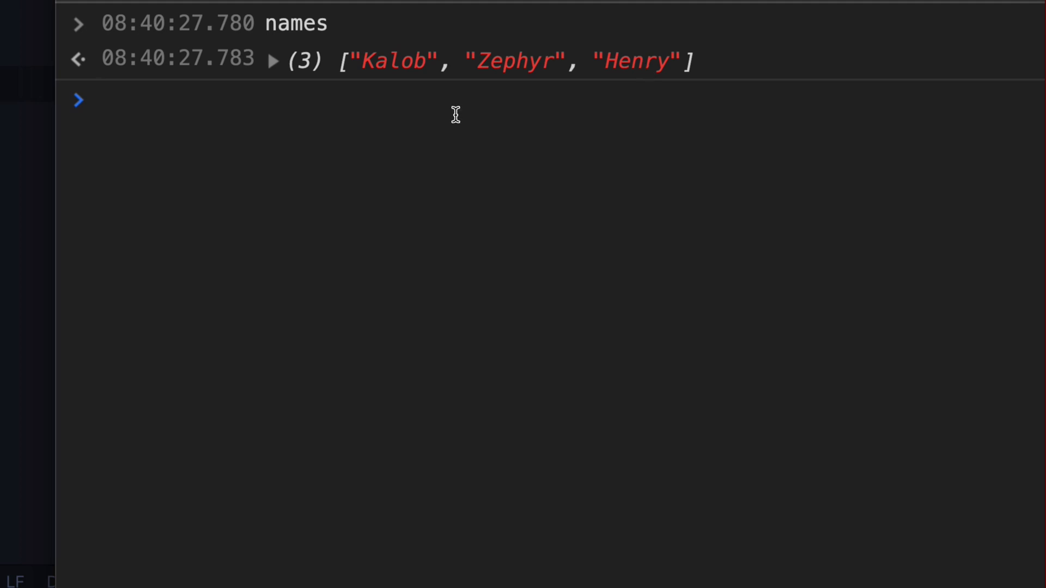
{"action": "type", "text": "console.log"}
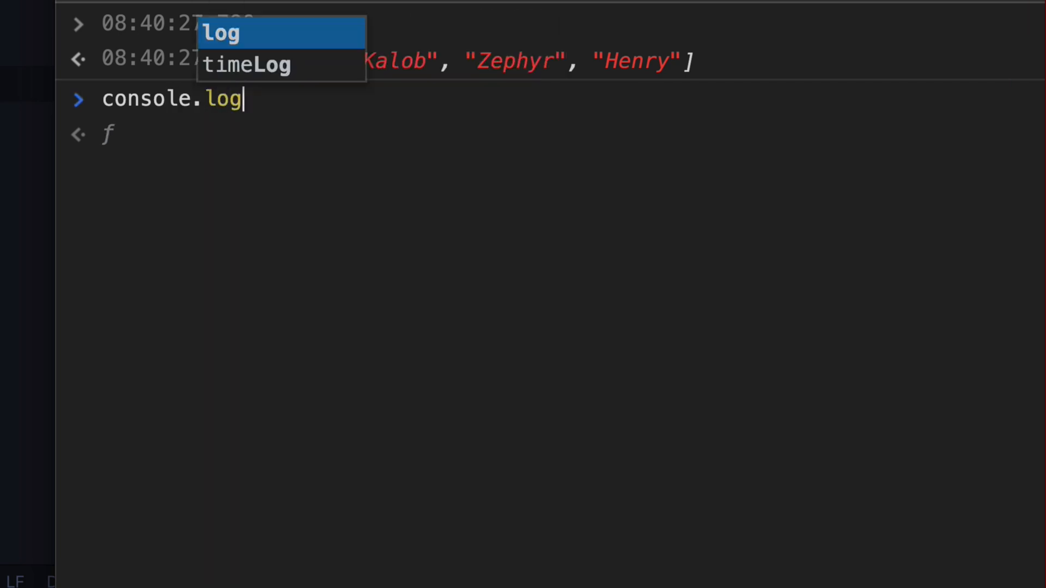
{"action": "type", "text": "(\"My name is Kal"}
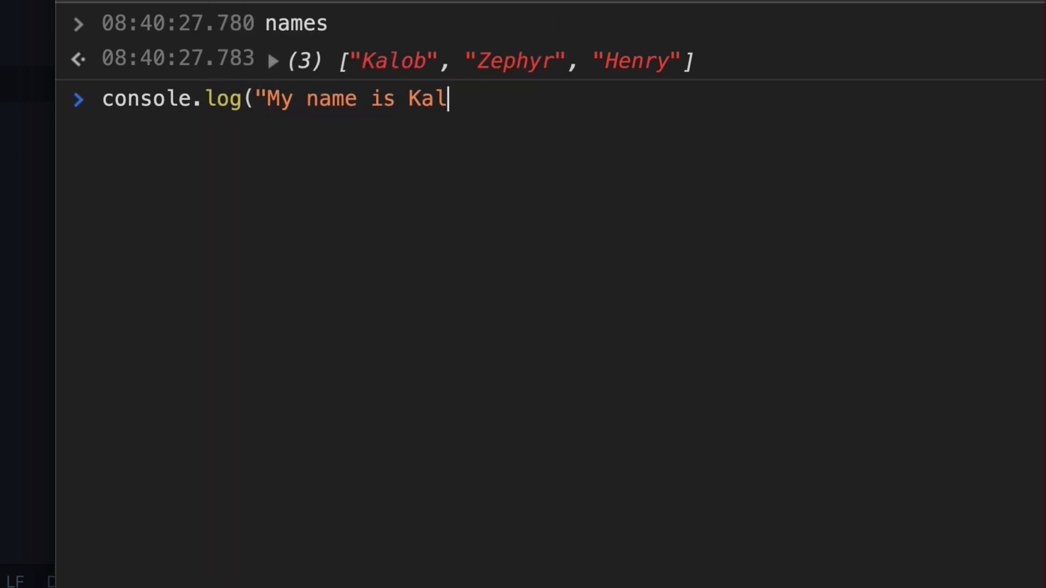
{"action": "type", "text": "ob\")"}
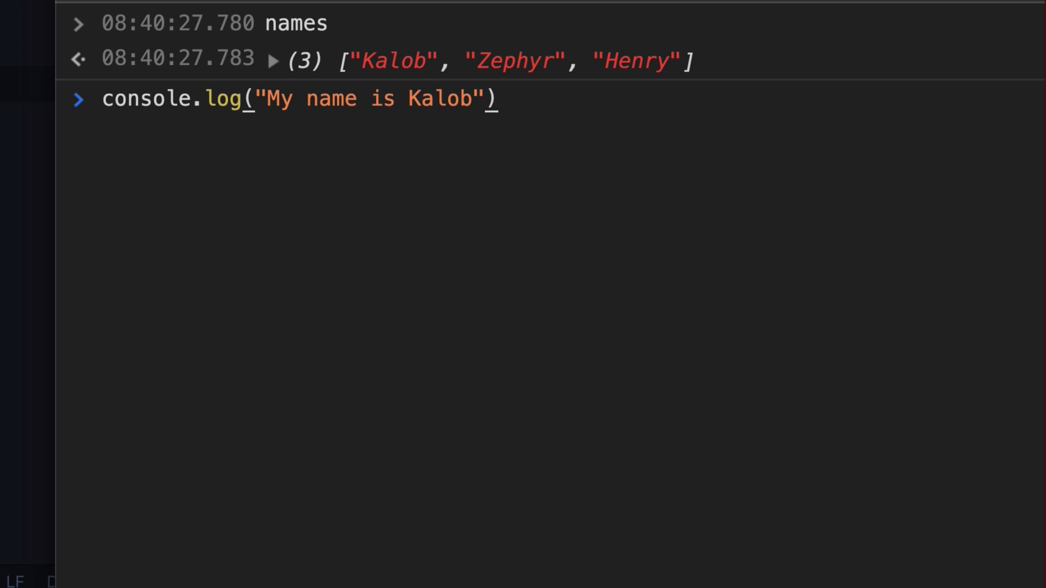
{"action": "key", "text": "Ctrl+a"}
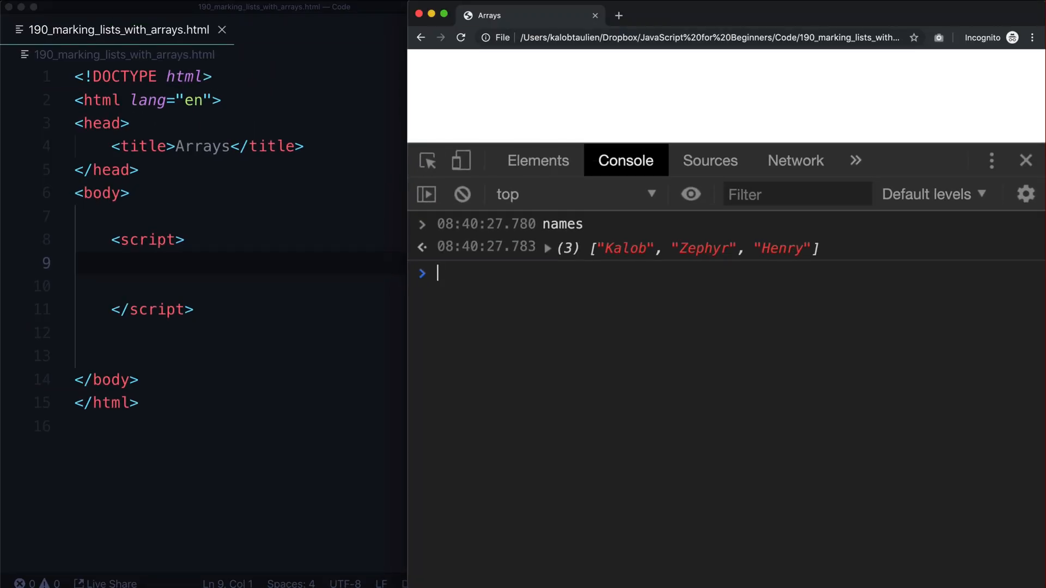
Step: Expand the three-name array and retrieve names[1], which returns "Zephyr"
{"action": "type", "text": "names"}
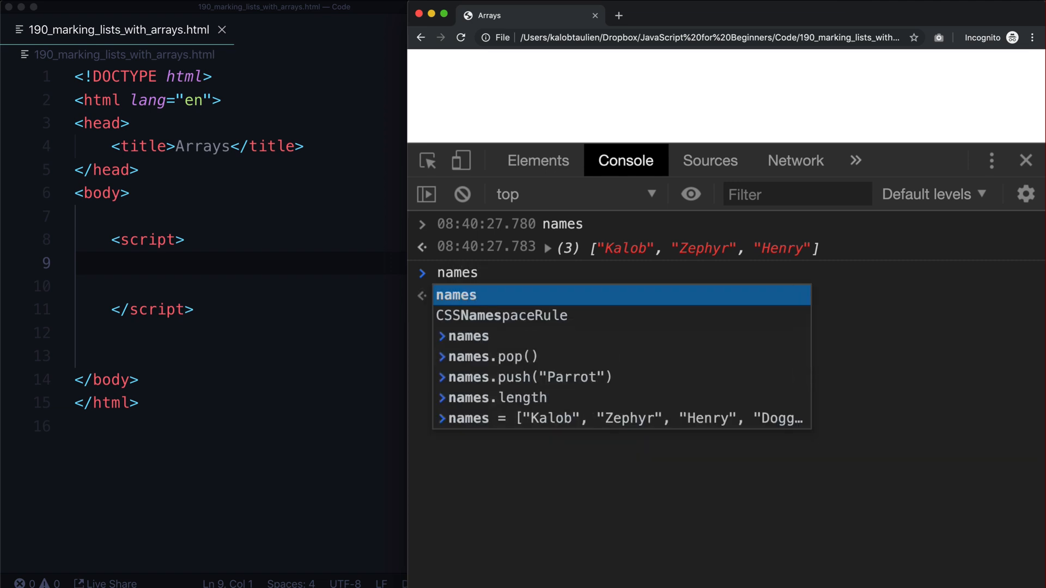
{"action": "left_click", "coordinate": [548, 248]}
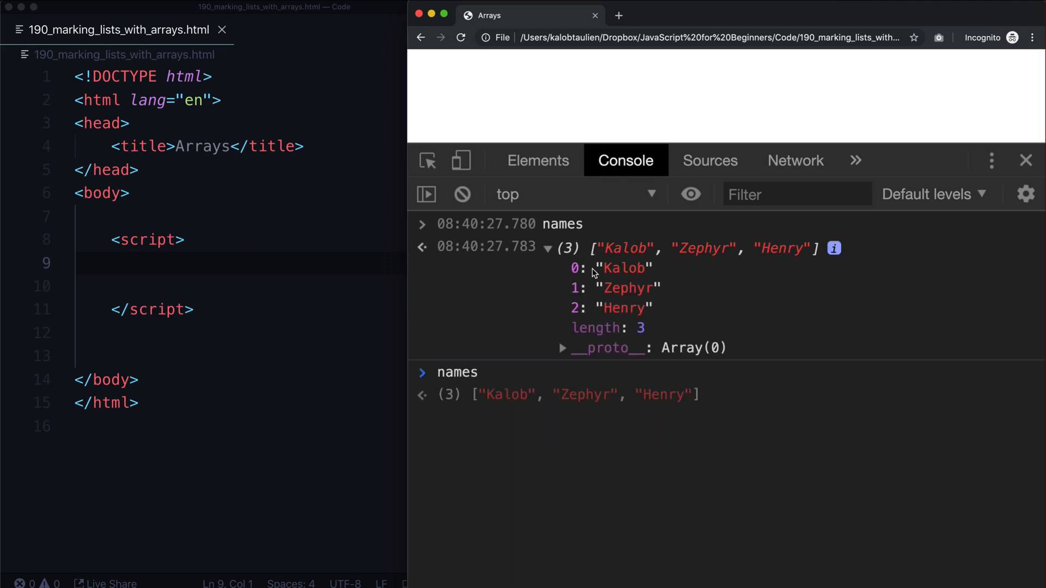
{"action": "mouse_move", "coordinate": [625, 288]}
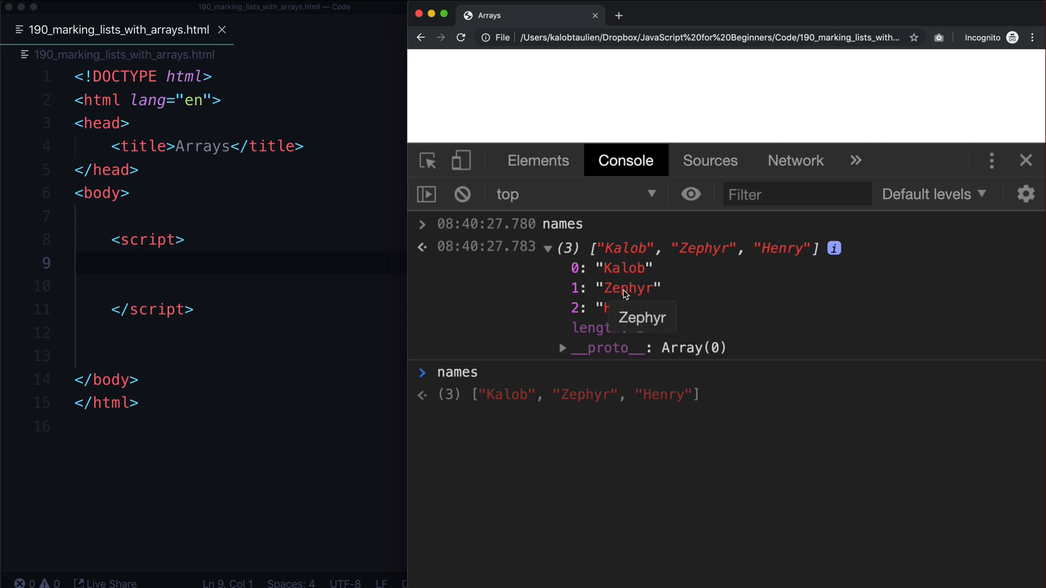
{"action": "mouse_move", "coordinate": [515, 367]}
{"action": "type", "text": "[1]"}
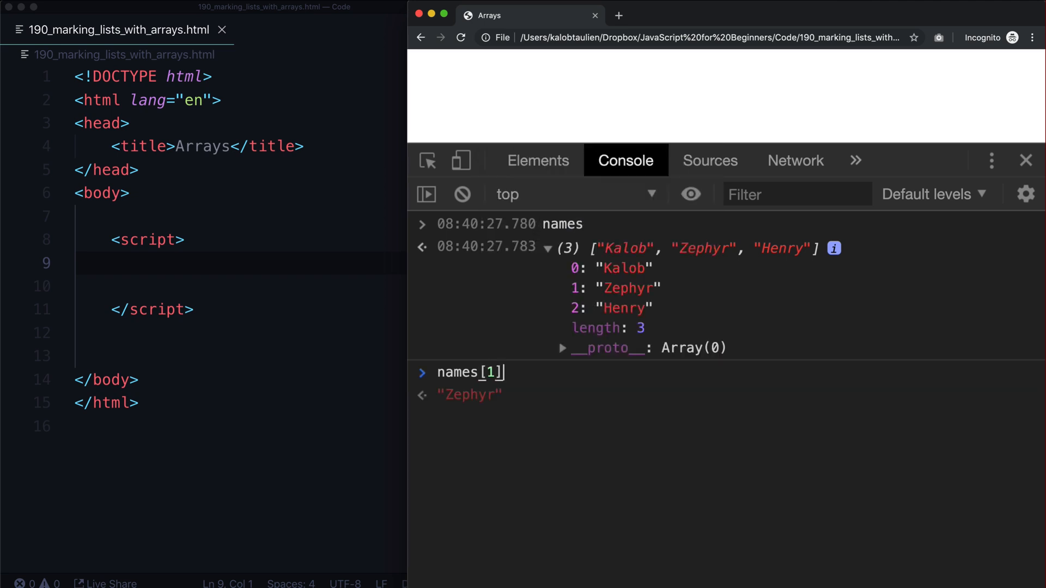
{"action": "mouse_move", "coordinate": [578, 280]}
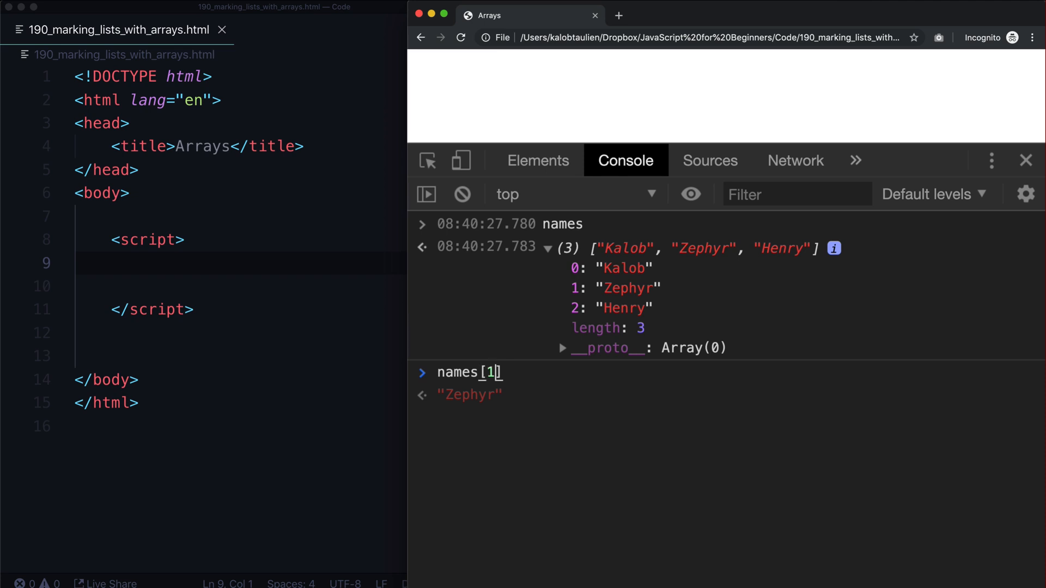
{"action": "key", "text": "Return"}
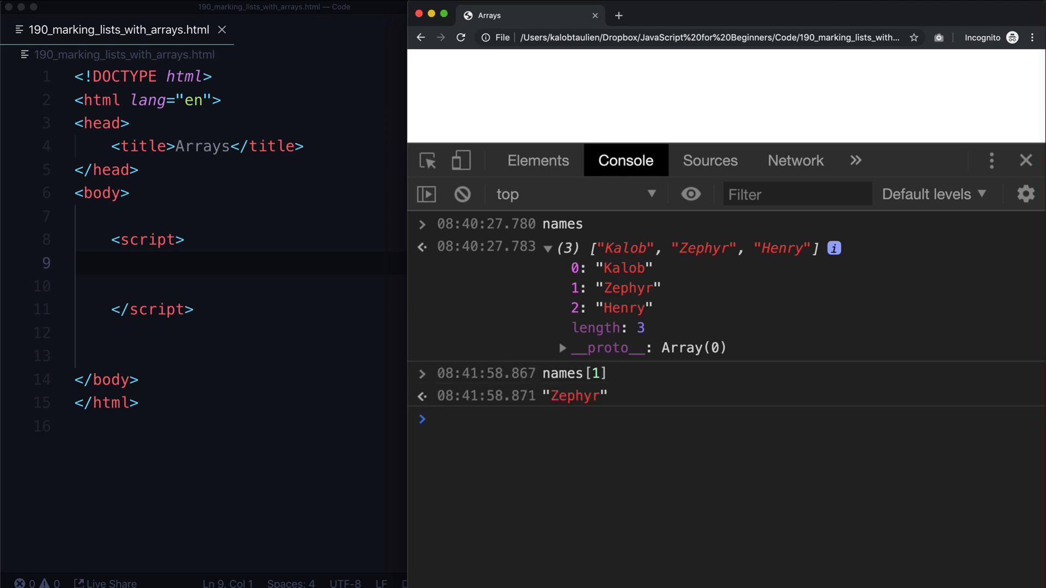